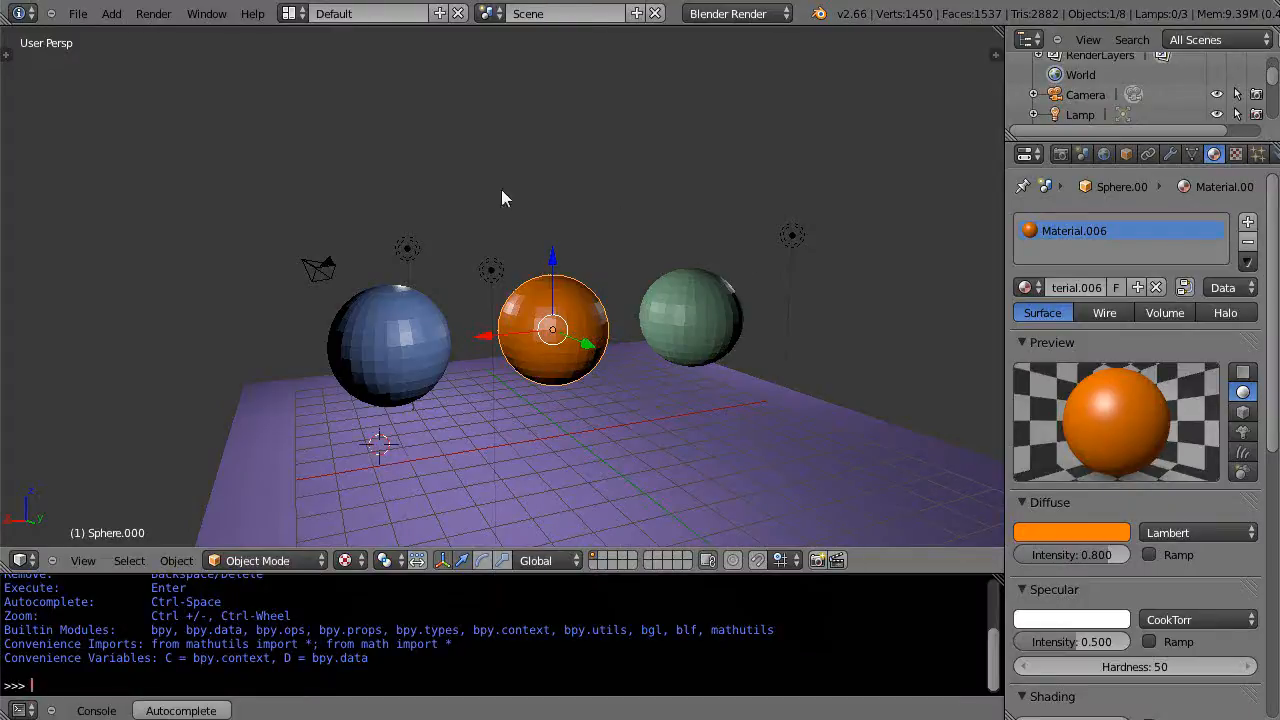
{"action": "mouse_move", "coordinate": [280, 684]}
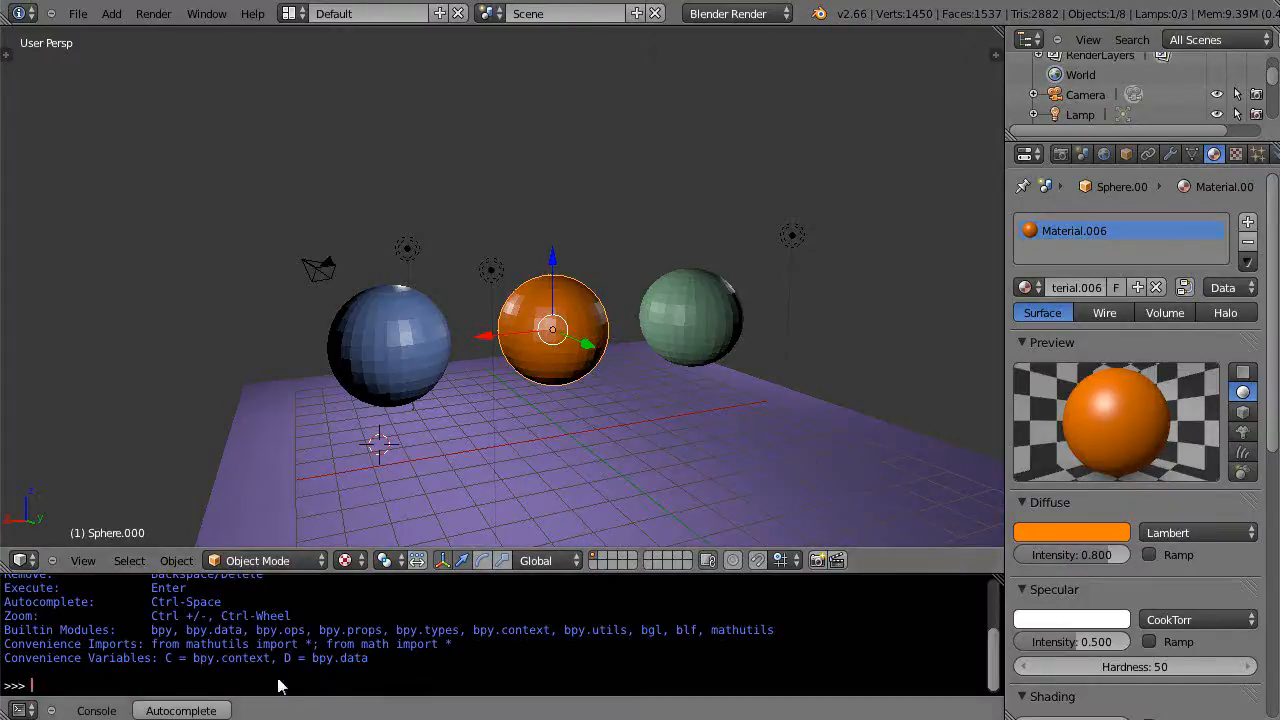
{"action": "mouse_move", "coordinate": [258, 632]}
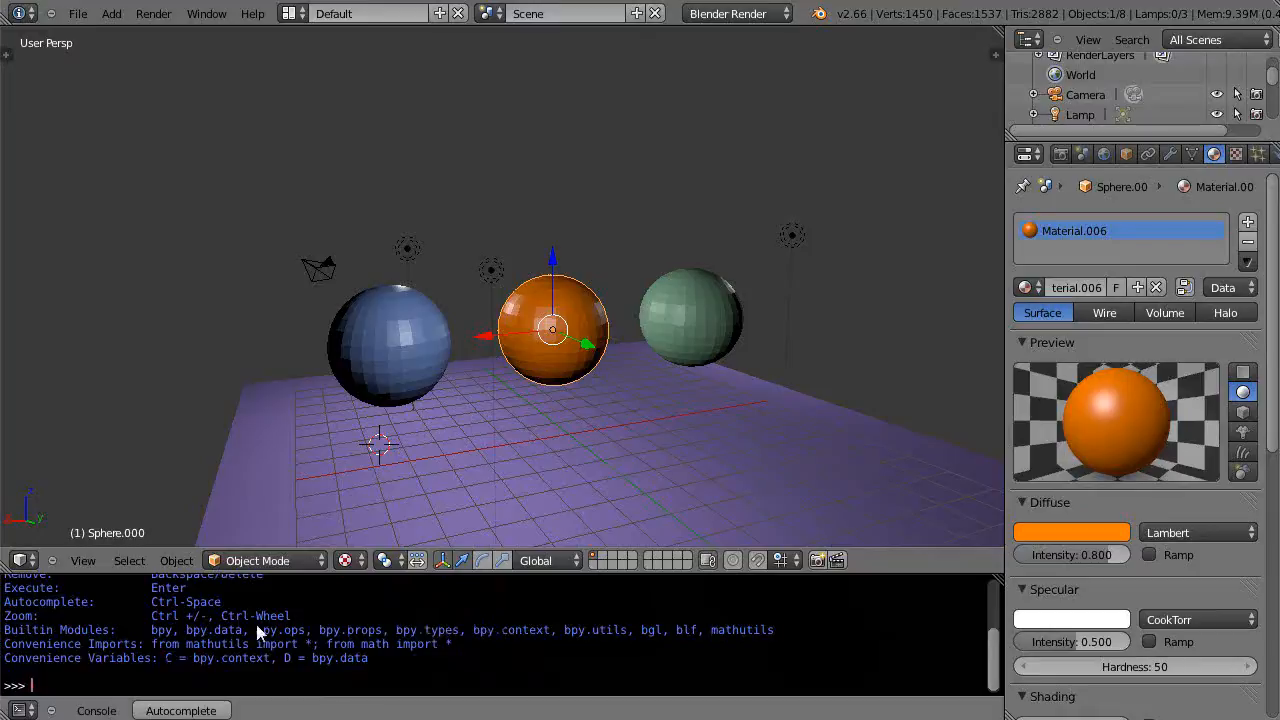
{"action": "mouse_move", "coordinate": [738, 630]}
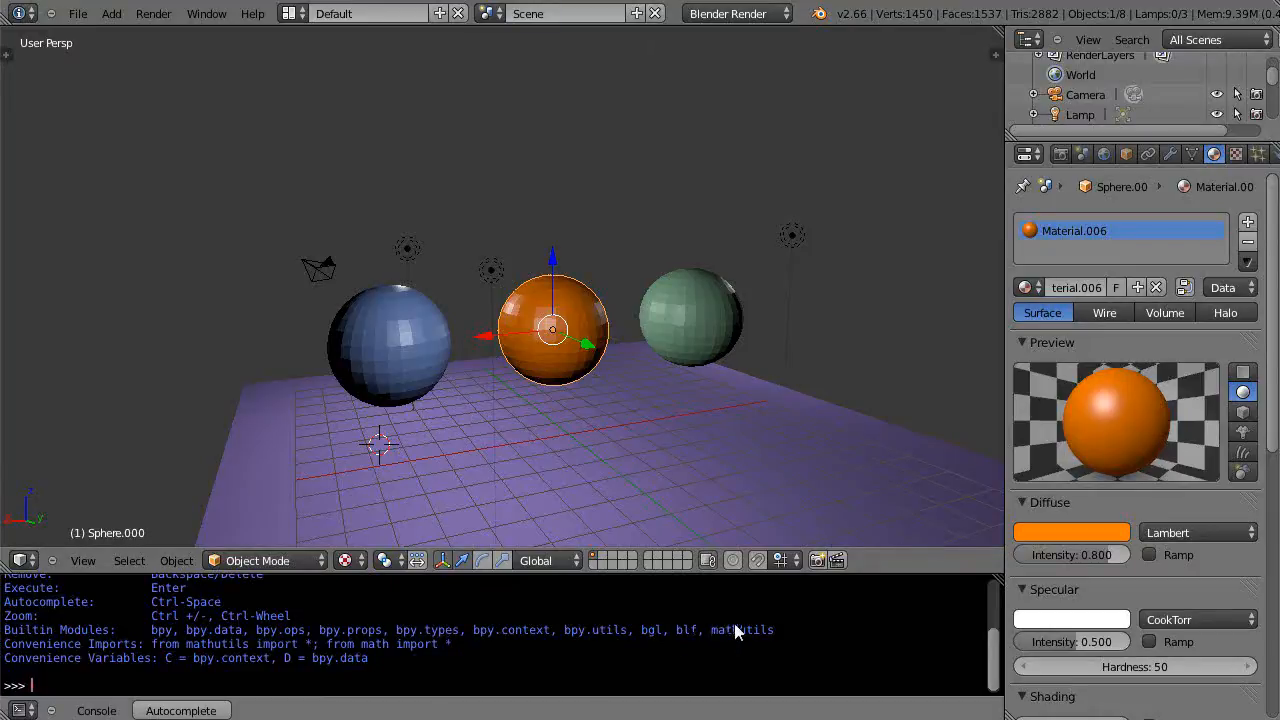
{"action": "mouse_move", "coordinate": [724, 432]}
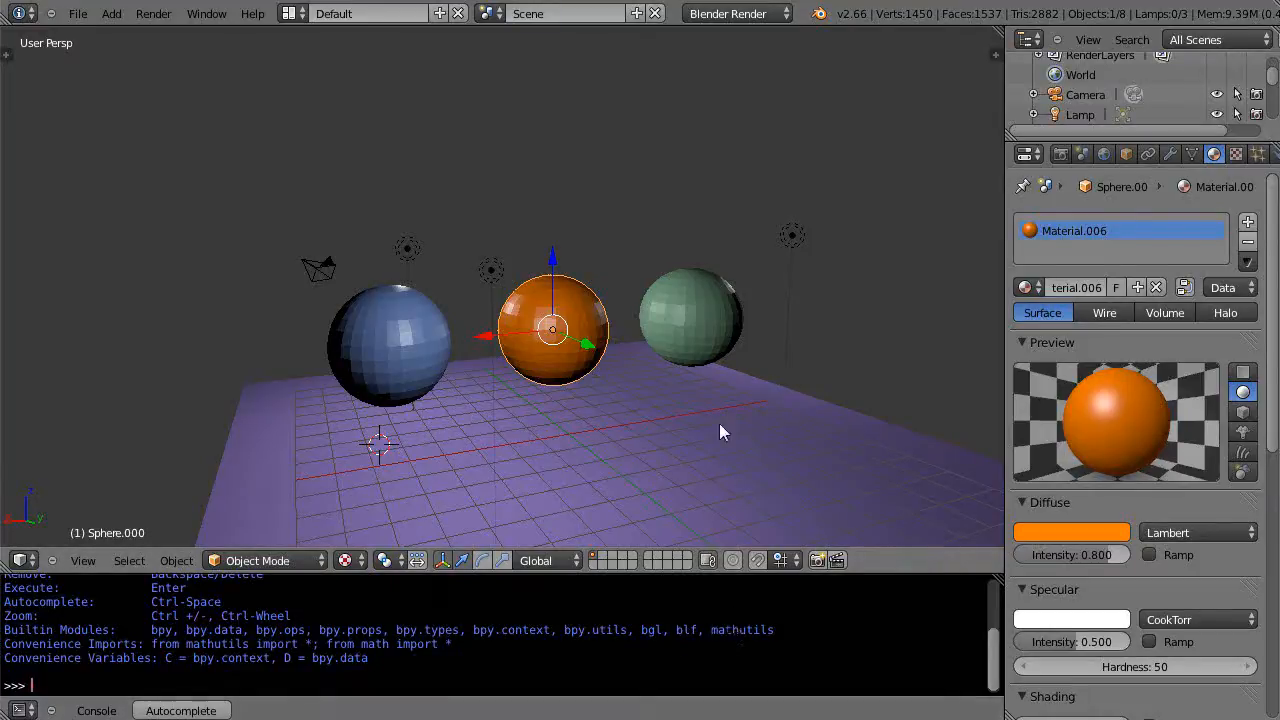
{"action": "mouse_move", "coordinate": [364, 650]}
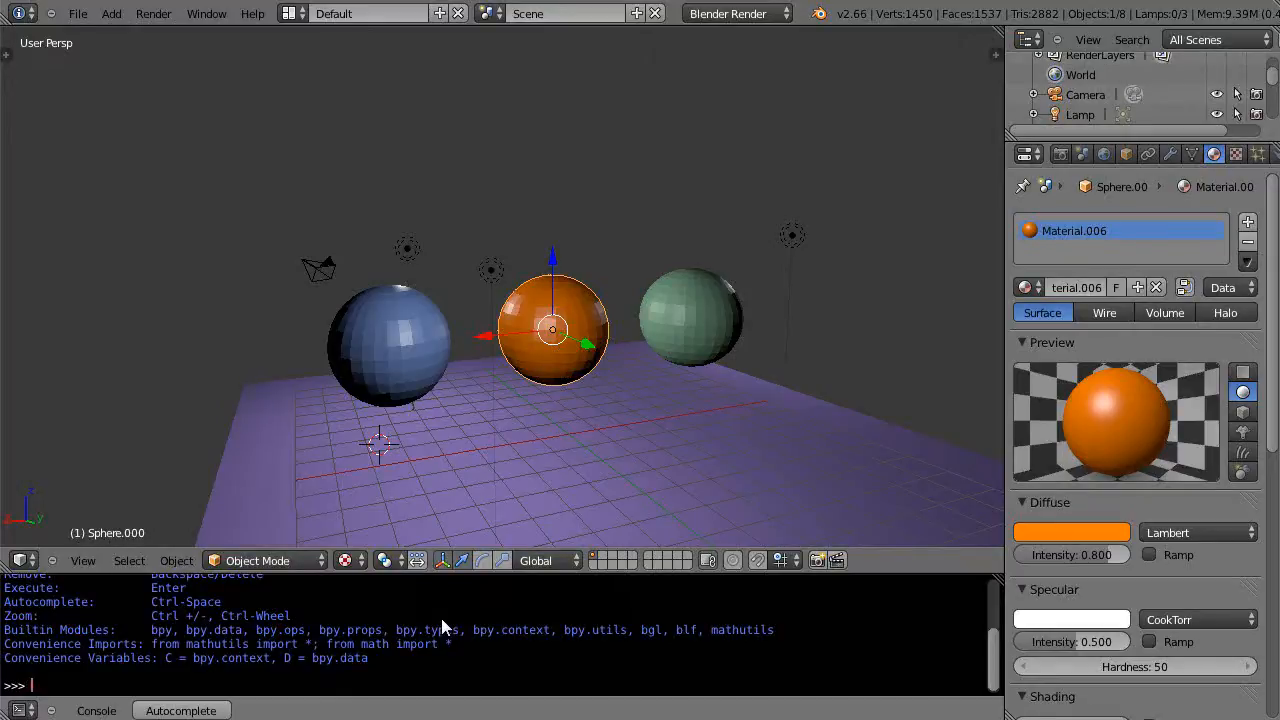
{"action": "mouse_move", "coordinate": [324, 636]}
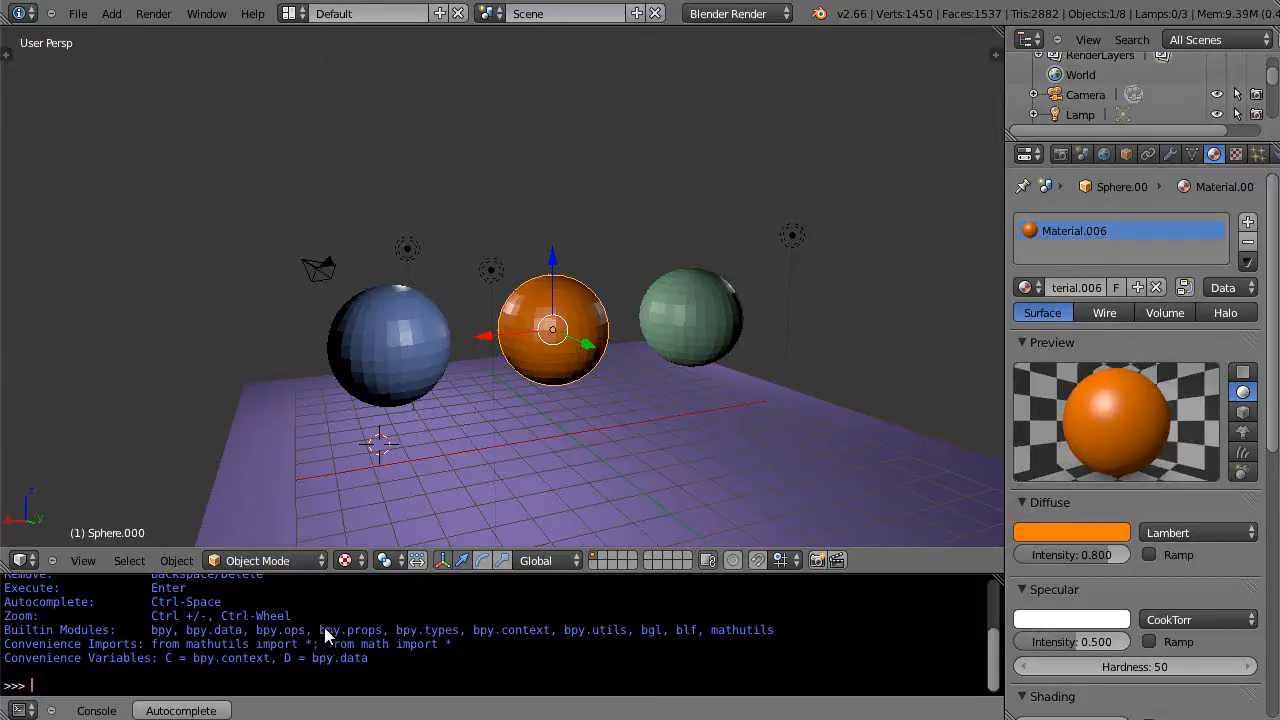
{"action": "mouse_move", "coordinate": [464, 496]}
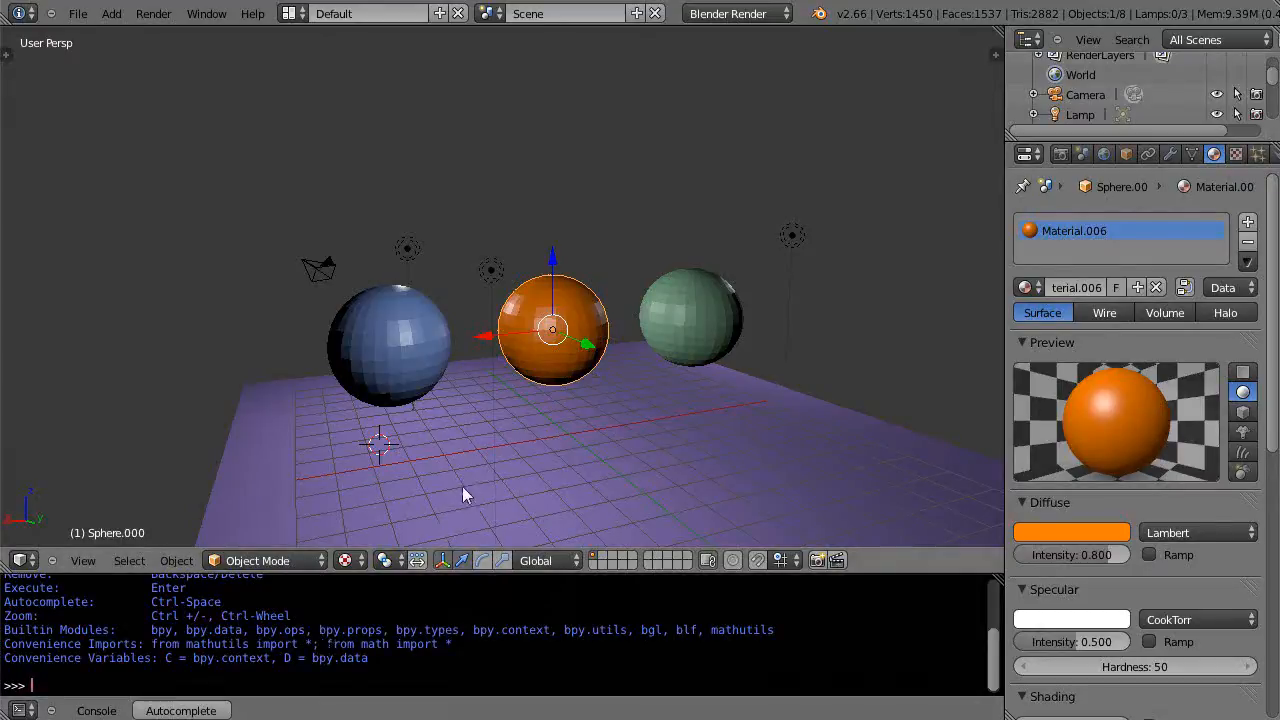
- Enlarge the Python console and evaluate 5 + 4 and 3 * 4, getting 9 and 12
{"action": "left_click_drag", "start_coordinate": [474, 560], "coordinate": [474, 460]}
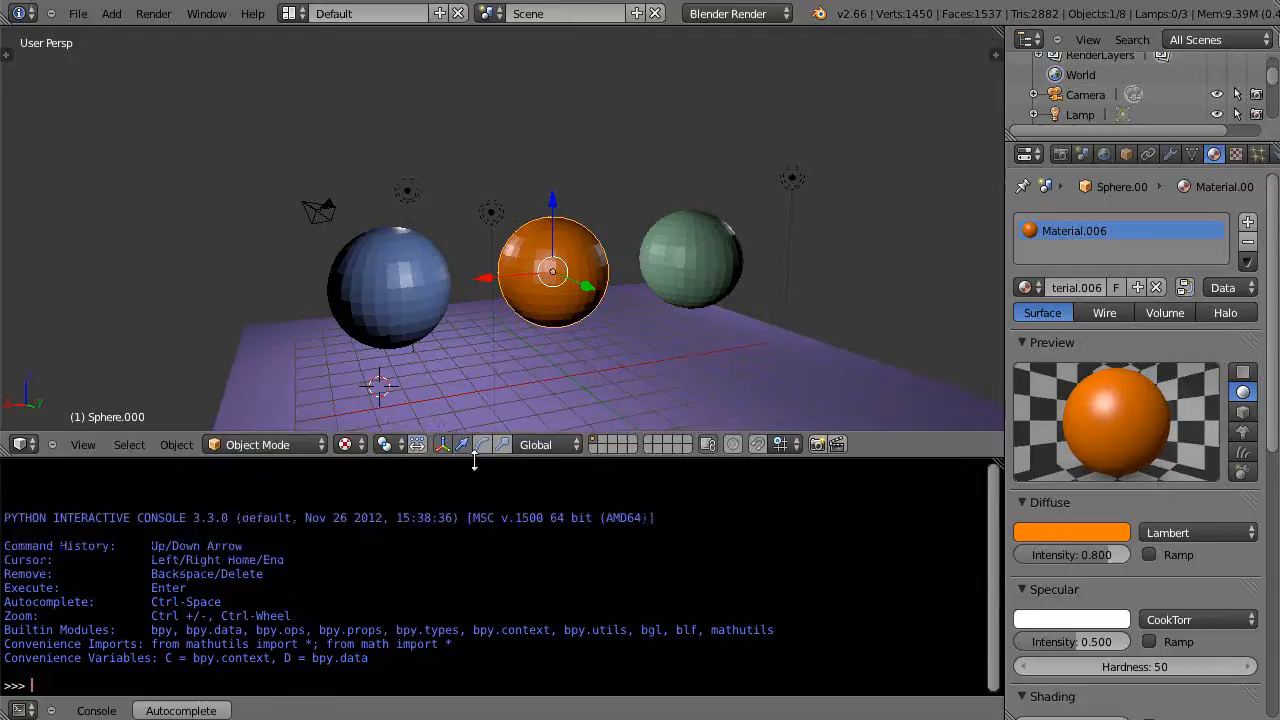
{"action": "mouse_move", "coordinate": [444, 598]}
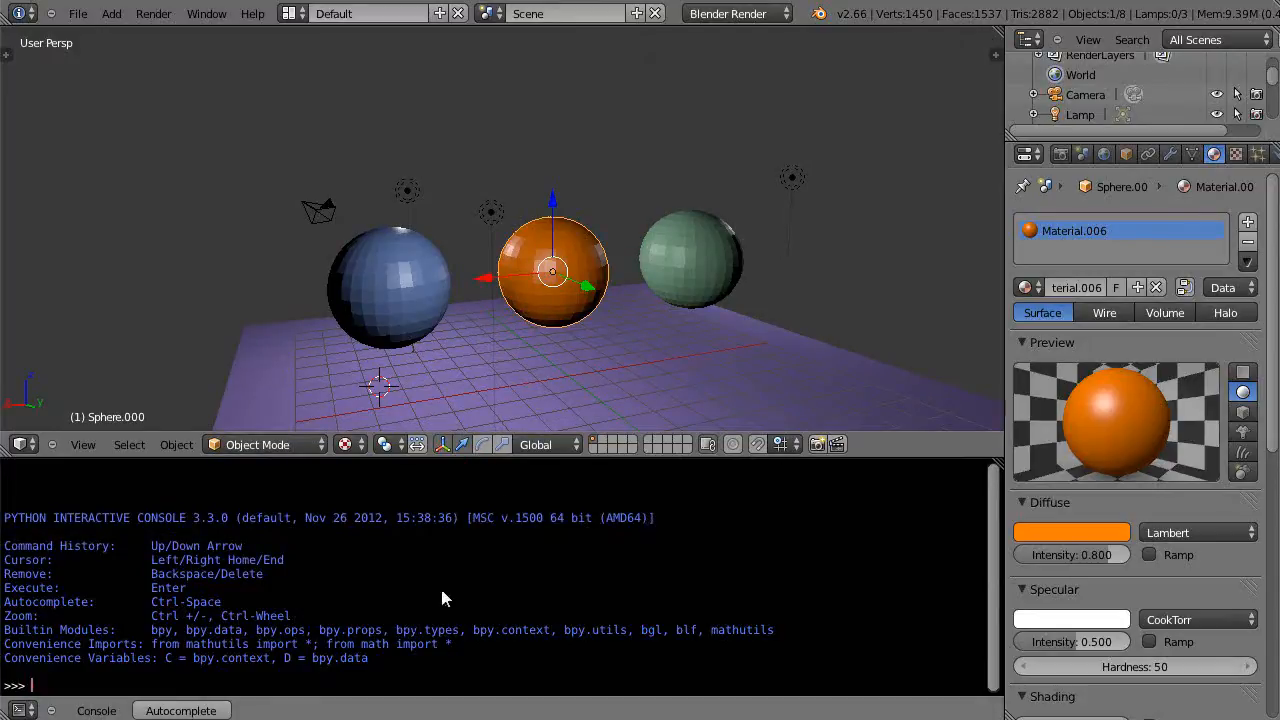
{"action": "mouse_move", "coordinate": [420, 592]}
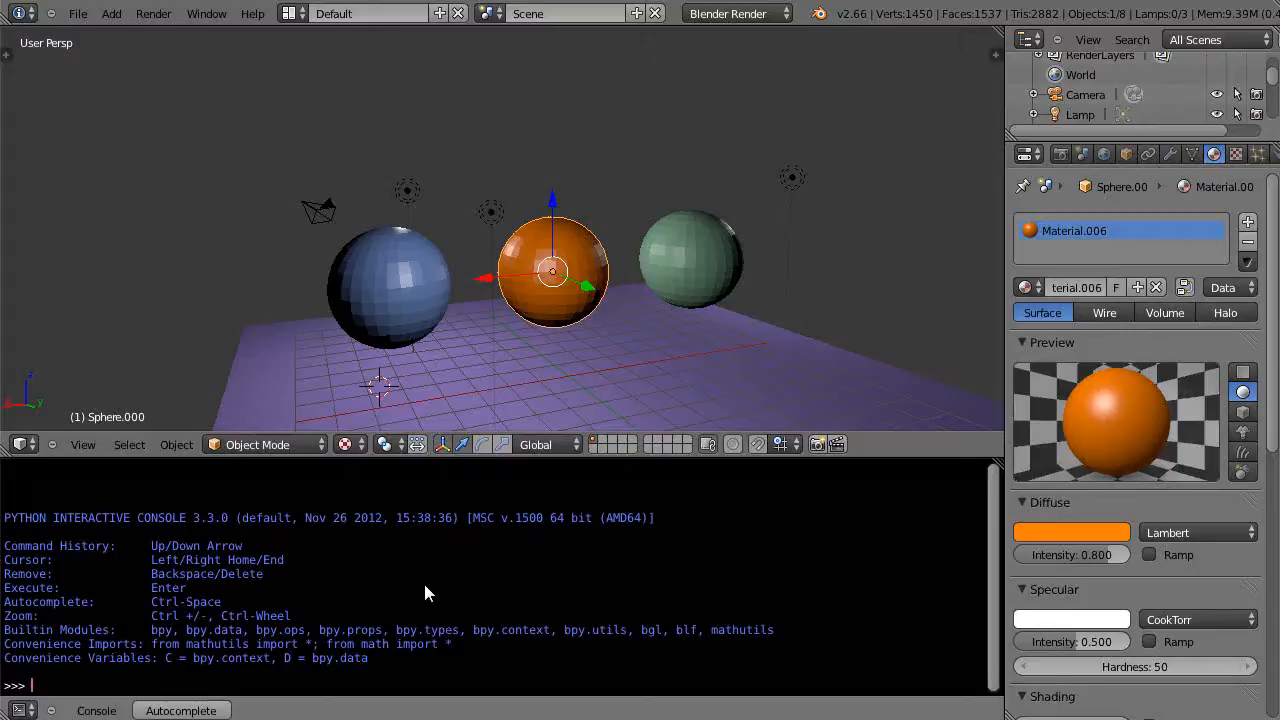
{"action": "type", "text": "5 + 4"}
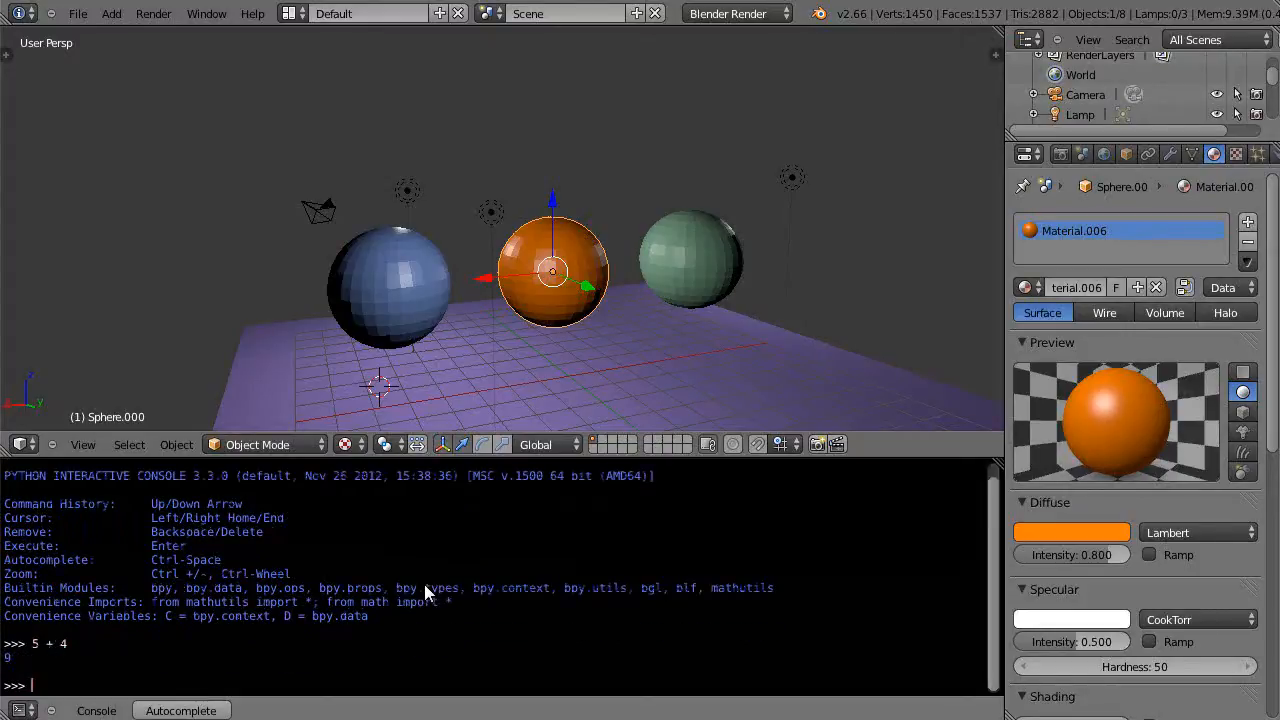
{"action": "type", "text": "3 *"}
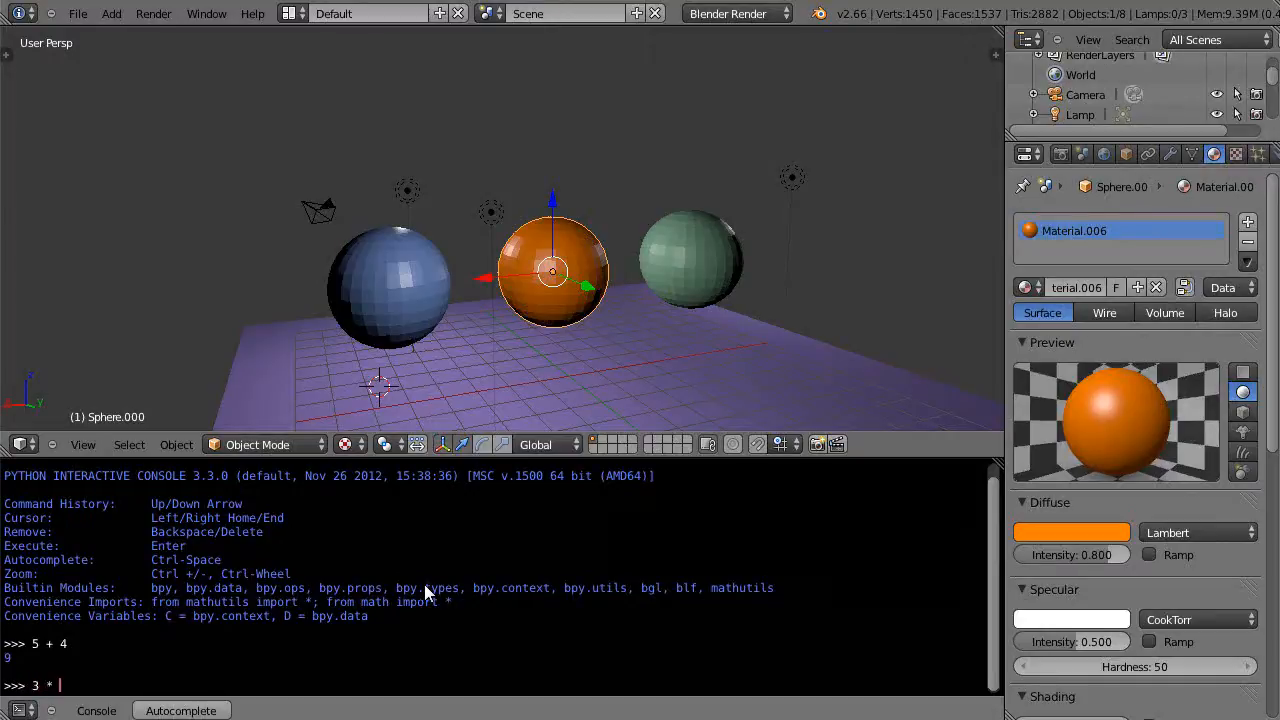
{"action": "key", "text": "Return"}
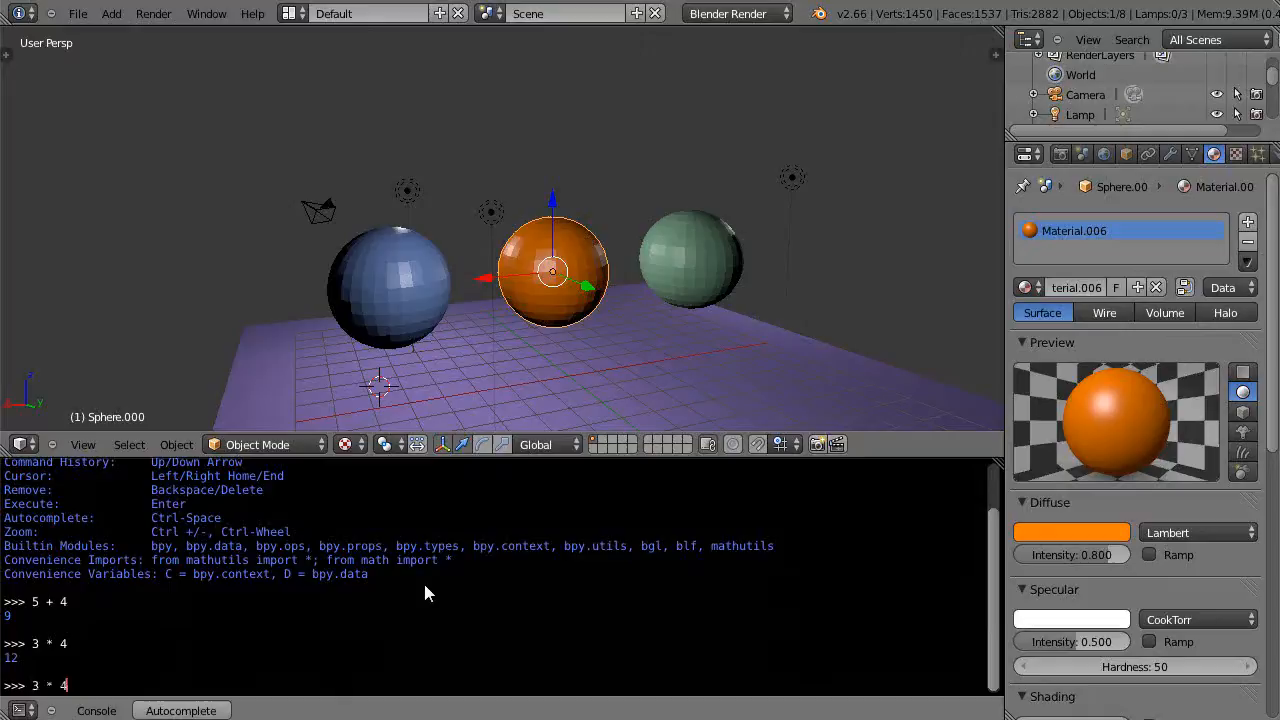
{"action": "key", "text": "Return"}
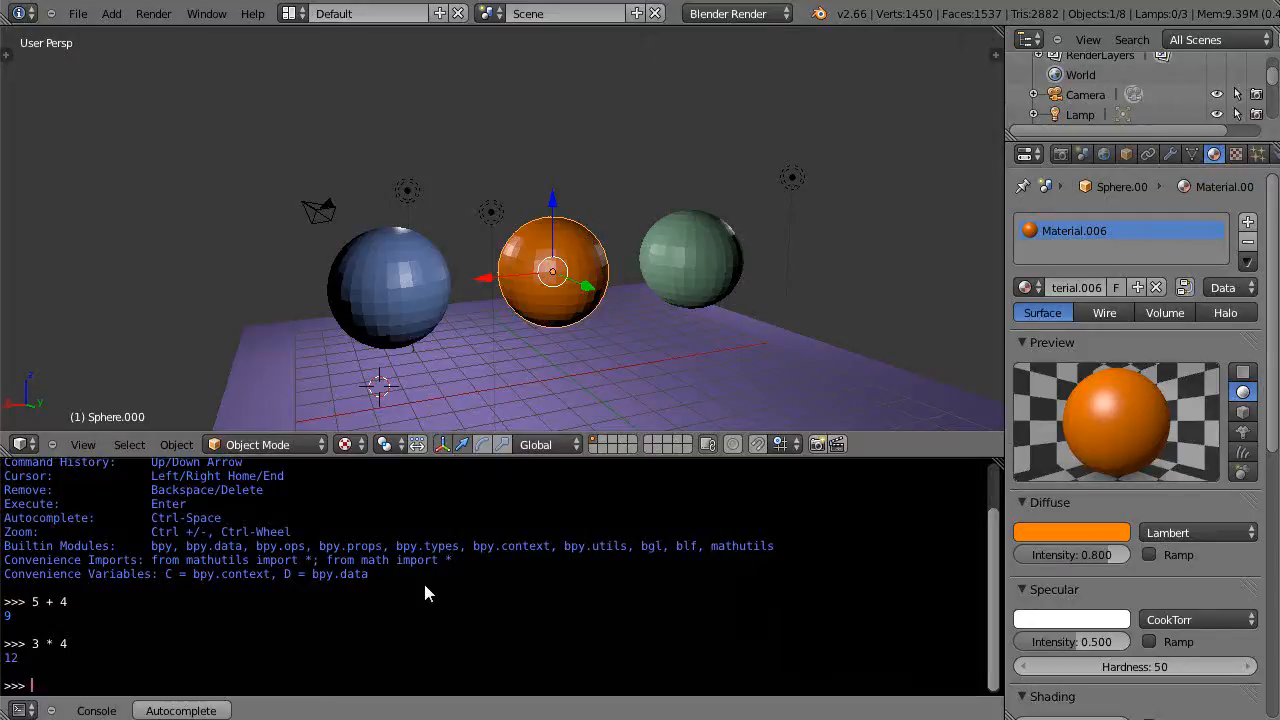
- Assign a = 4 * 7 in the console and print it, returning 28
{"action": "type", "text": "a"}
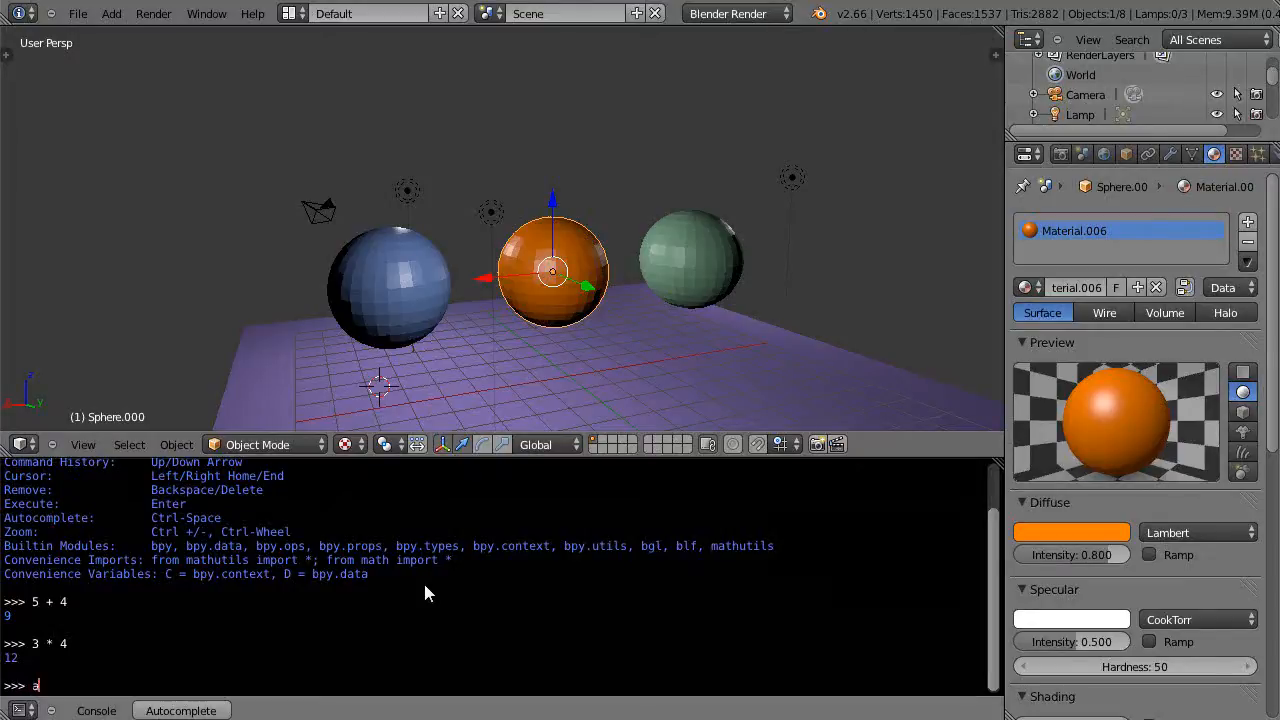
{"action": "type", "text": "="}
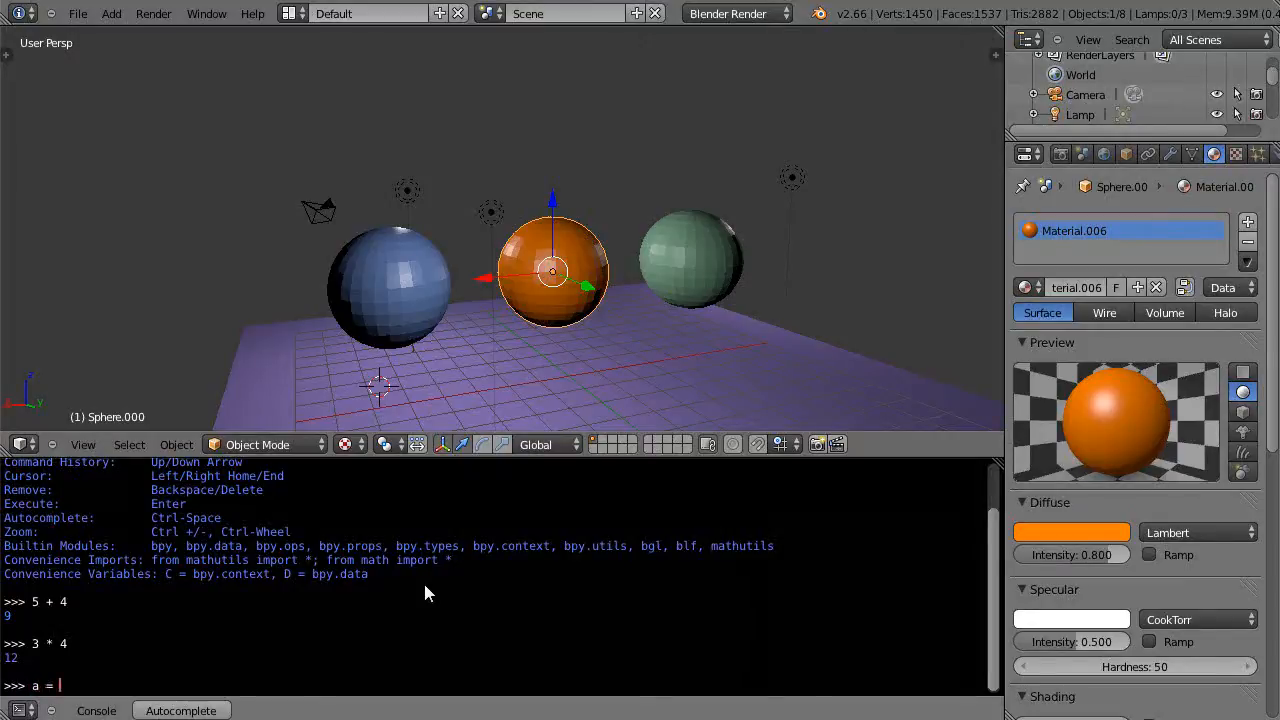
{"action": "type", "text": "4* 7"}
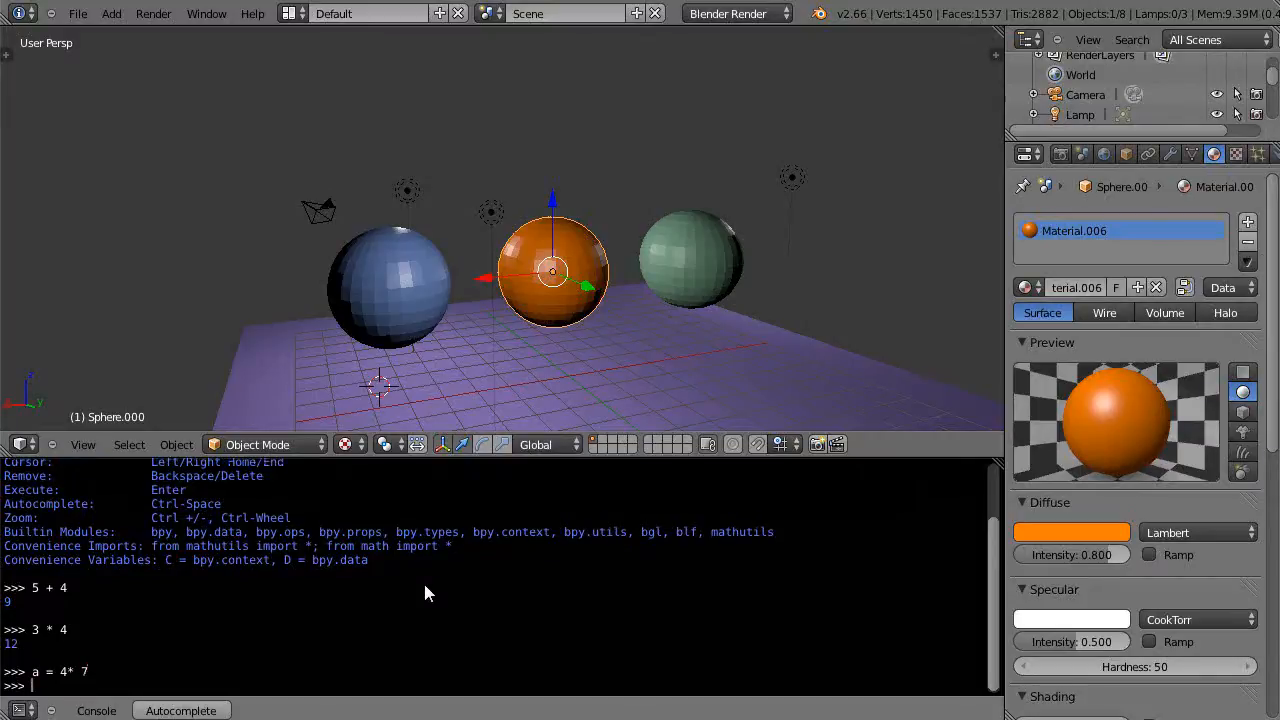
{"action": "type", "text": "print ("}
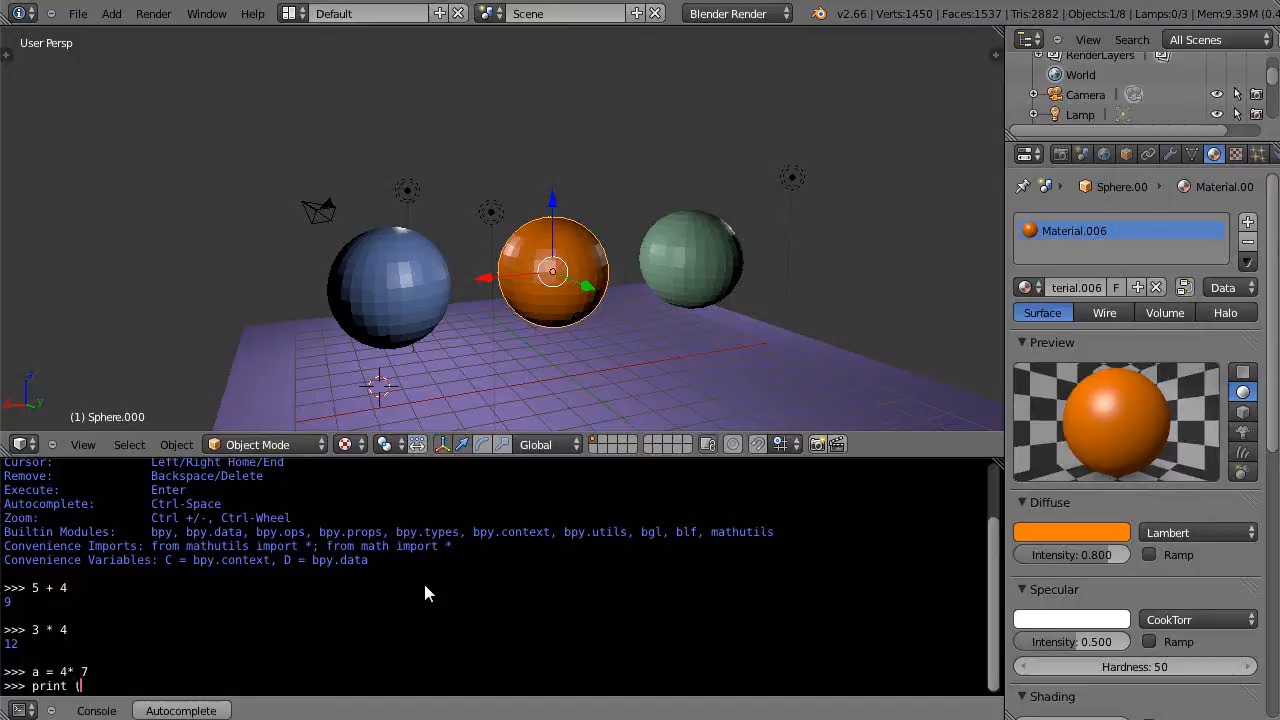
{"action": "key", "text": "Return"}
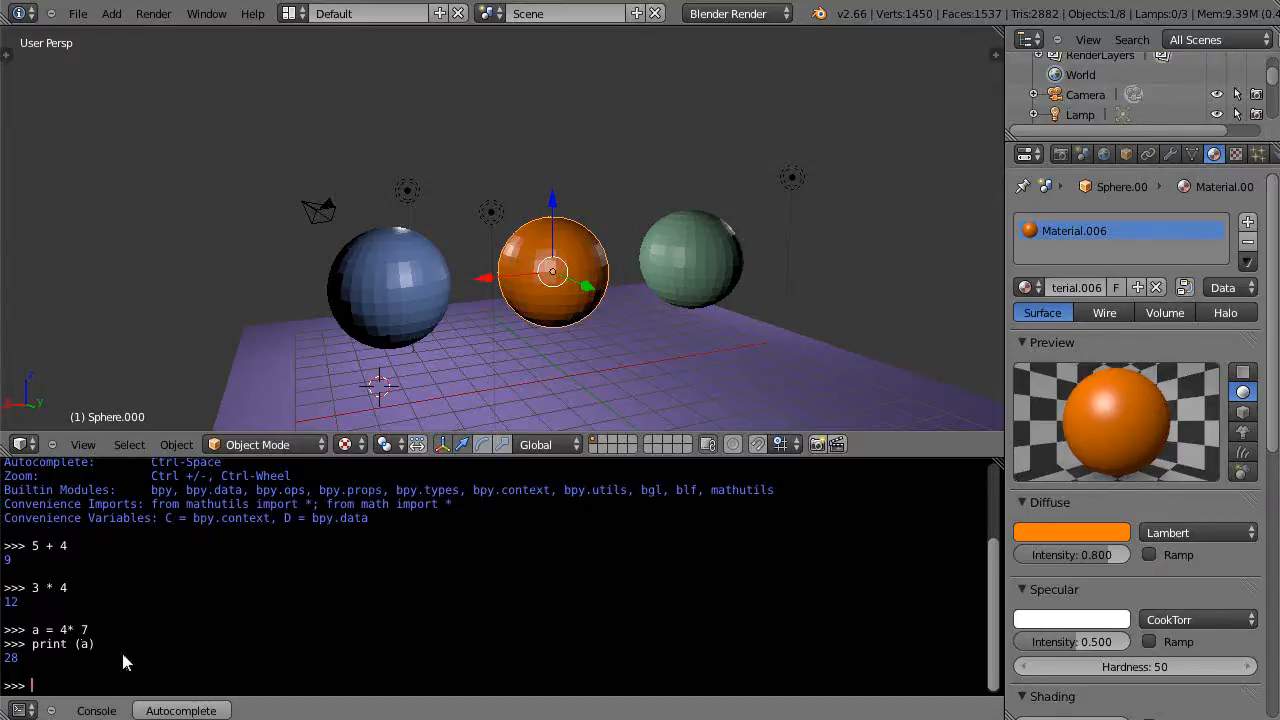
{"action": "mouse_move", "coordinate": [292, 604]}
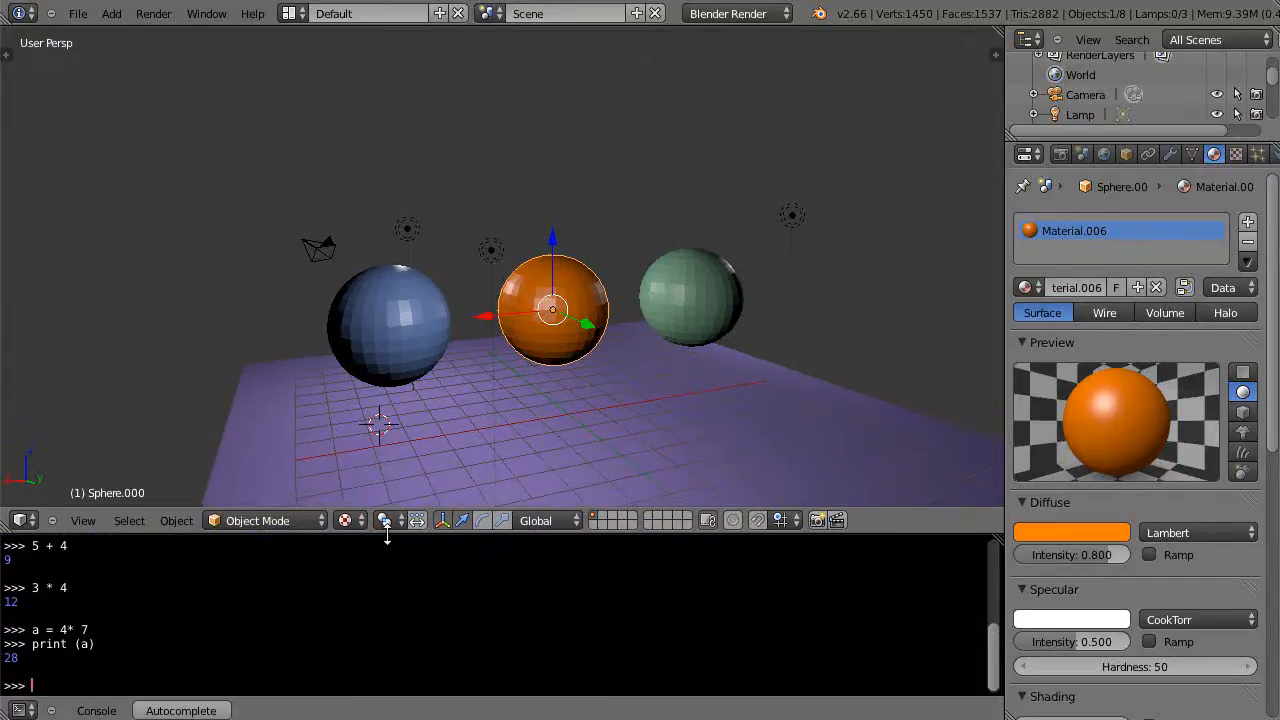
{"action": "mouse_move", "coordinate": [330, 604]}
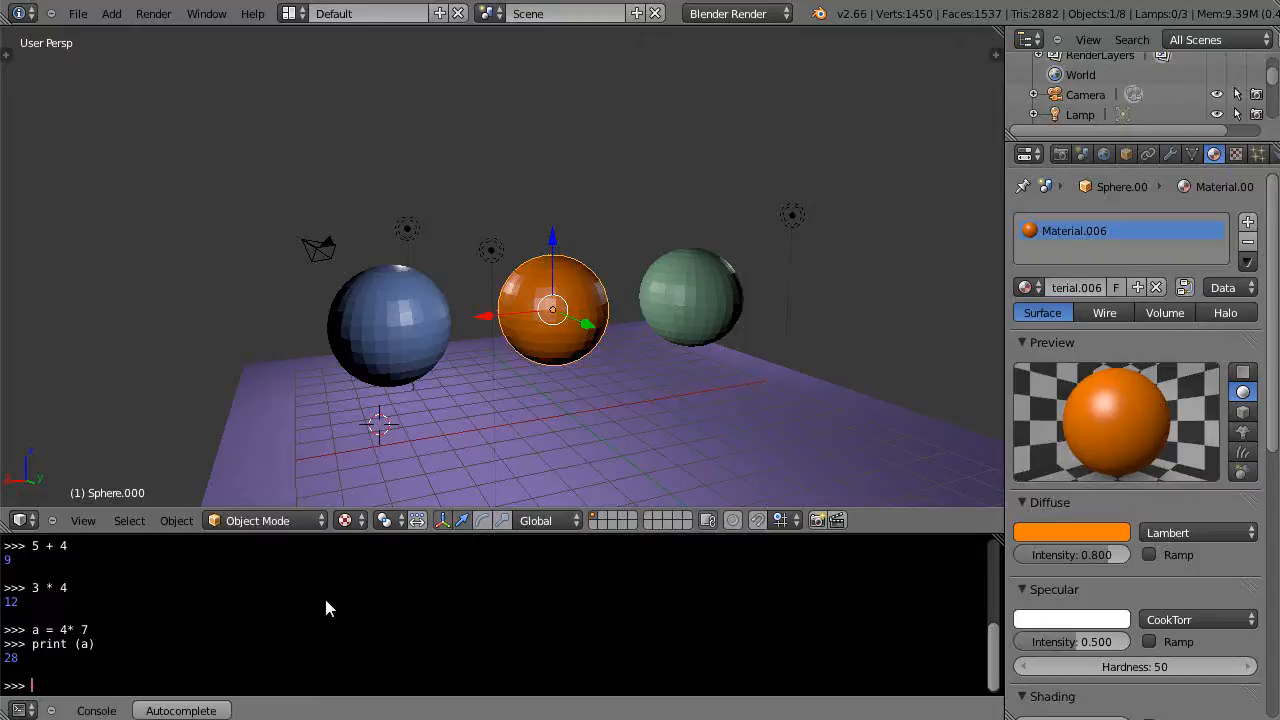
{"action": "mouse_move", "coordinate": [456, 570]}
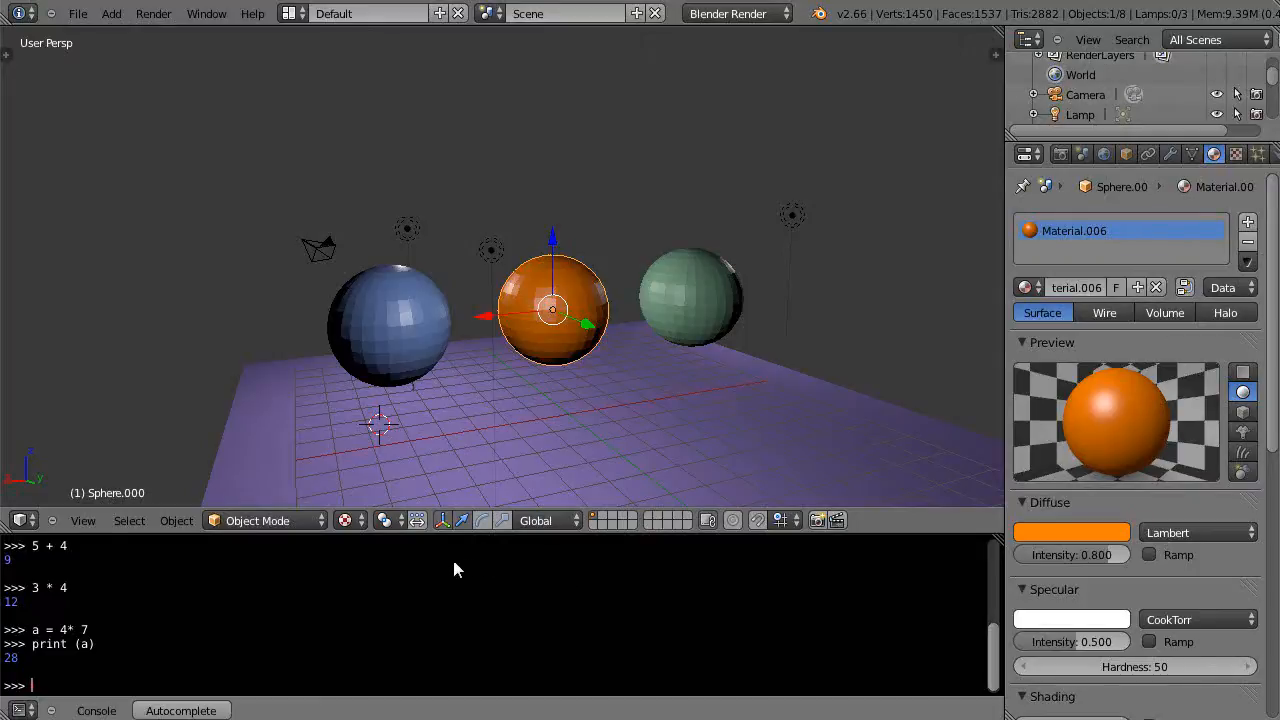
{"action": "mouse_move", "coordinate": [420, 580]}
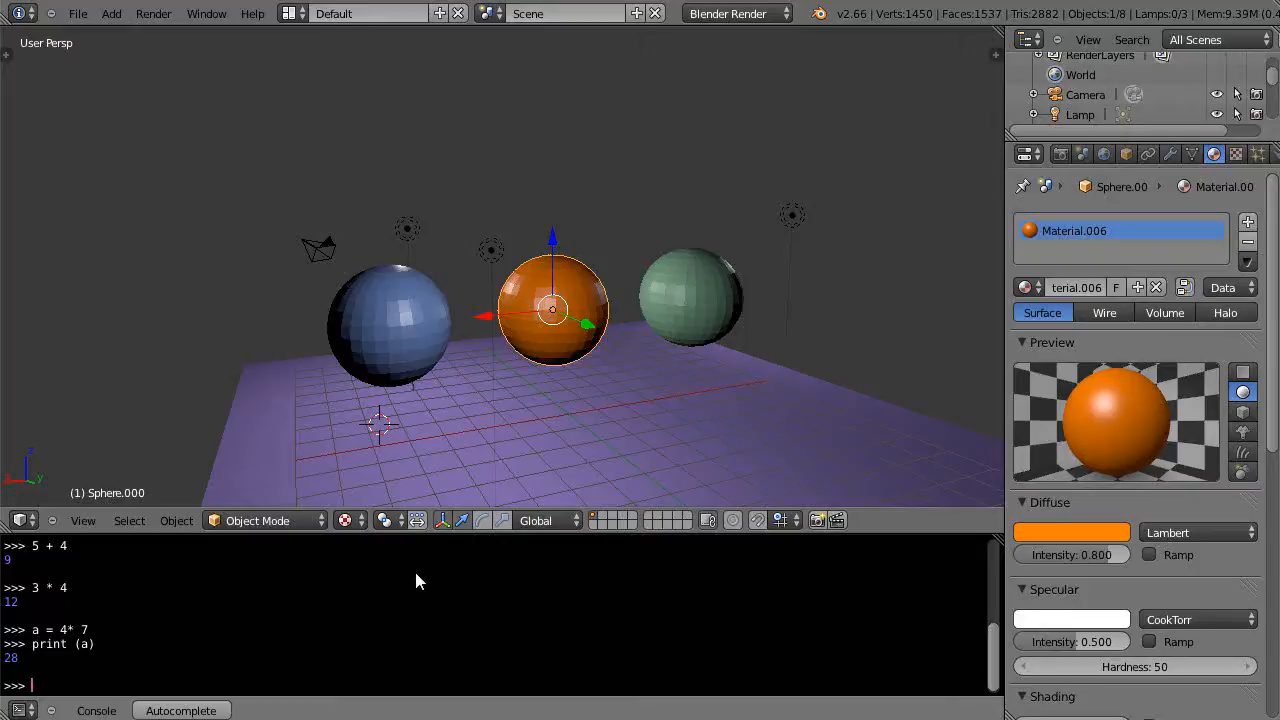
{"action": "mouse_move", "coordinate": [312, 612]}
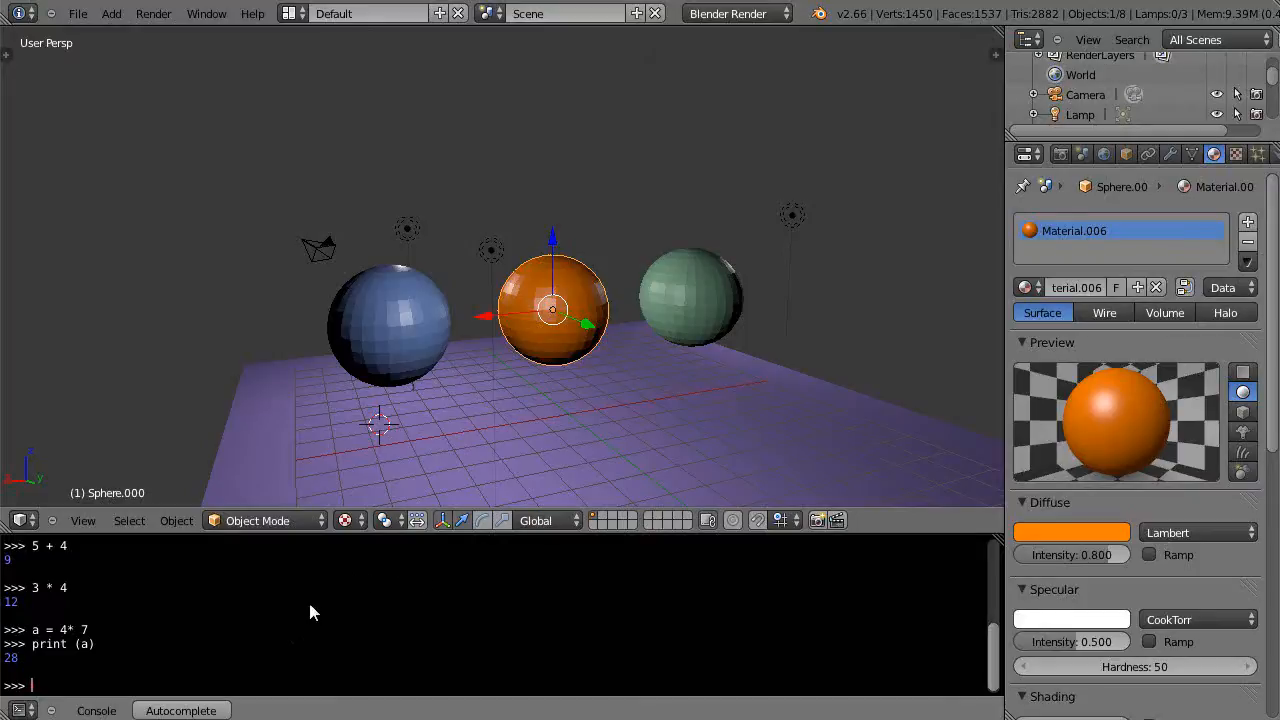
{"action": "mouse_move", "coordinate": [376, 608]}
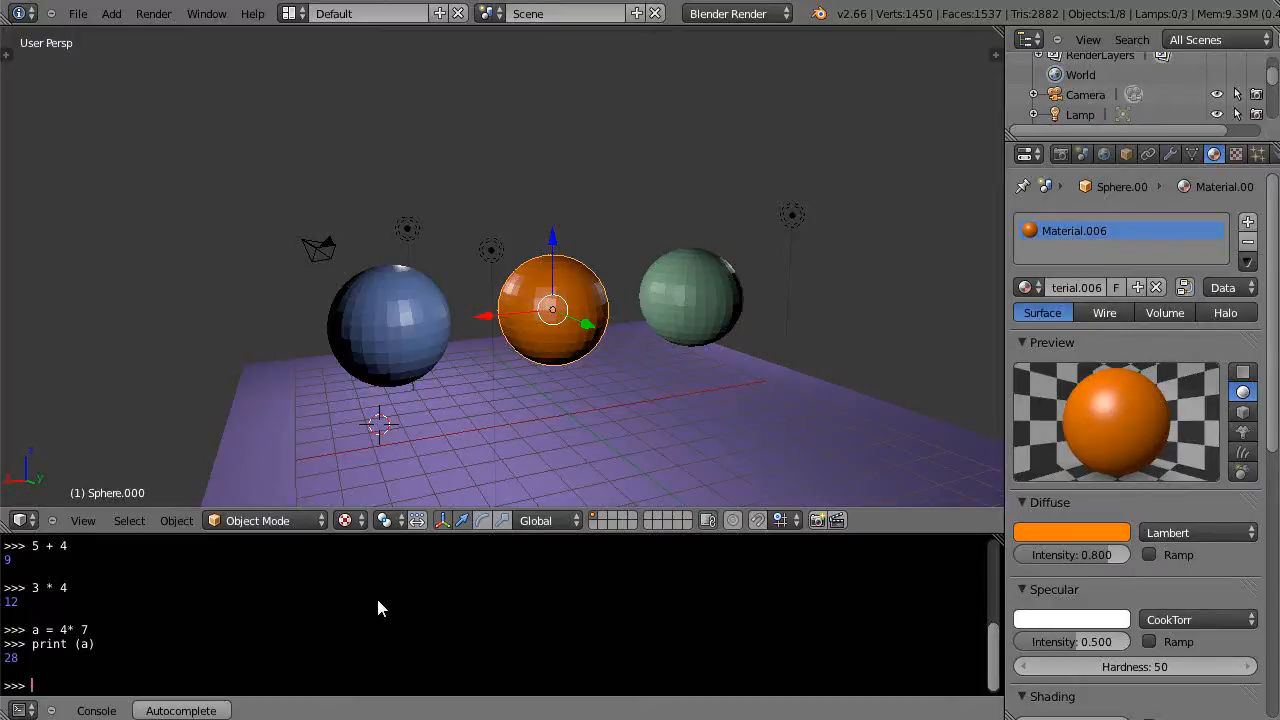
{"action": "mouse_move", "coordinate": [390, 588]}
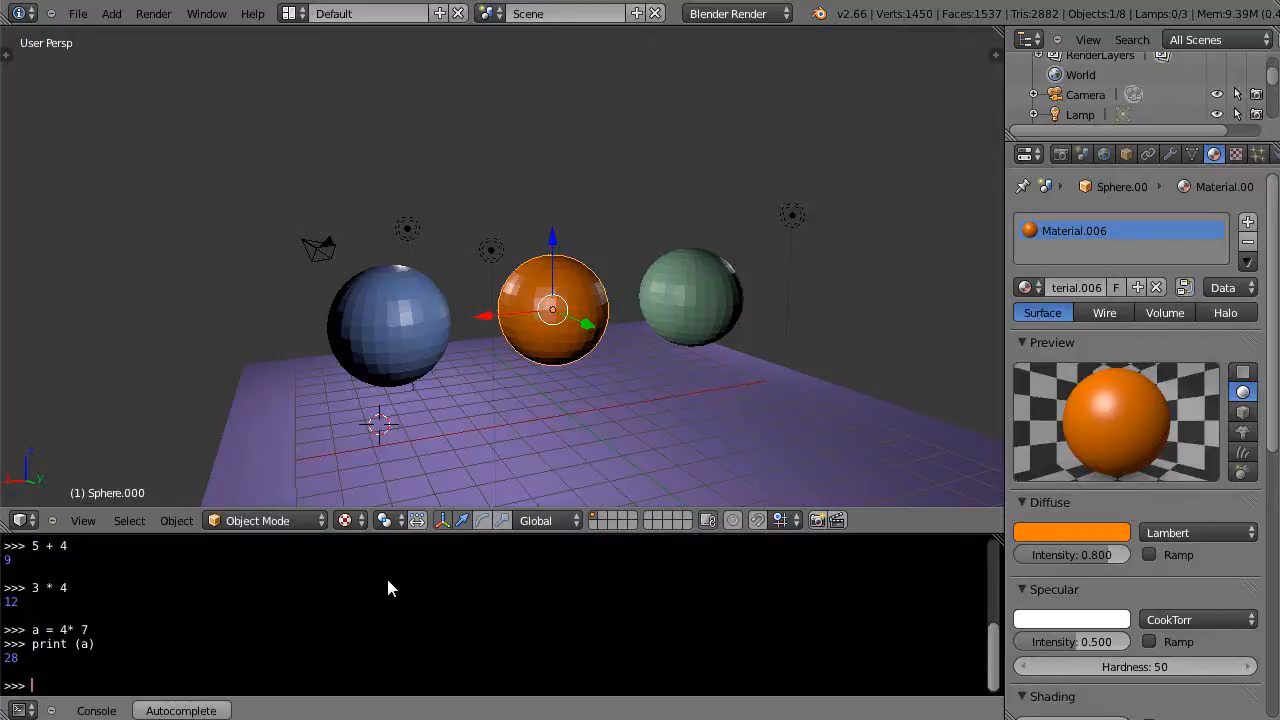
{"action": "mouse_move", "coordinate": [424, 588]}
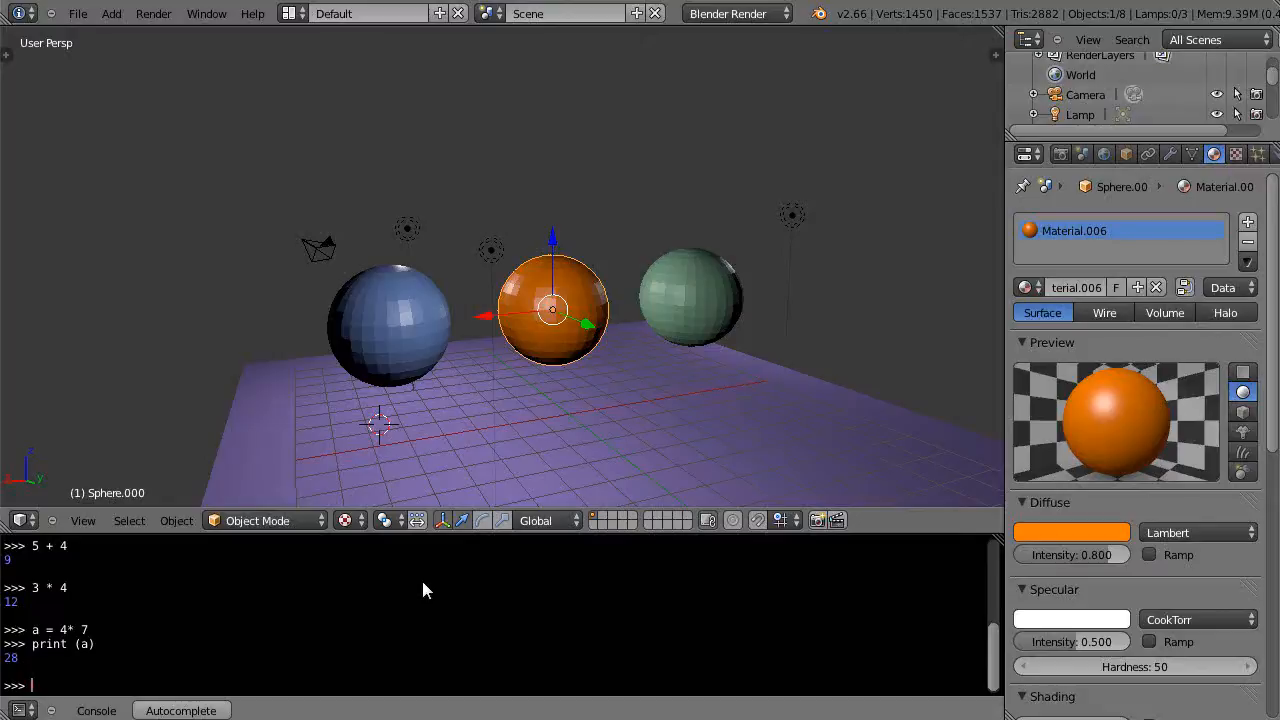
{"action": "mouse_move", "coordinate": [444, 616]}
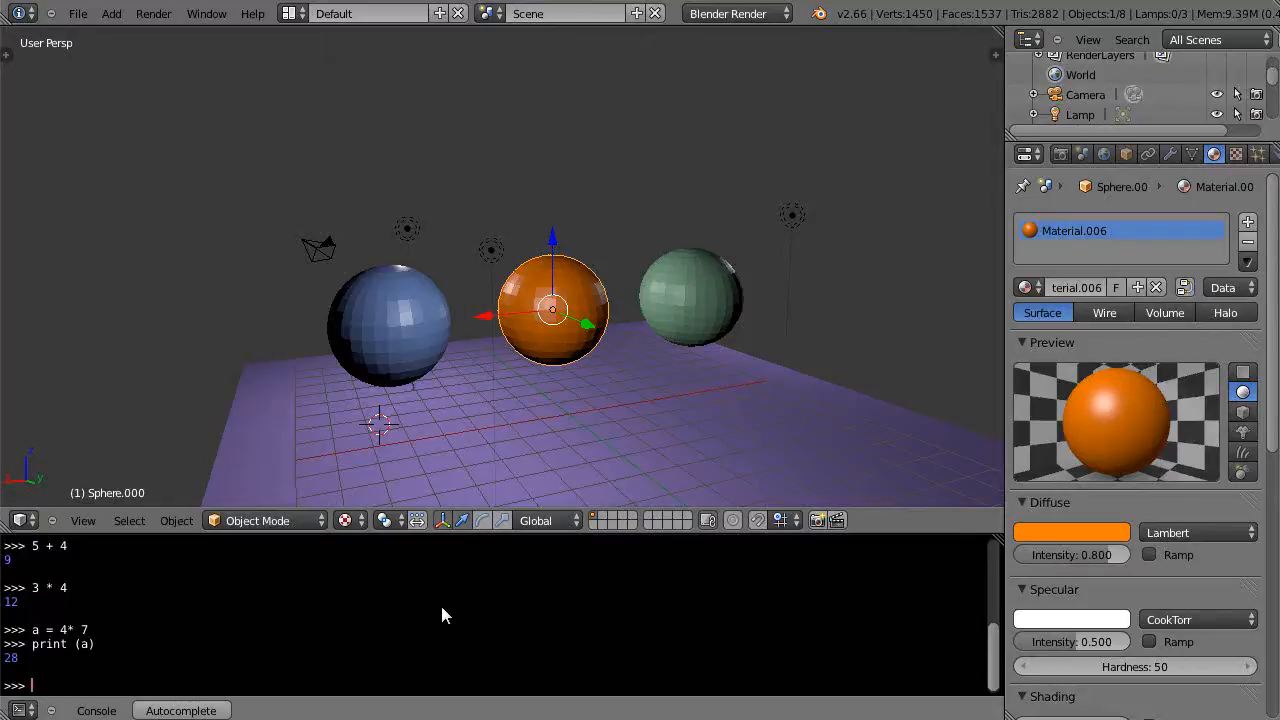
{"action": "mouse_move", "coordinate": [556, 618]}
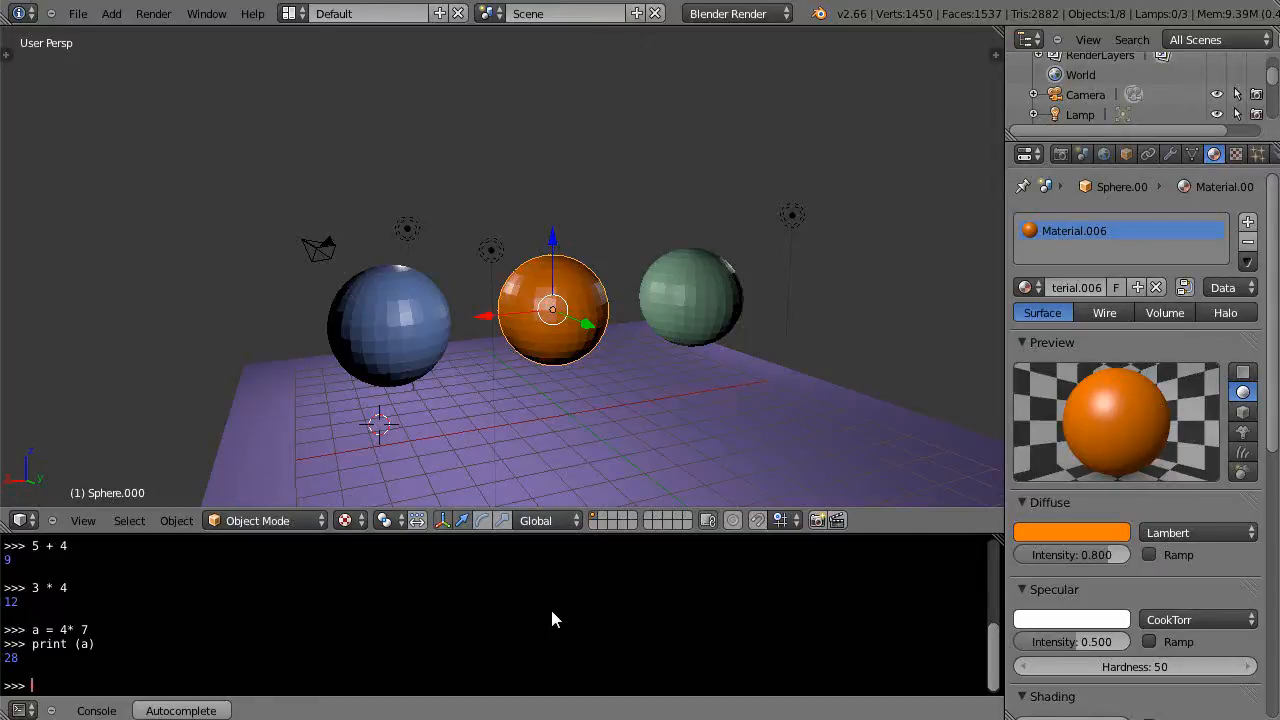
{"action": "mouse_move", "coordinate": [140, 650]}
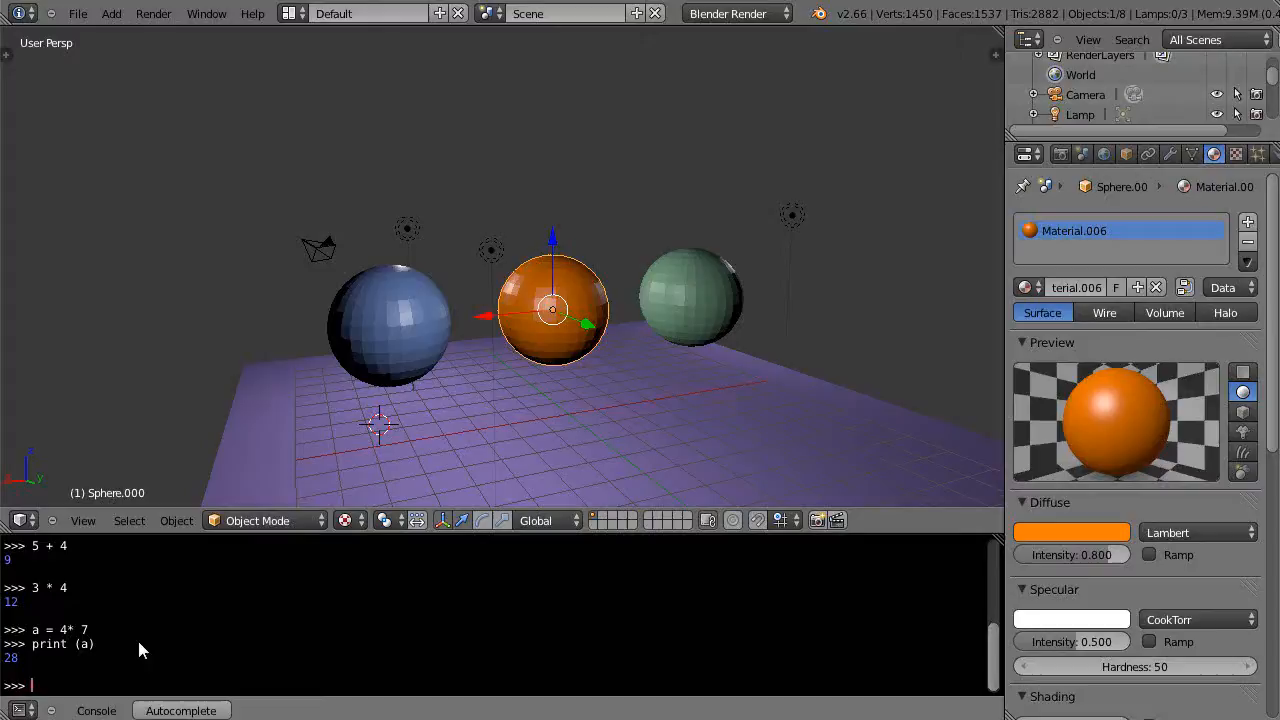
{"action": "mouse_move", "coordinate": [316, 632]}
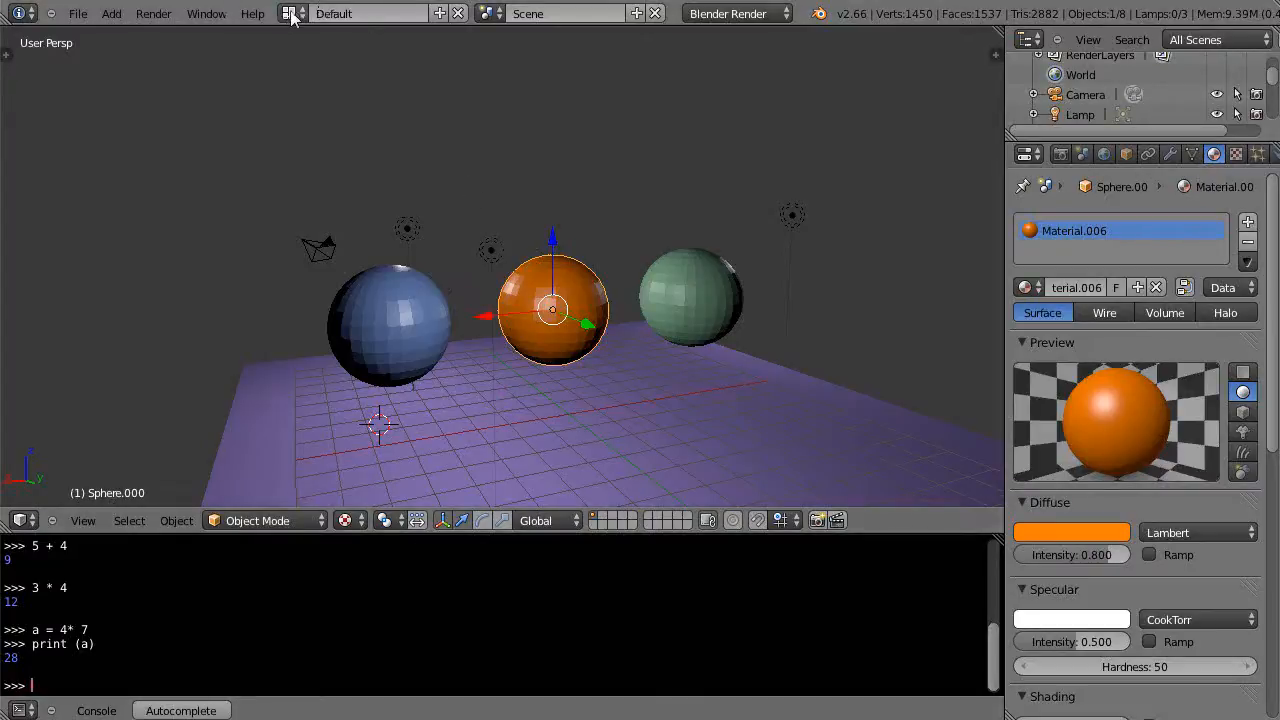
{"action": "left_click", "coordinate": [290, 12]}
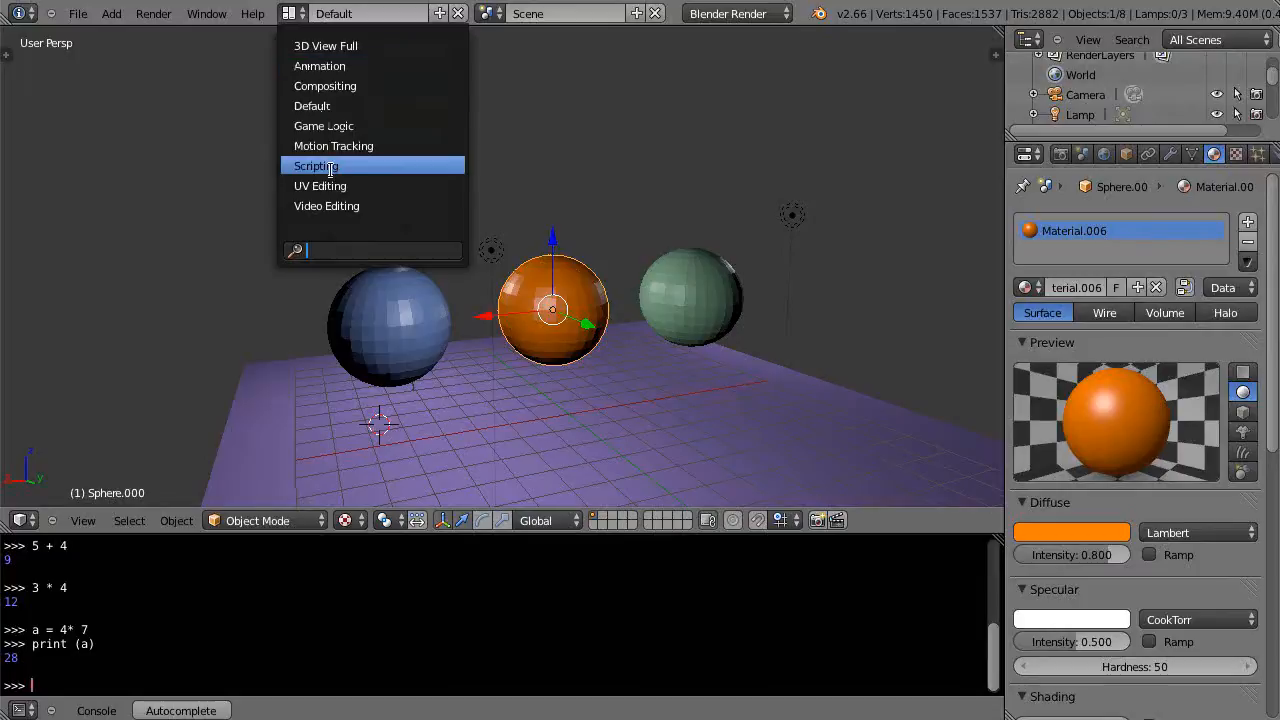
{"action": "left_click", "coordinate": [316, 164]}
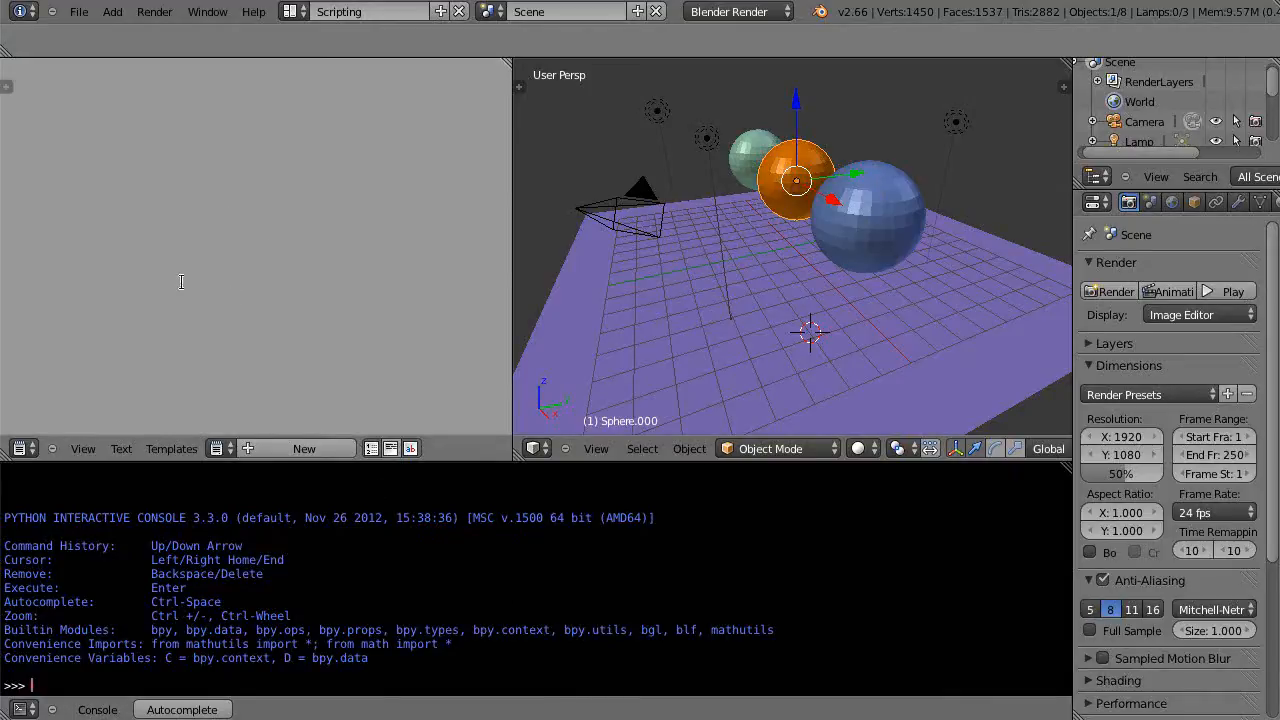
{"action": "mouse_move", "coordinate": [20, 78]}
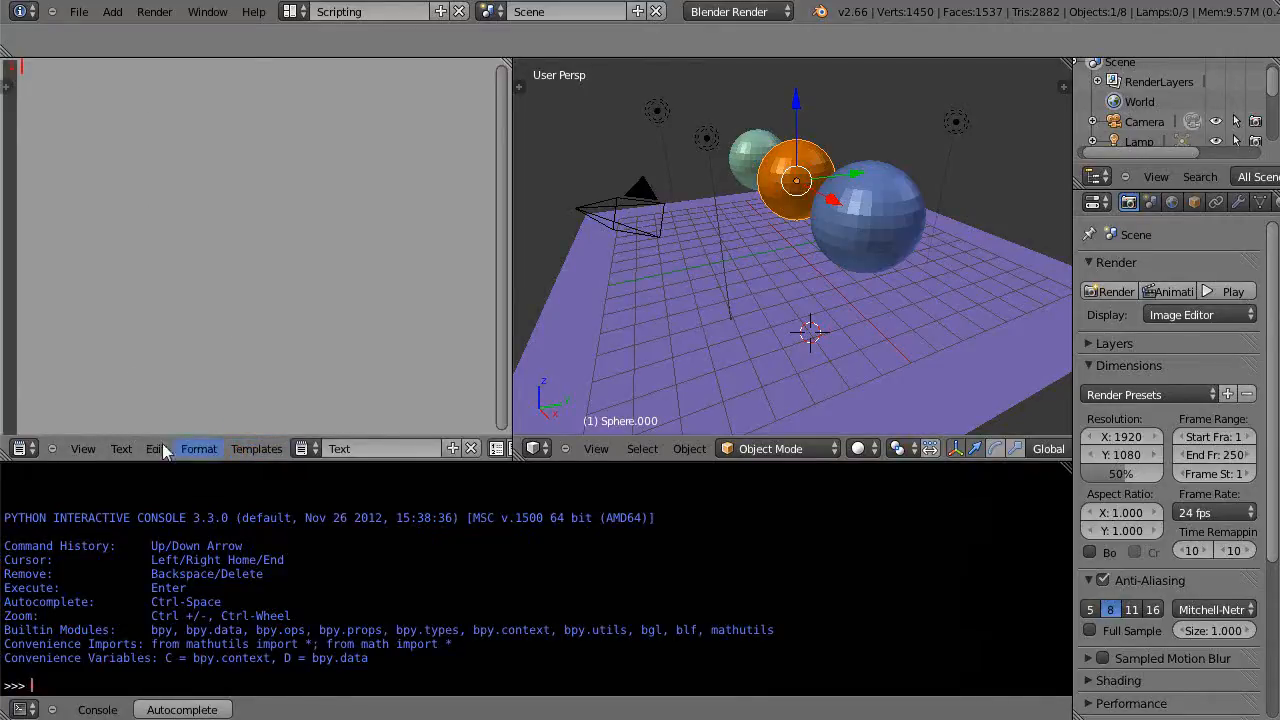
{"action": "mouse_move", "coordinate": [248, 378]}
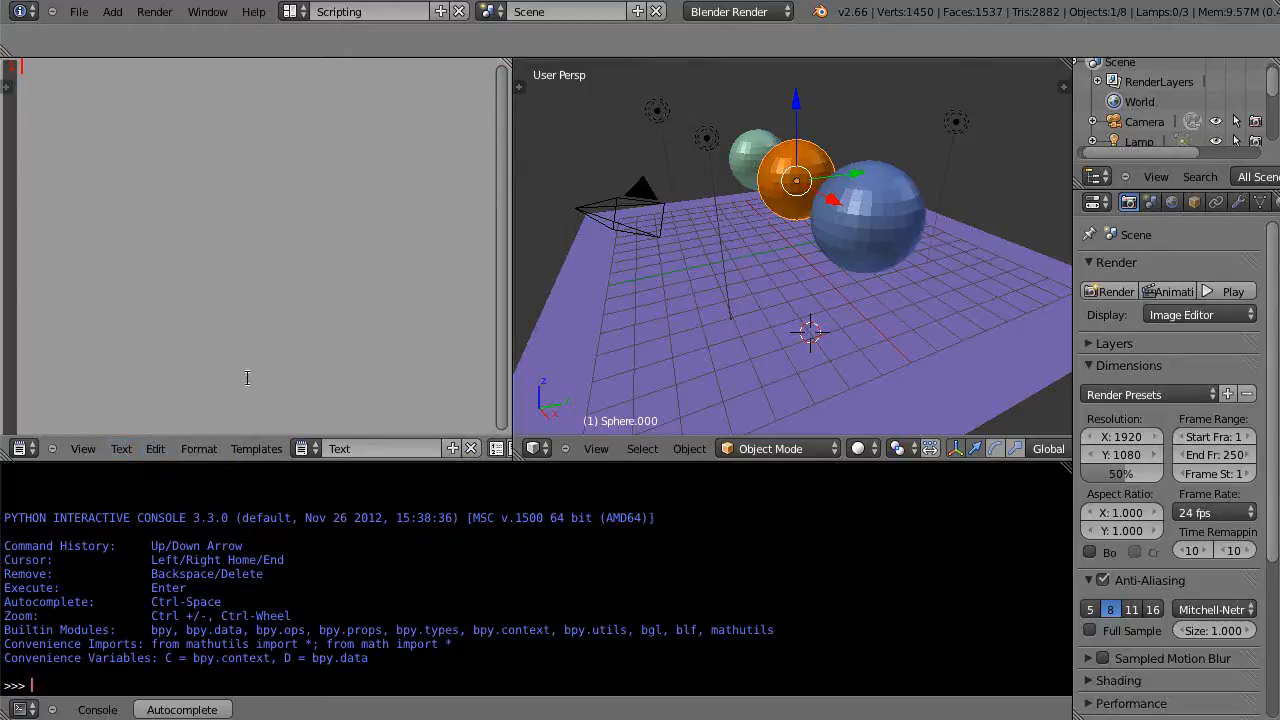
{"action": "mouse_move", "coordinate": [224, 40]}
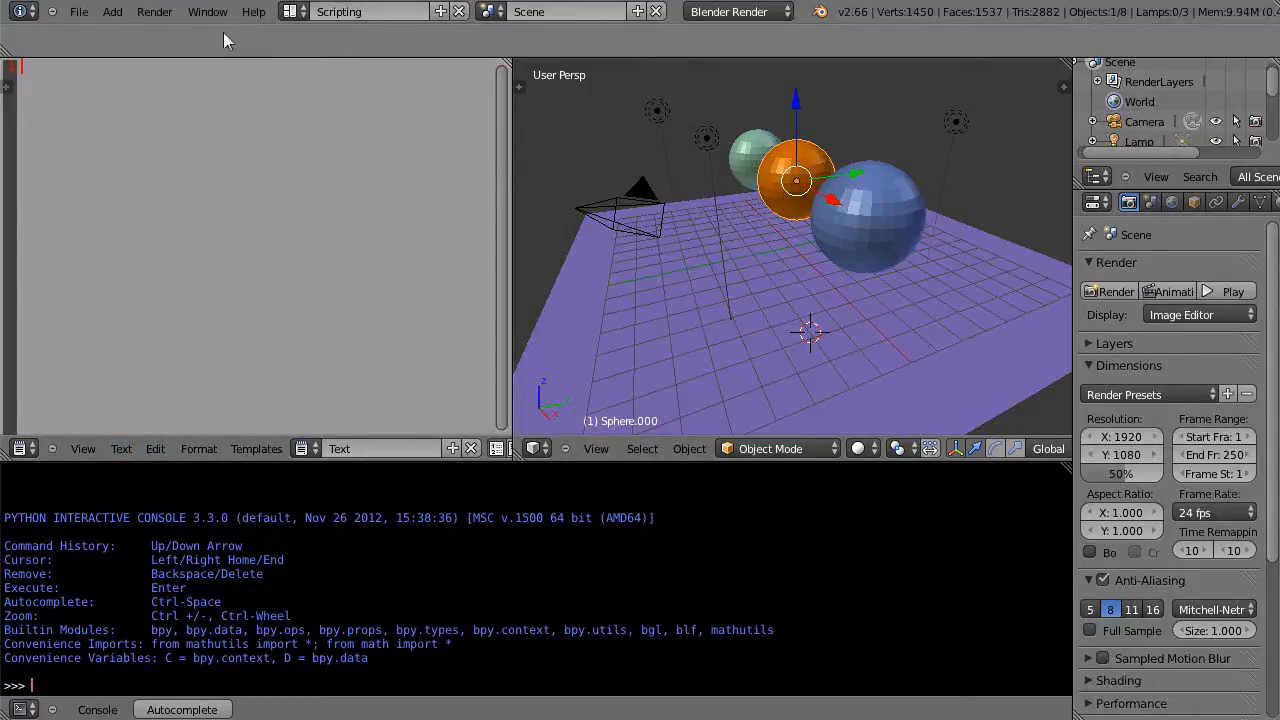
{"action": "left_click", "coordinate": [370, 12]}
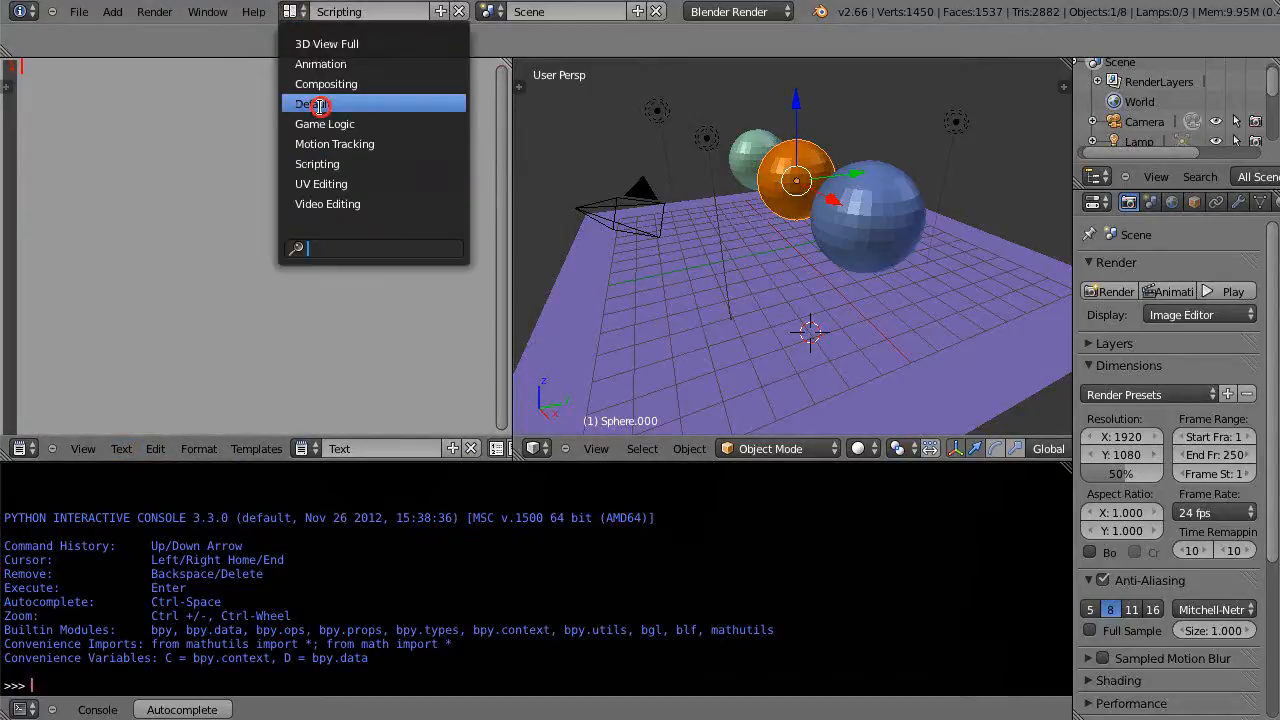
{"action": "left_click", "coordinate": [314, 104]}
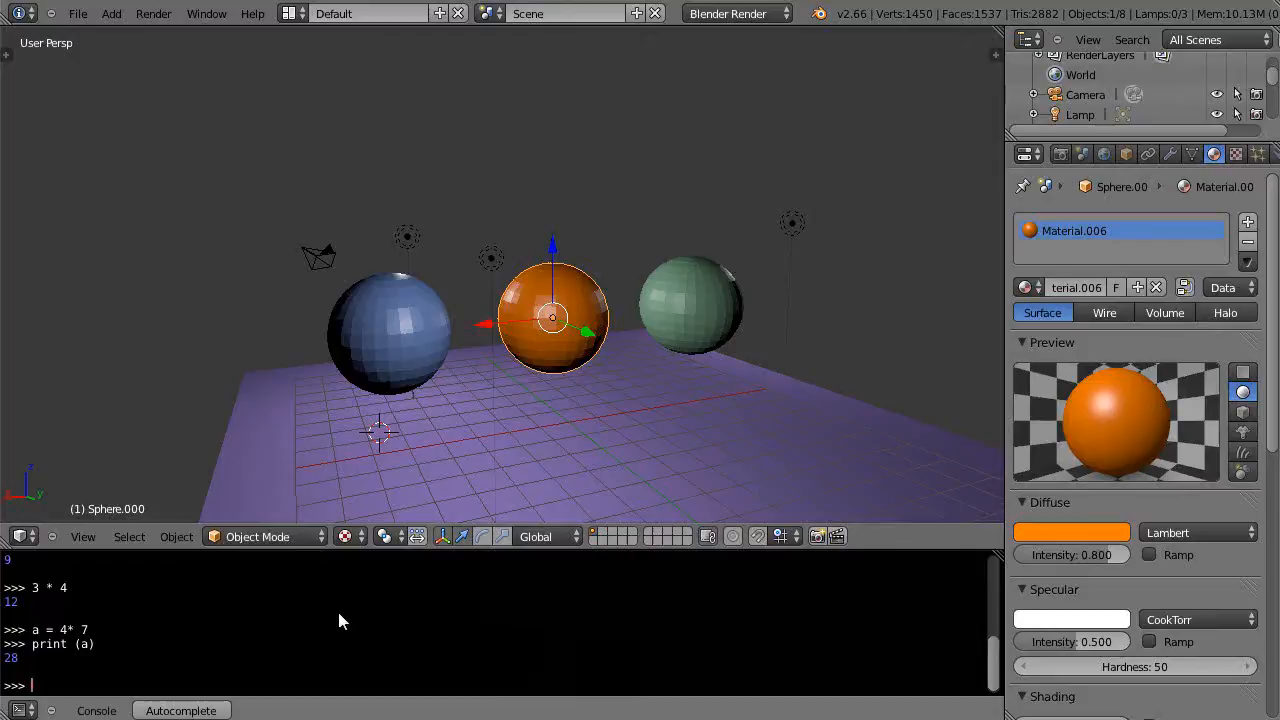
{"action": "mouse_move", "coordinate": [348, 616]}
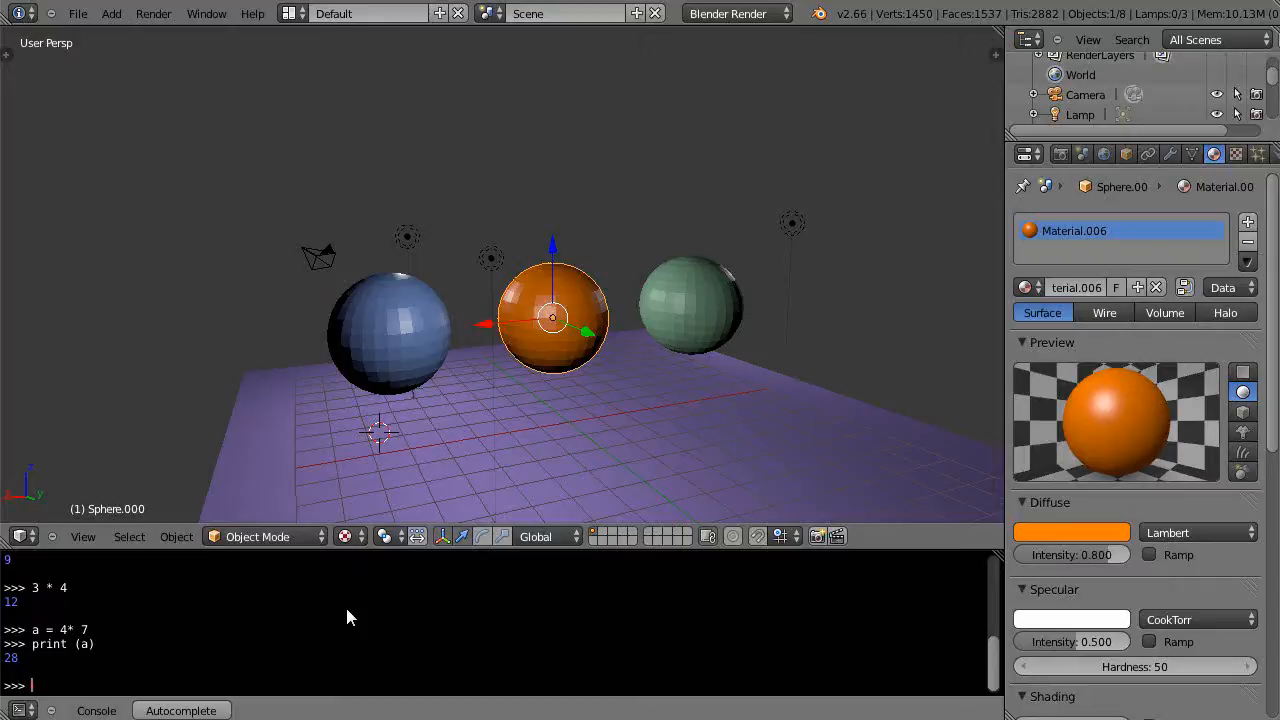
- Enter the loop header 'for i in range(0, 42):' and move to its indented body line
{"action": "type", "text": "for"}
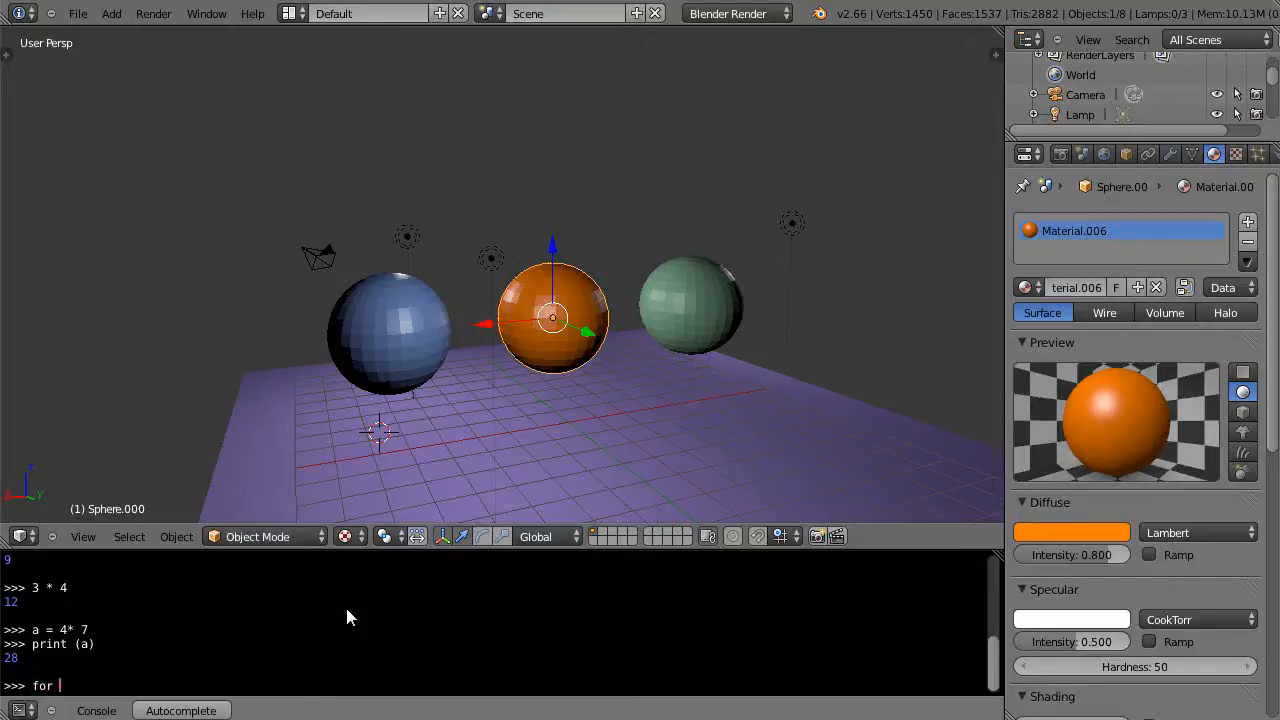
{"action": "type", "text": "i"}
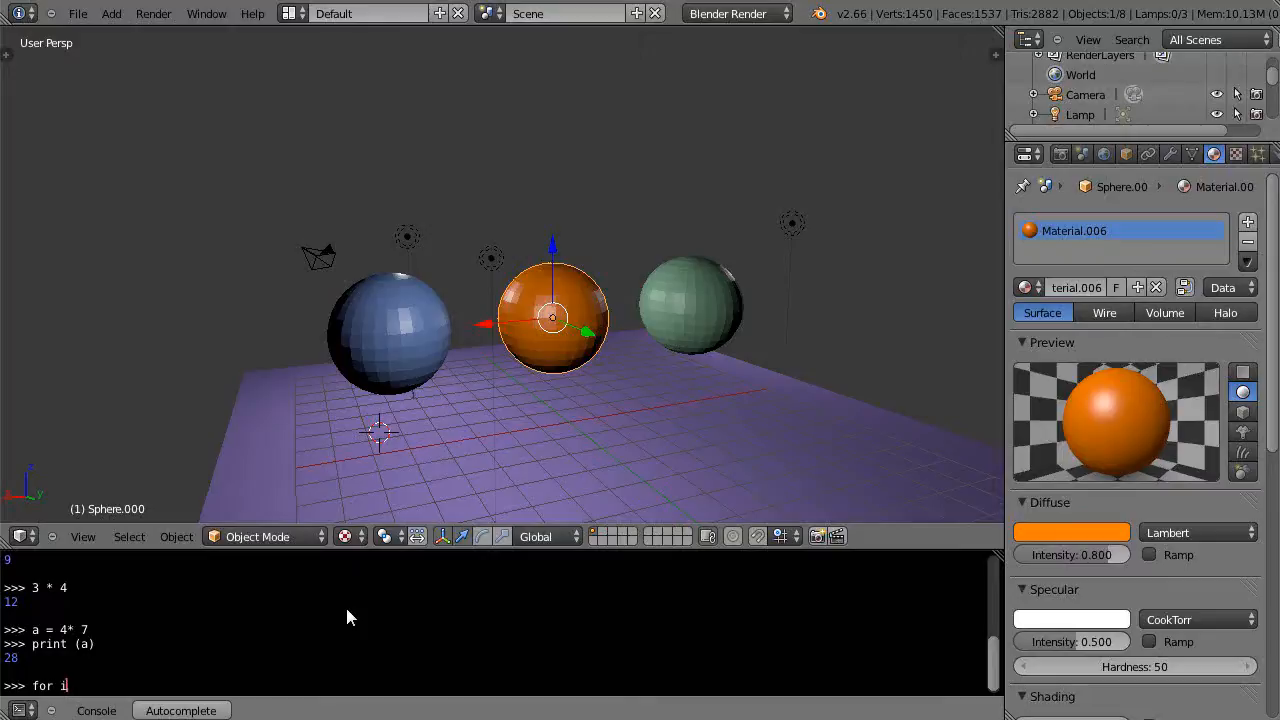
{"action": "type", "text": "in"}
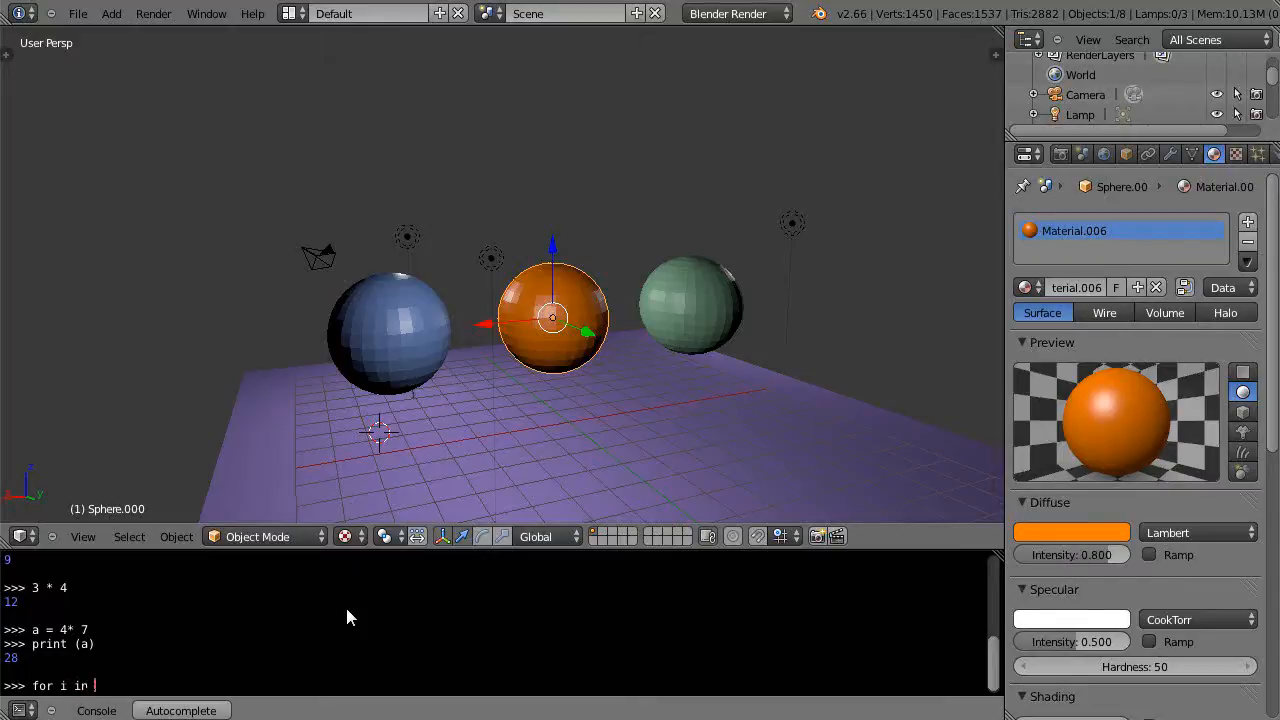
{"action": "type", "text": "range"}
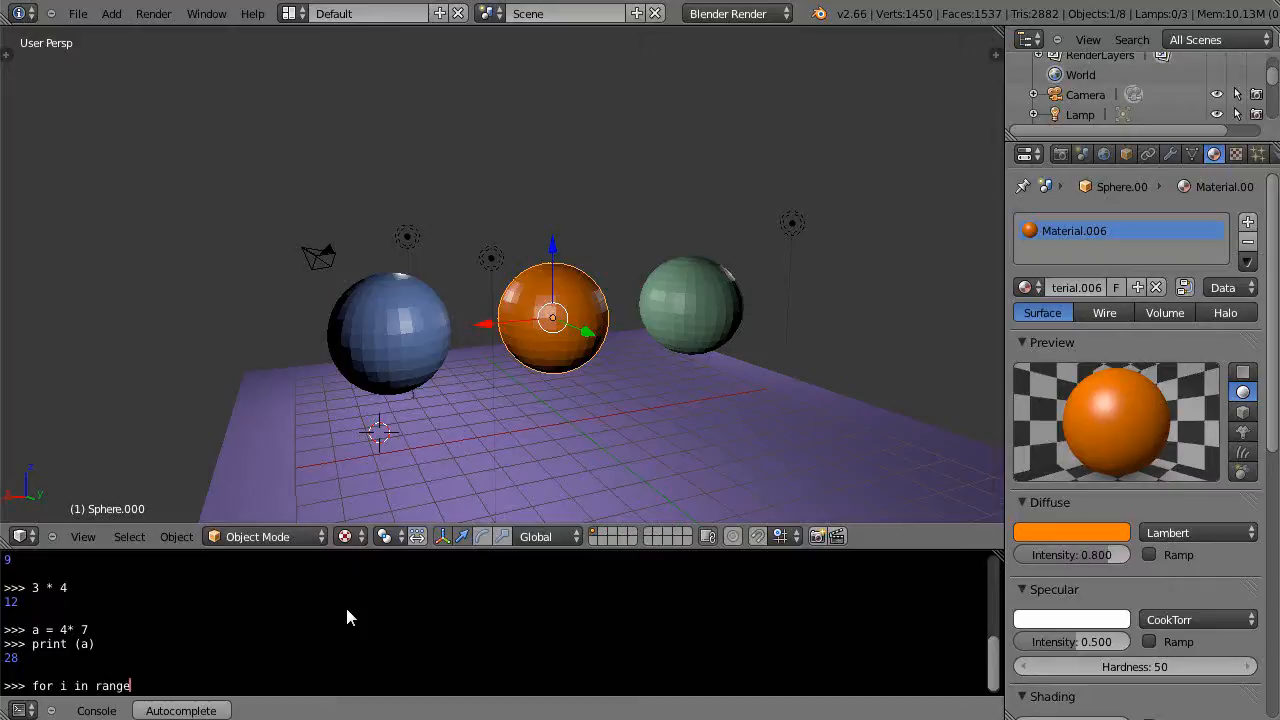
{"action": "type", "text": "("}
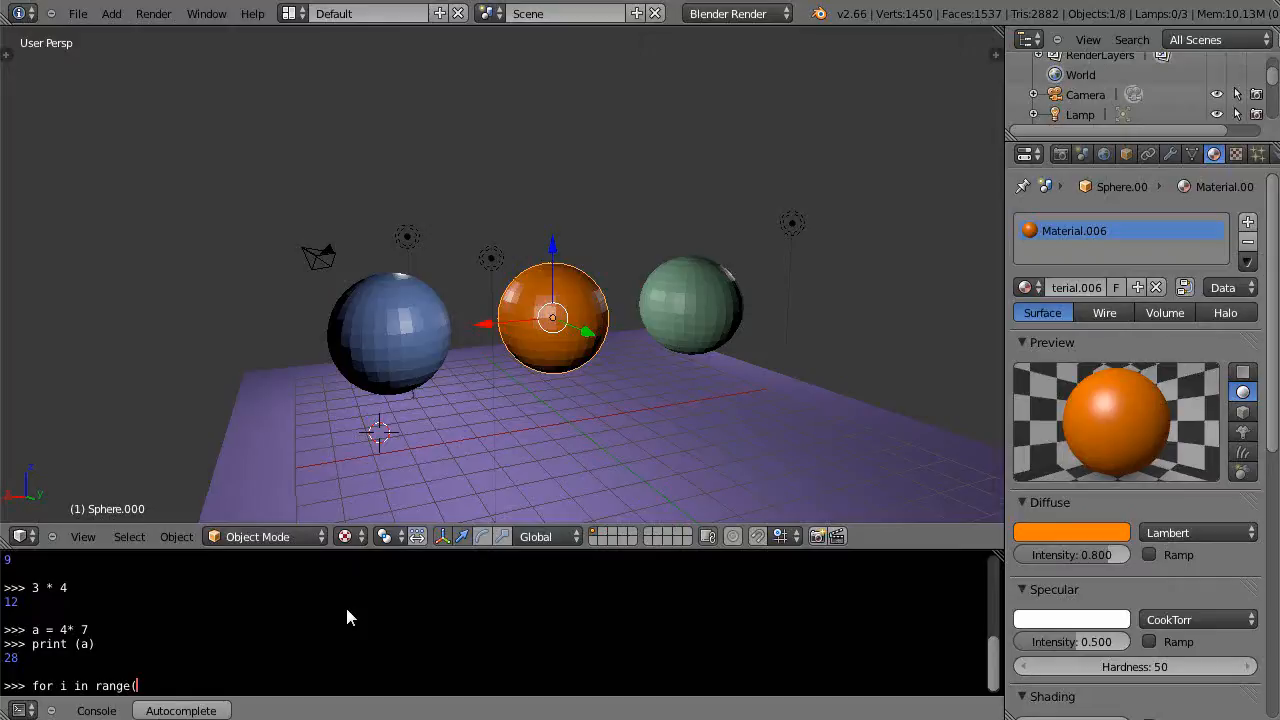
{"action": "type", "text": "0."}
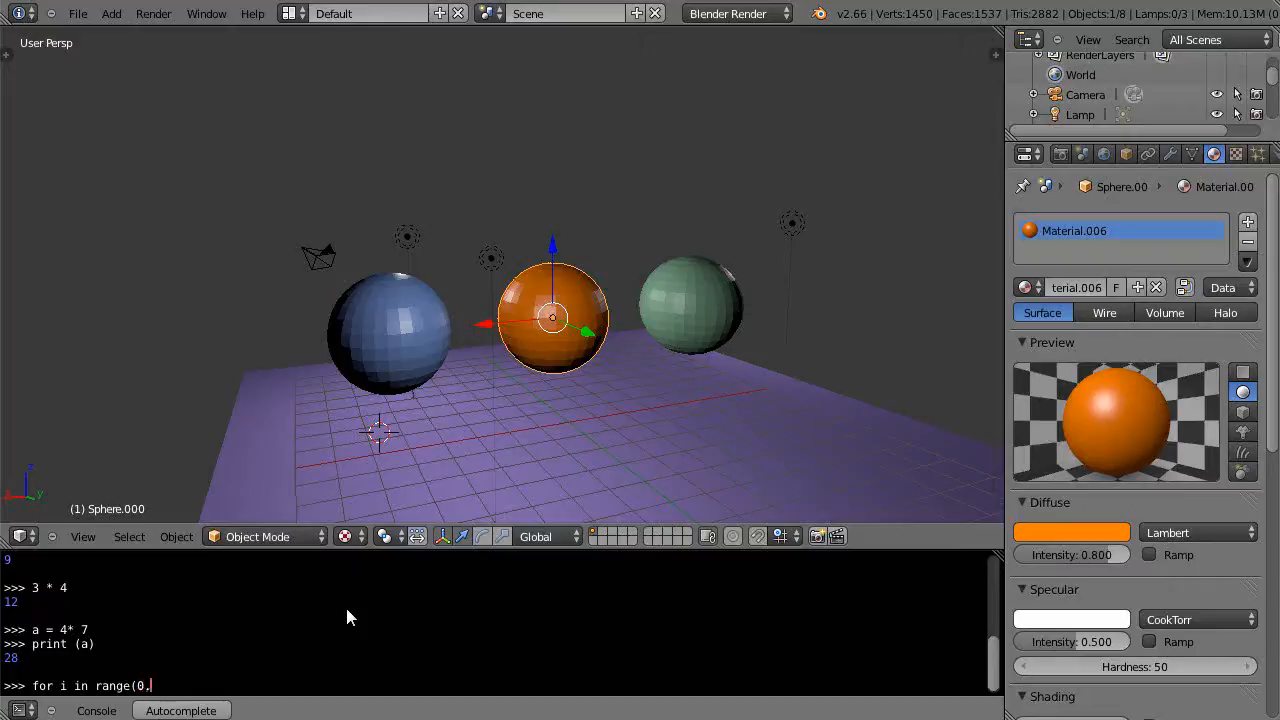
{"action": "type", "text": ","}
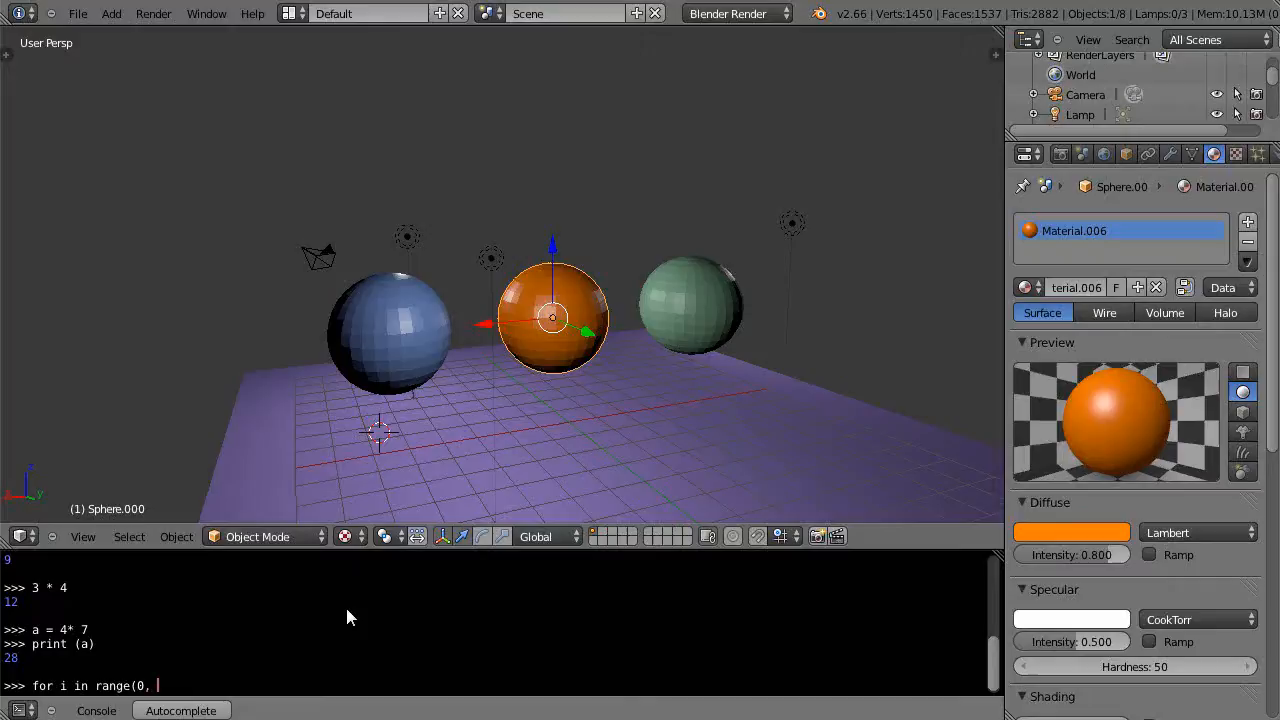
{"action": "type", "text": "42"}
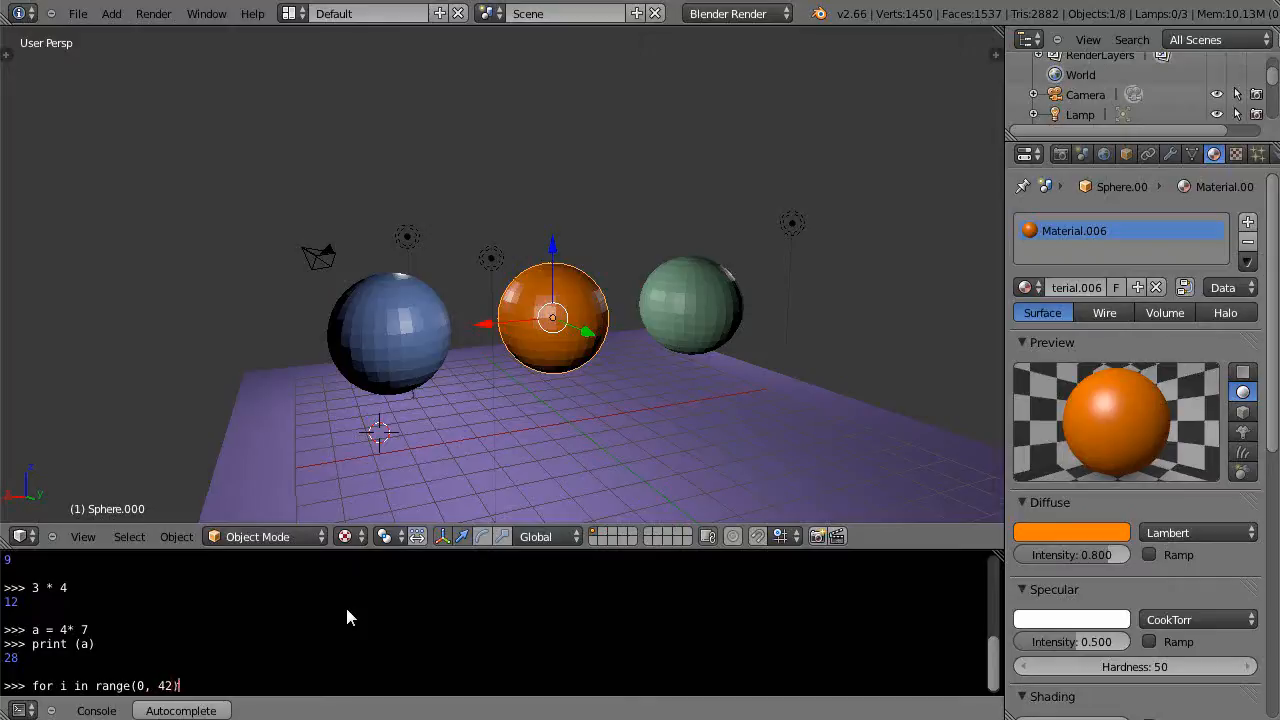
{"action": "type", "text": ":"}
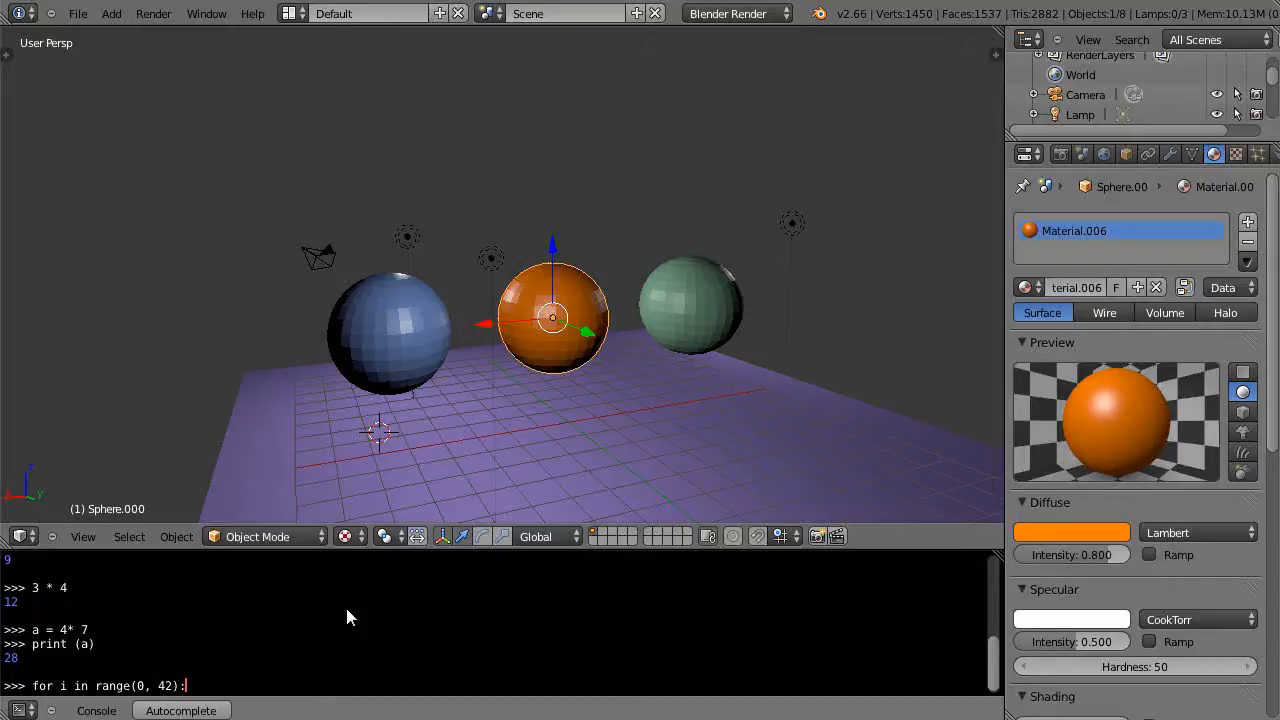
{"action": "key", "text": "Return"}
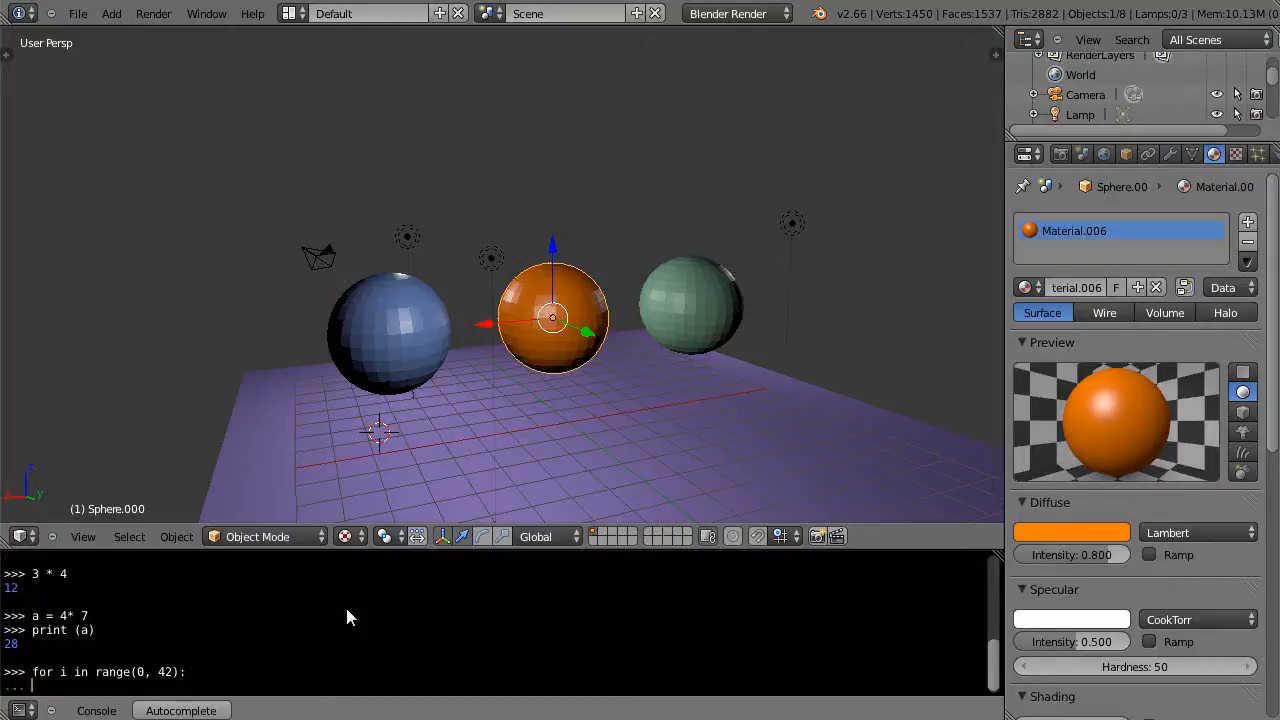
{"action": "mouse_move", "coordinate": [130, 668]}
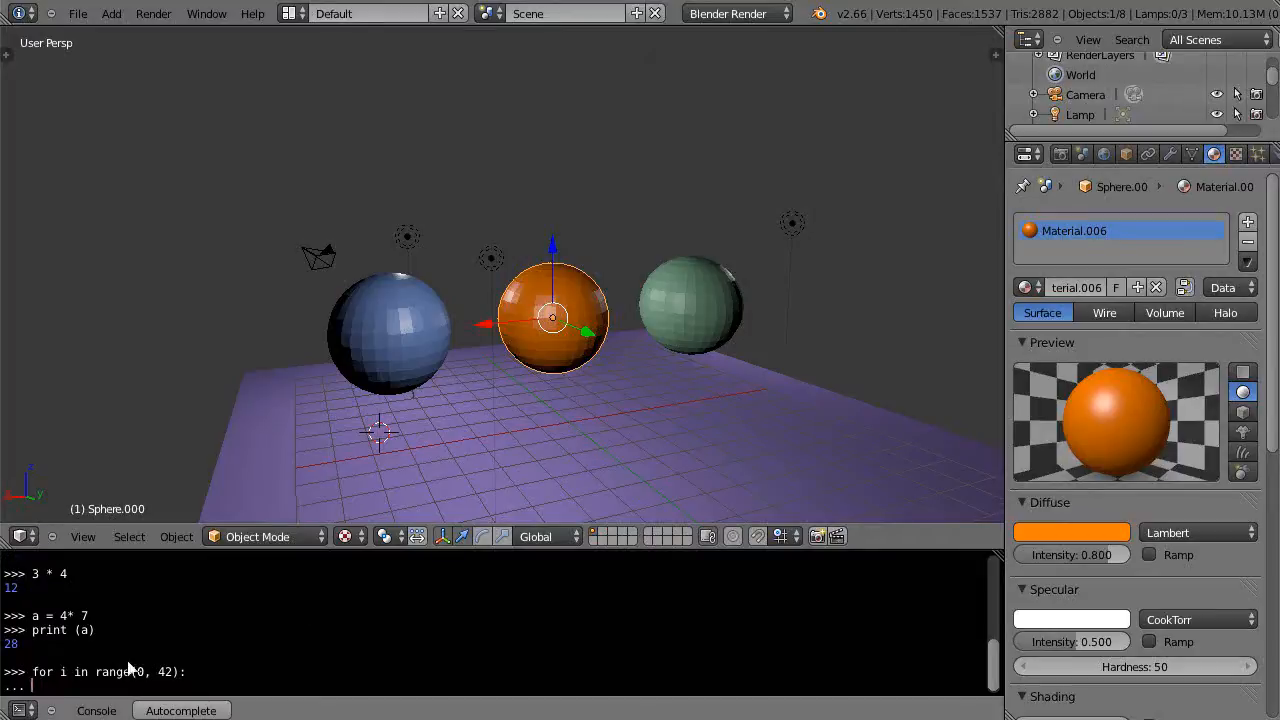
{"action": "mouse_move", "coordinate": [10, 640]}
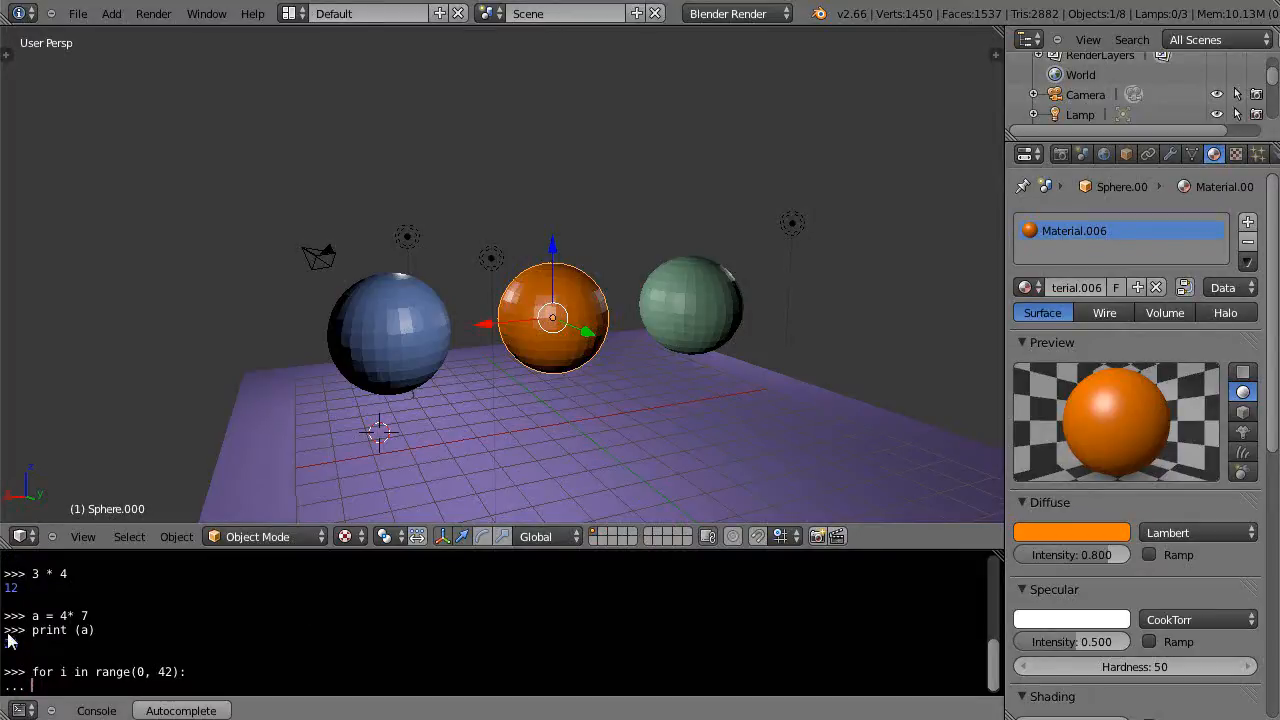
- Advance to the continuation line of the range(0, 42) loop body
{"action": "key", "text": "Return"}
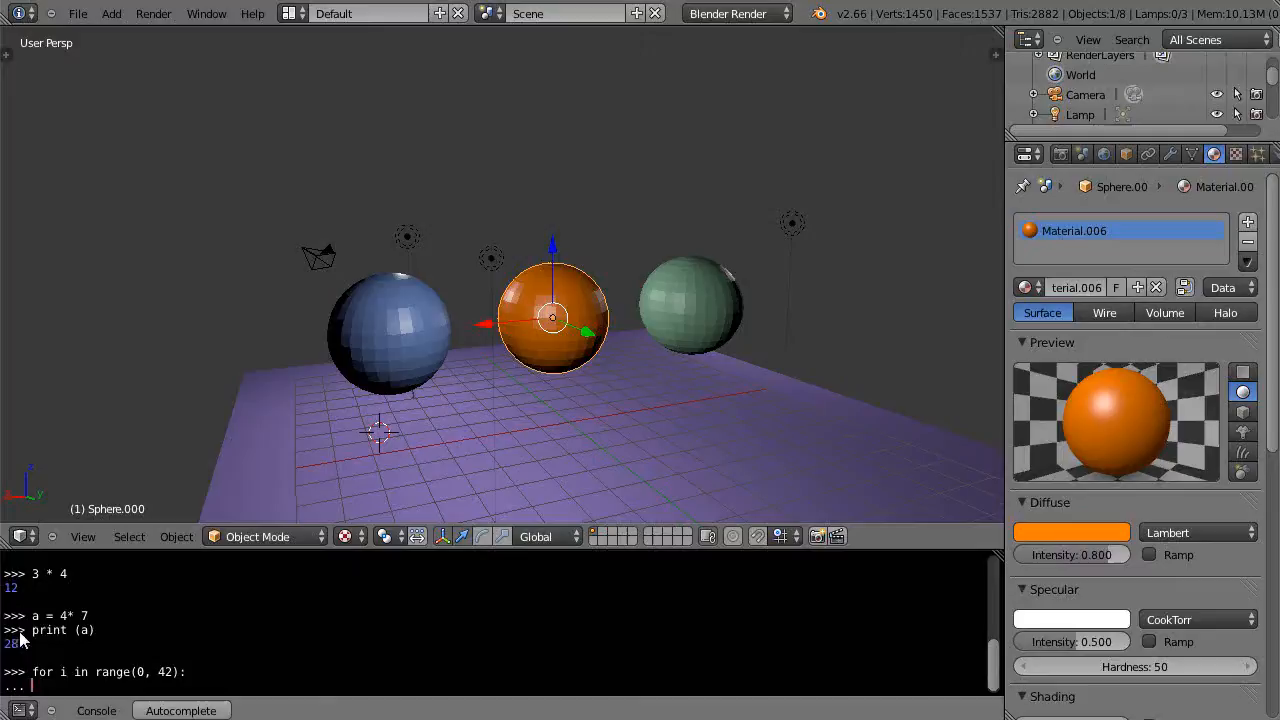
{"action": "mouse_move", "coordinate": [248, 668]}
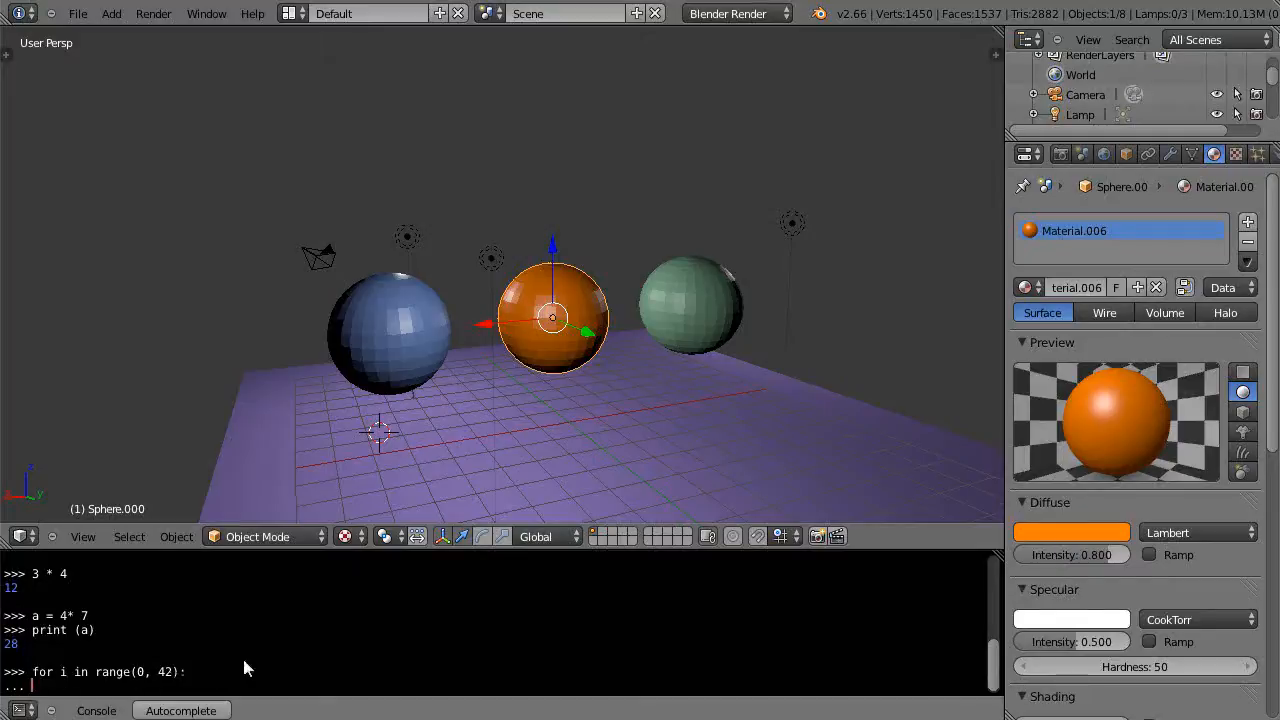
{"action": "mouse_move", "coordinate": [50, 684]}
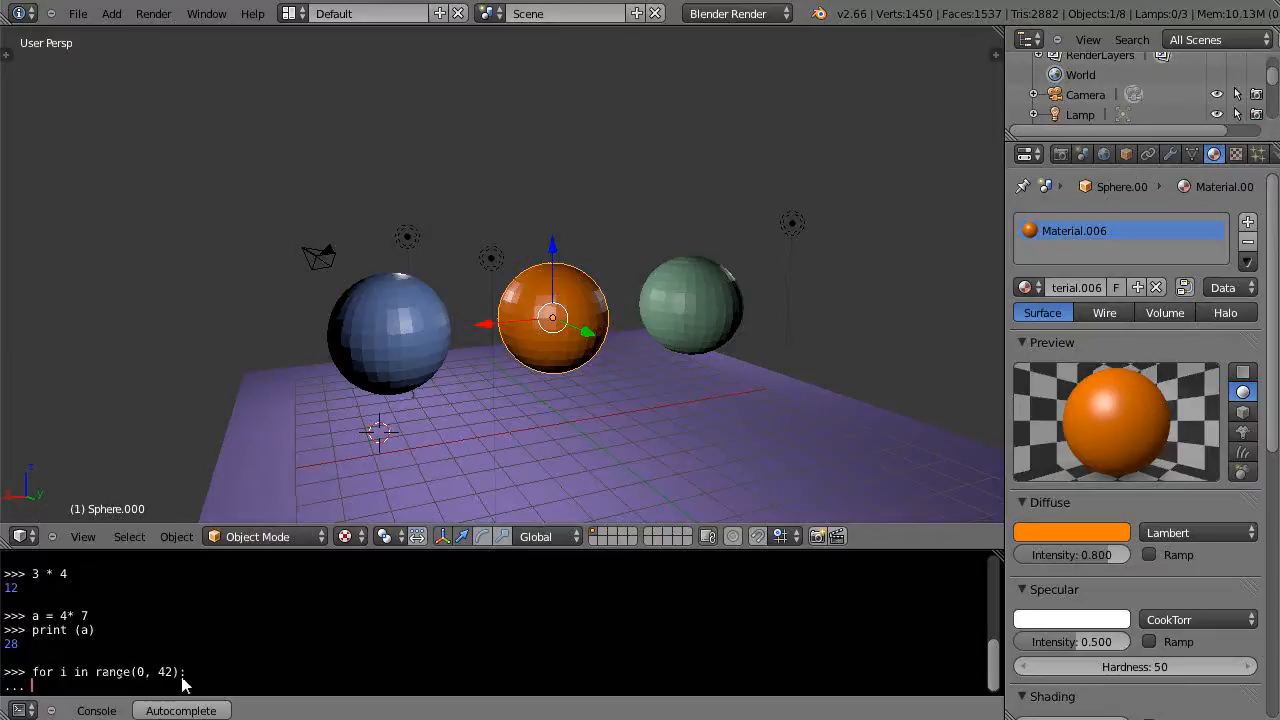
{"action": "mouse_move", "coordinate": [98, 692]}
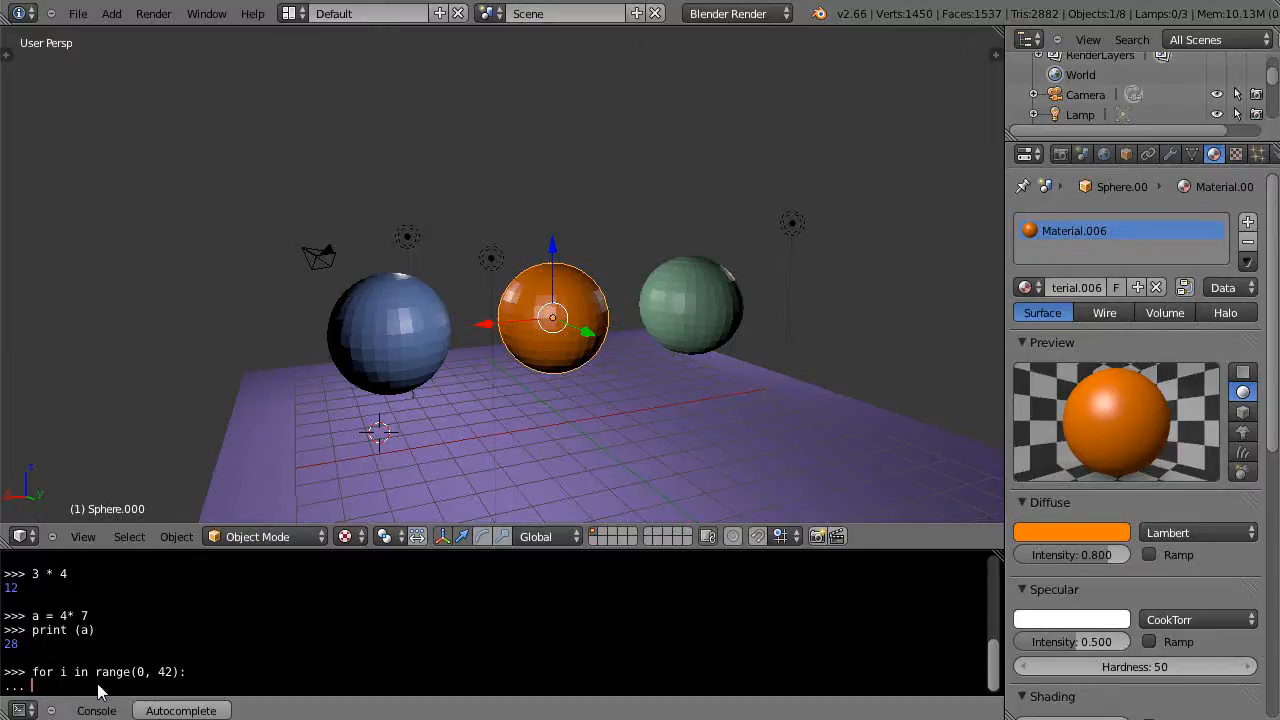
{"action": "mouse_move", "coordinate": [76, 690]}
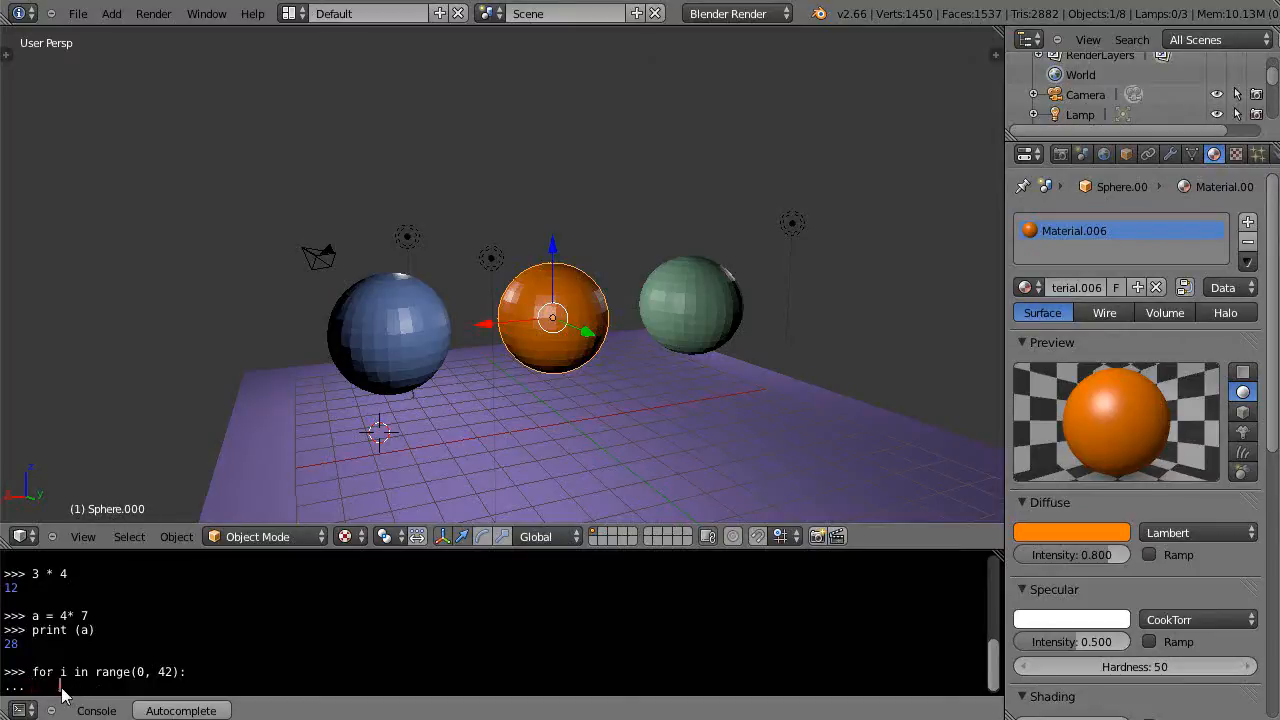
{"action": "mouse_move", "coordinate": [164, 690]}
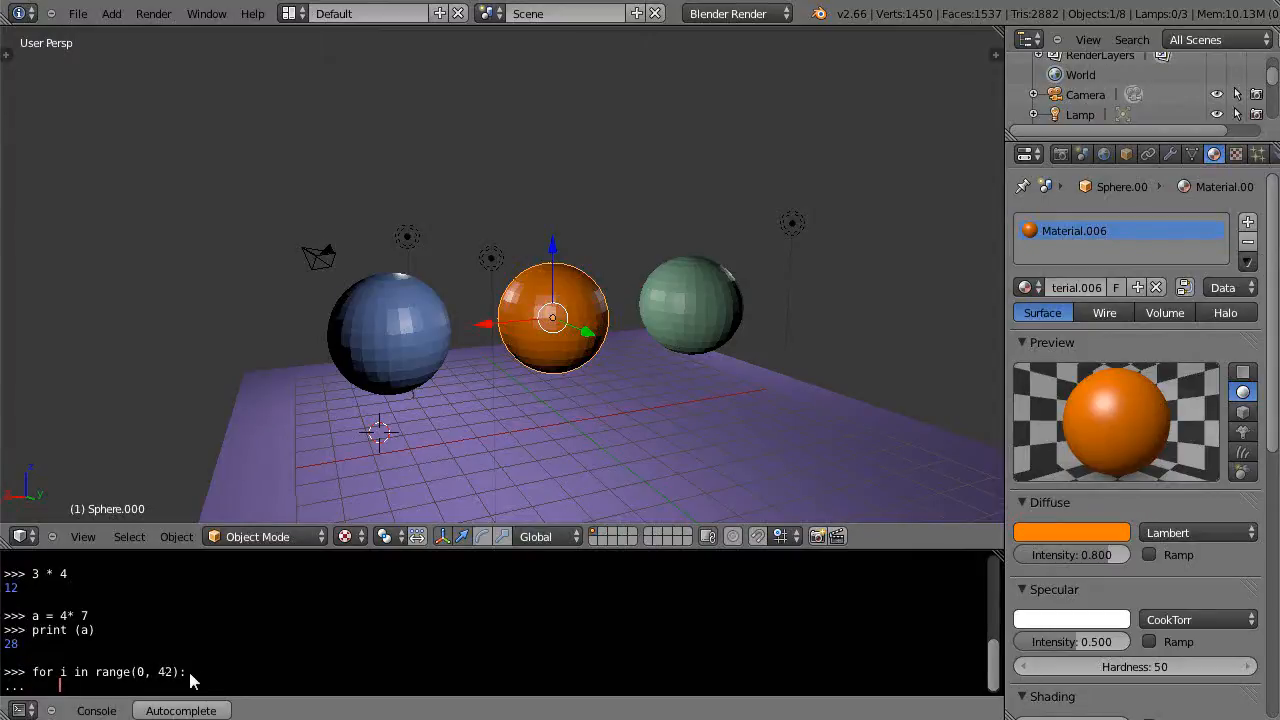
{"action": "mouse_move", "coordinate": [162, 678]}
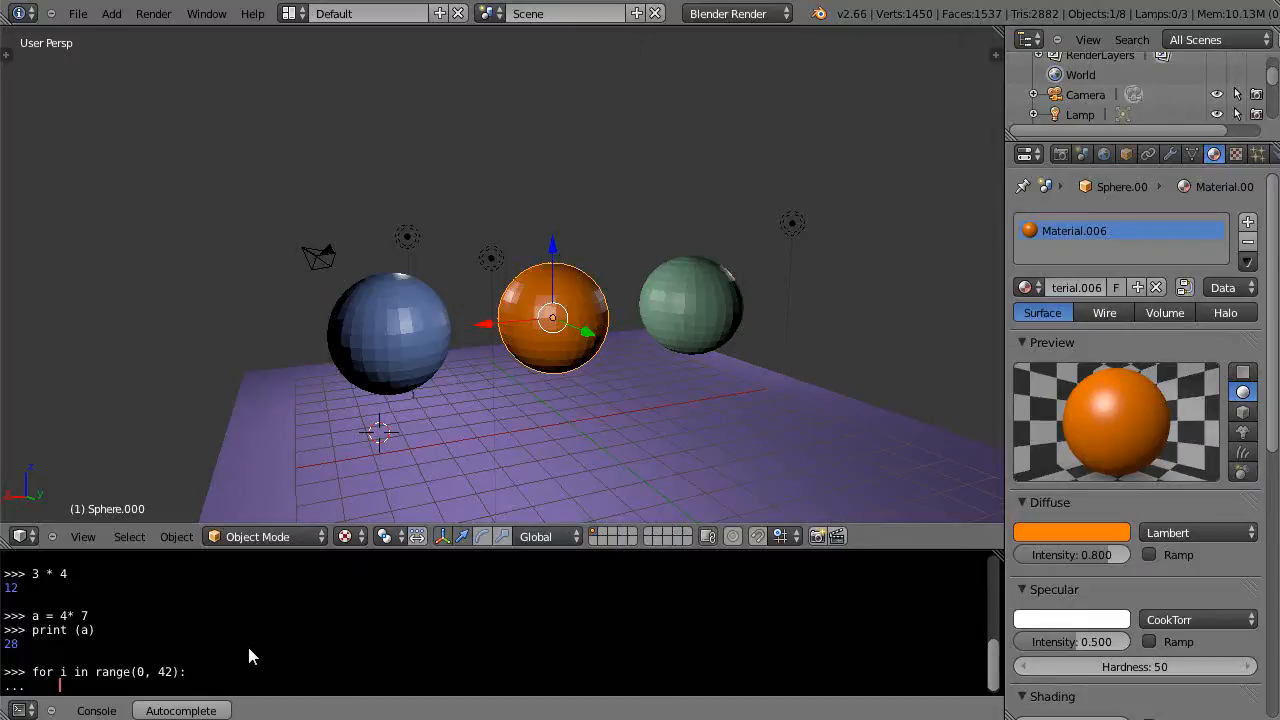
- Add body lines 'print (a)' and 'print (i)' to the loop
{"action": "type", "text": "print"}
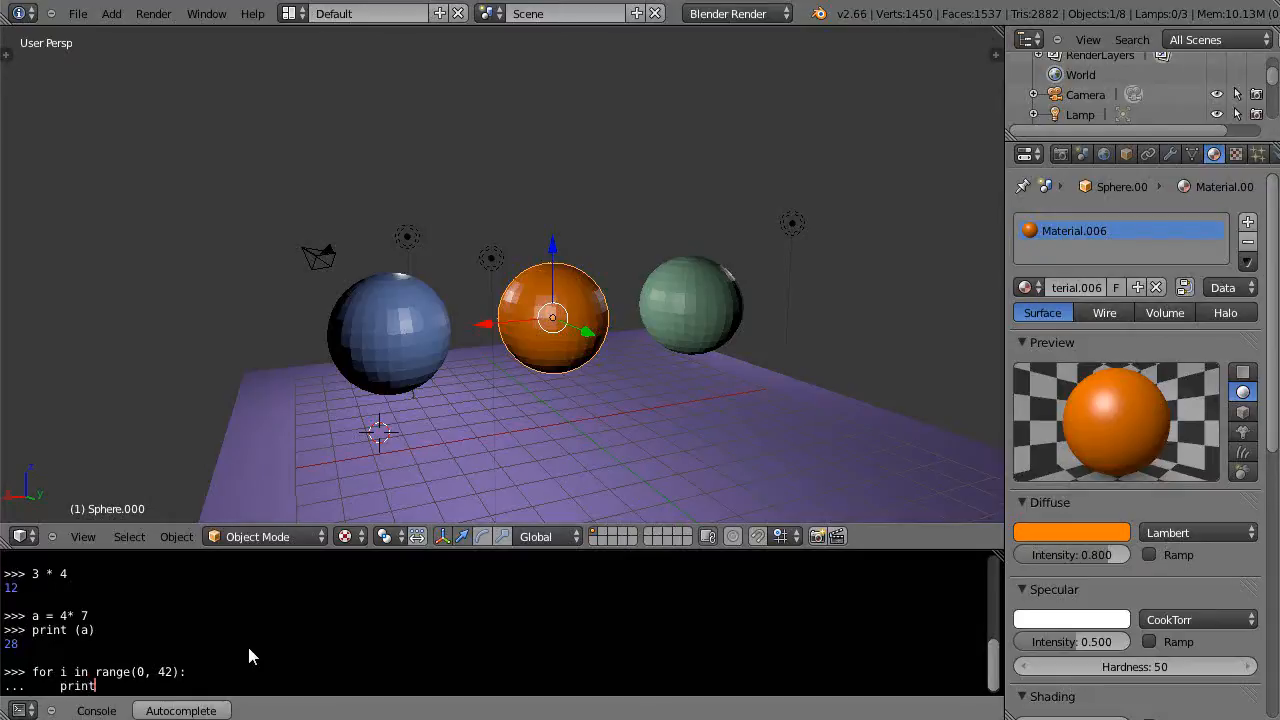
{"action": "type", "text": "(a)"}
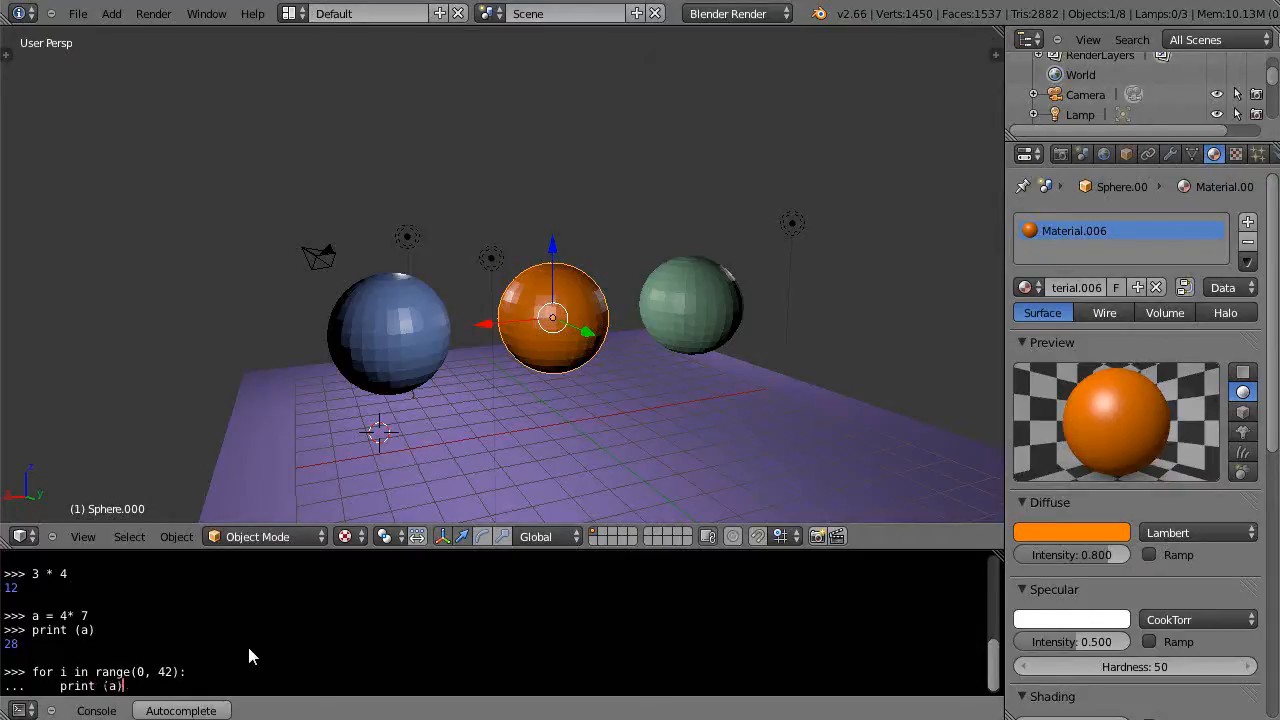
{"action": "mouse_move", "coordinate": [16, 656]}
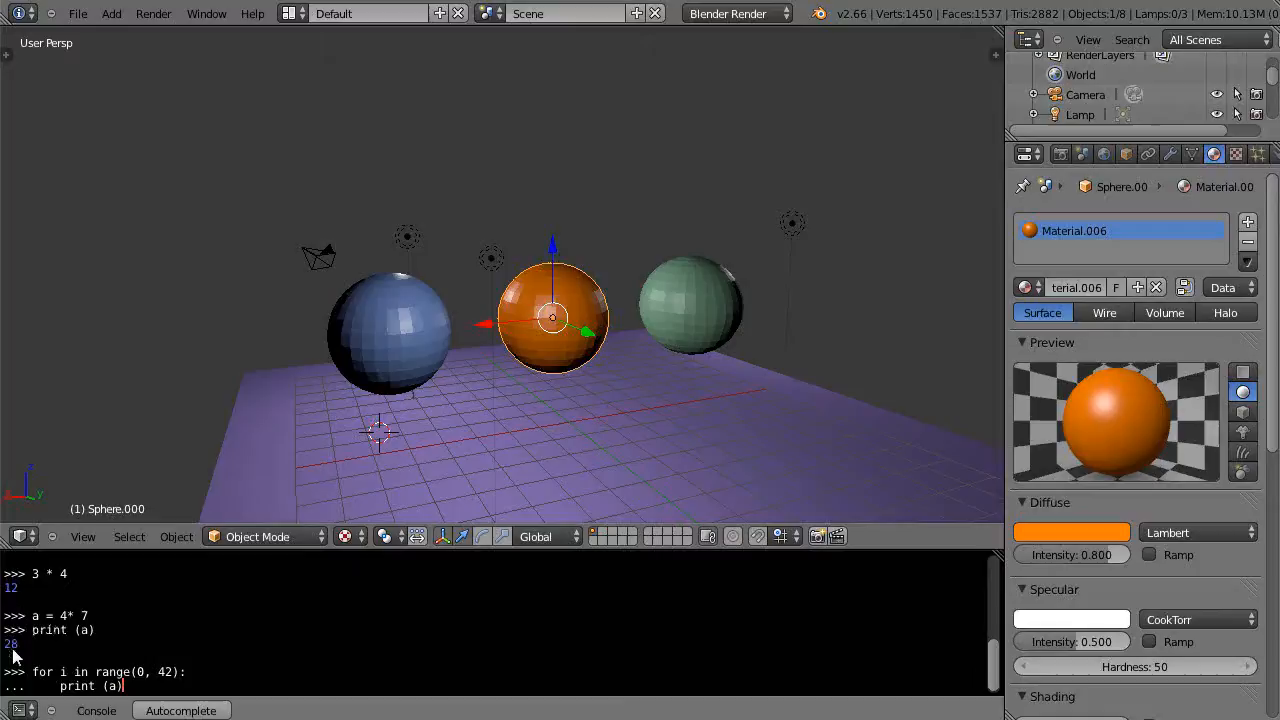
{"action": "mouse_move", "coordinate": [332, 628]}
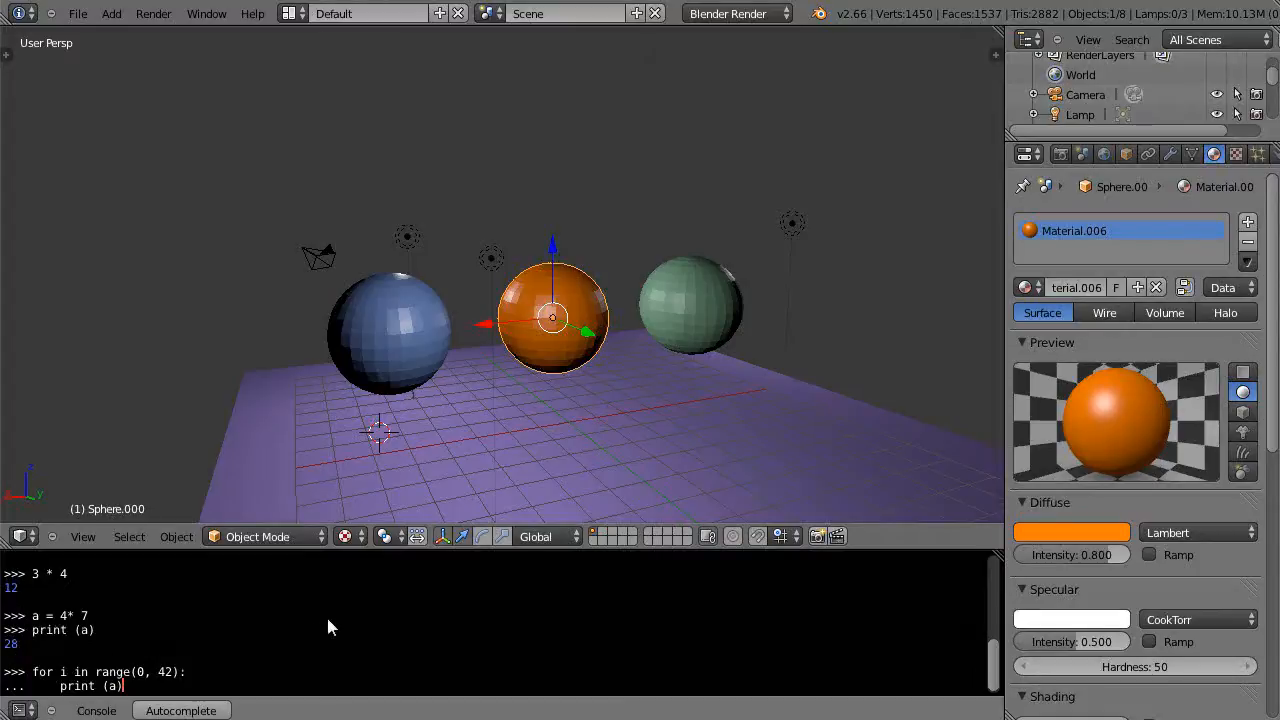
{"action": "key", "text": "Return"}
{"action": "type", "text": "print ("}
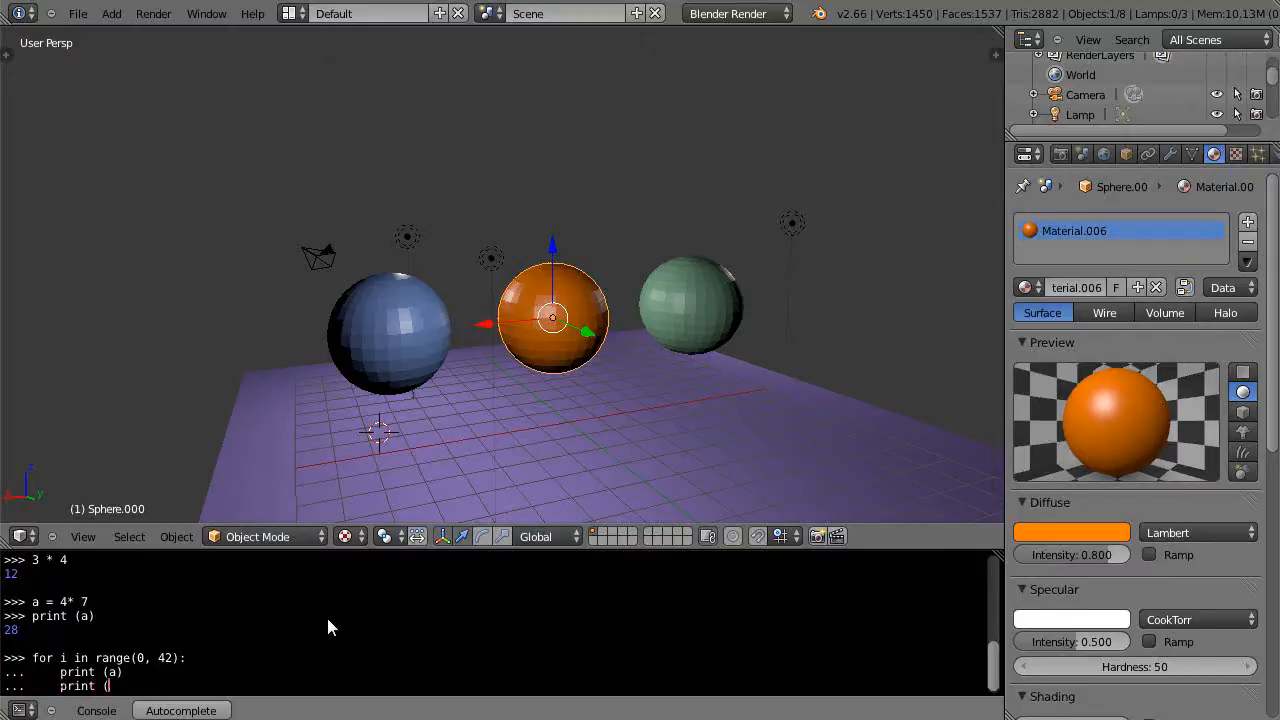
{"action": "type", "text": "i)"}
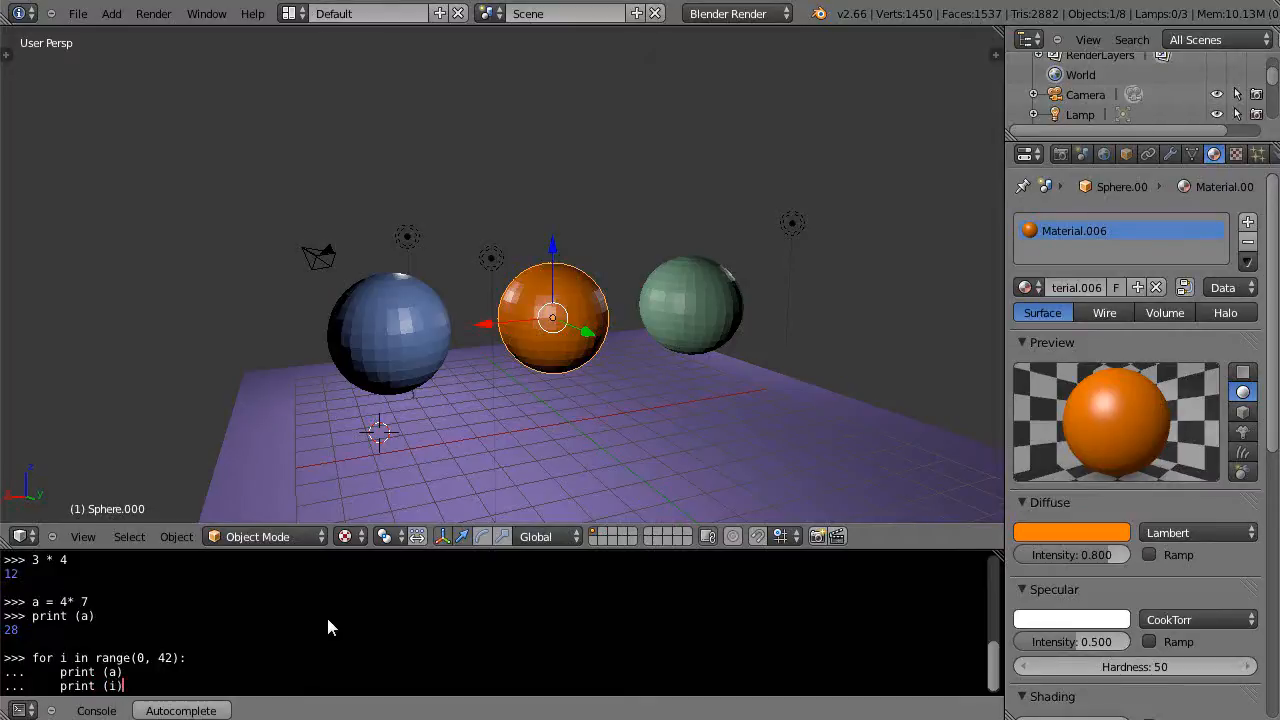
{"action": "key", "text": "Return"}
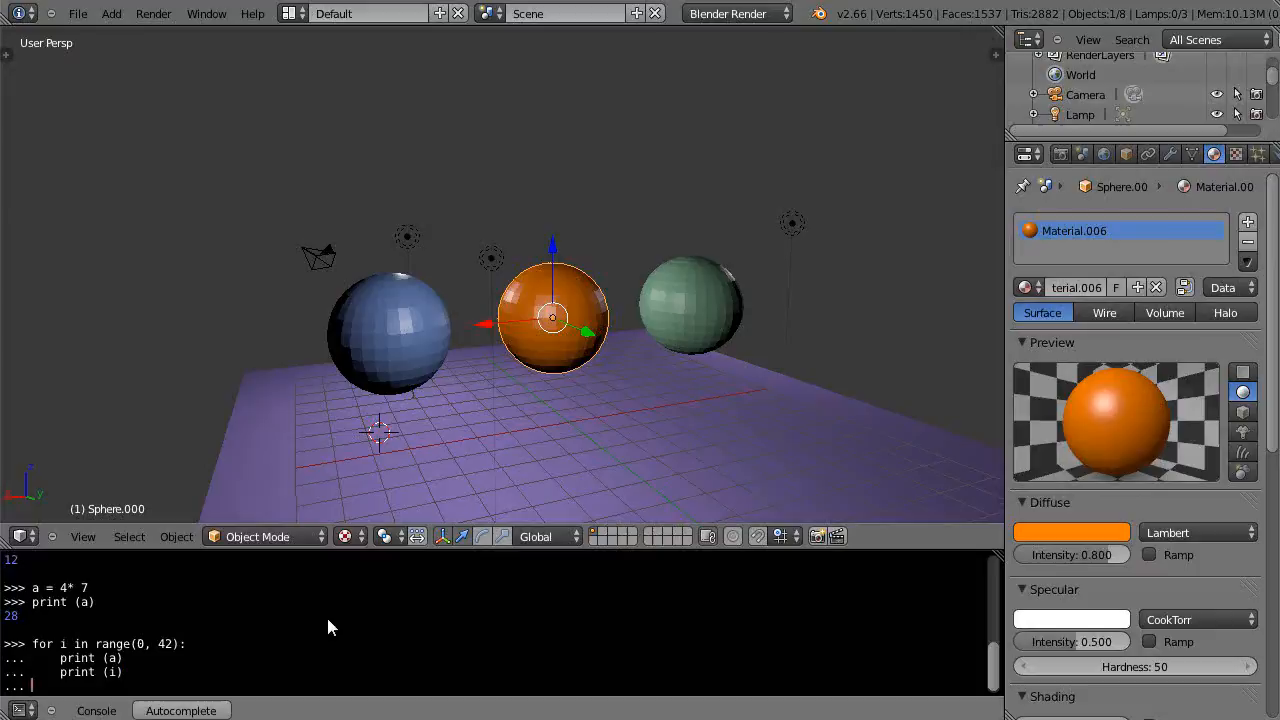
{"action": "mouse_move", "coordinate": [58, 656]}
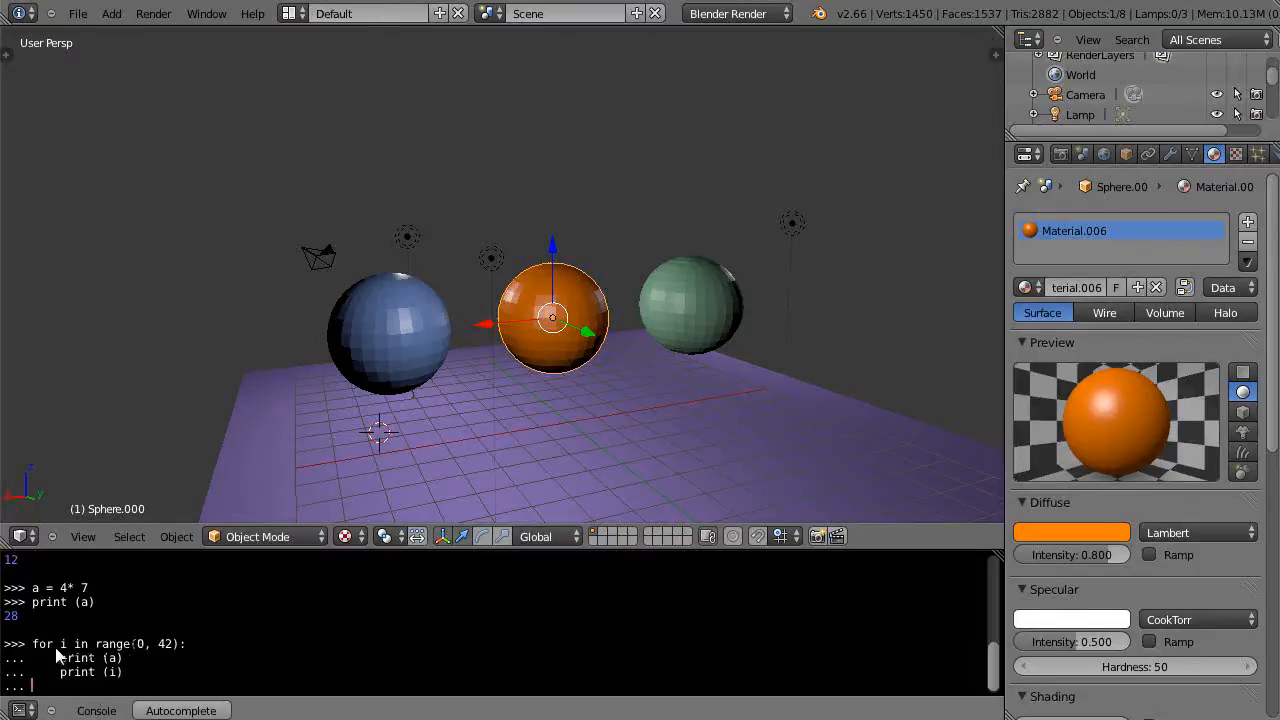
{"action": "mouse_move", "coordinate": [184, 656]}
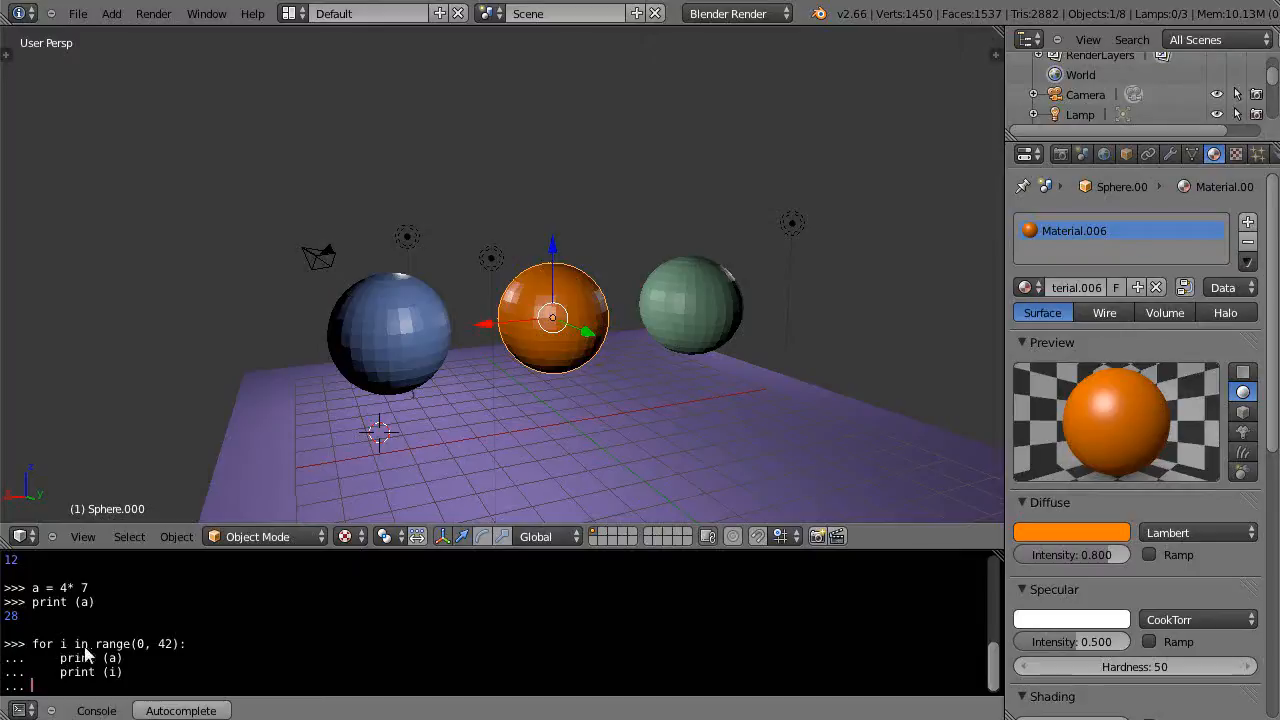
{"action": "mouse_move", "coordinate": [182, 652]}
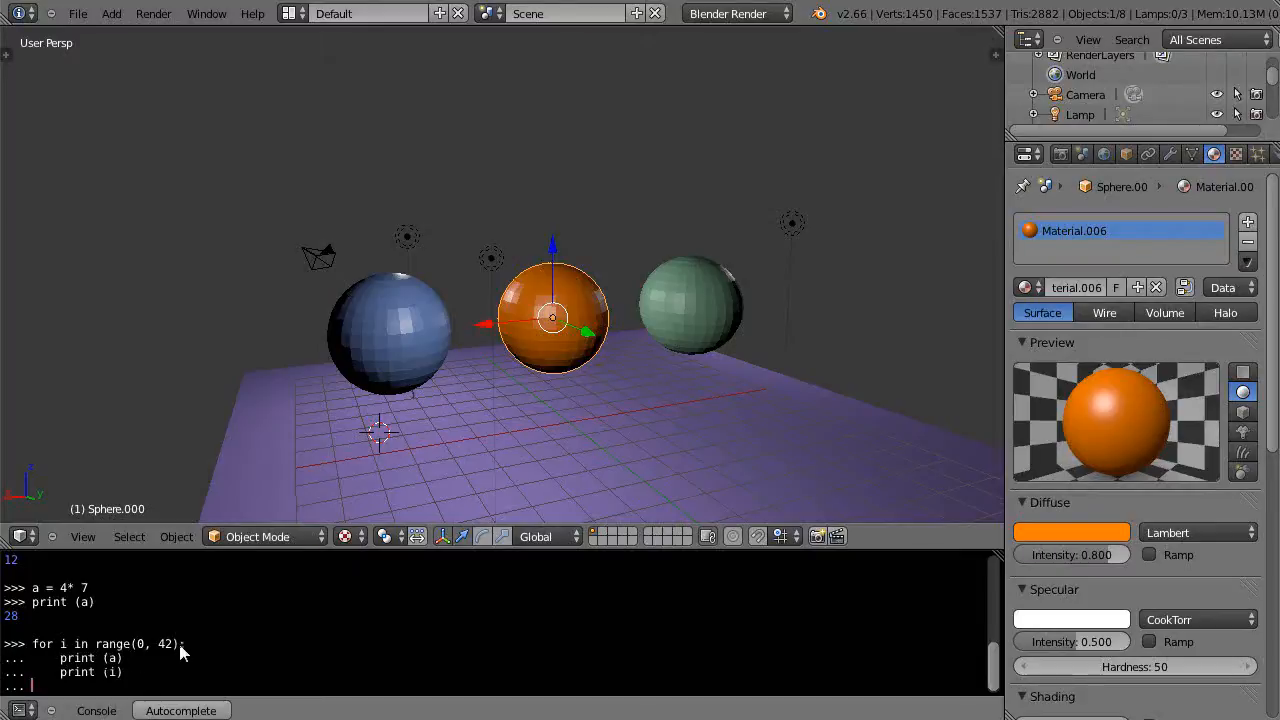
{"action": "mouse_move", "coordinate": [144, 656]}
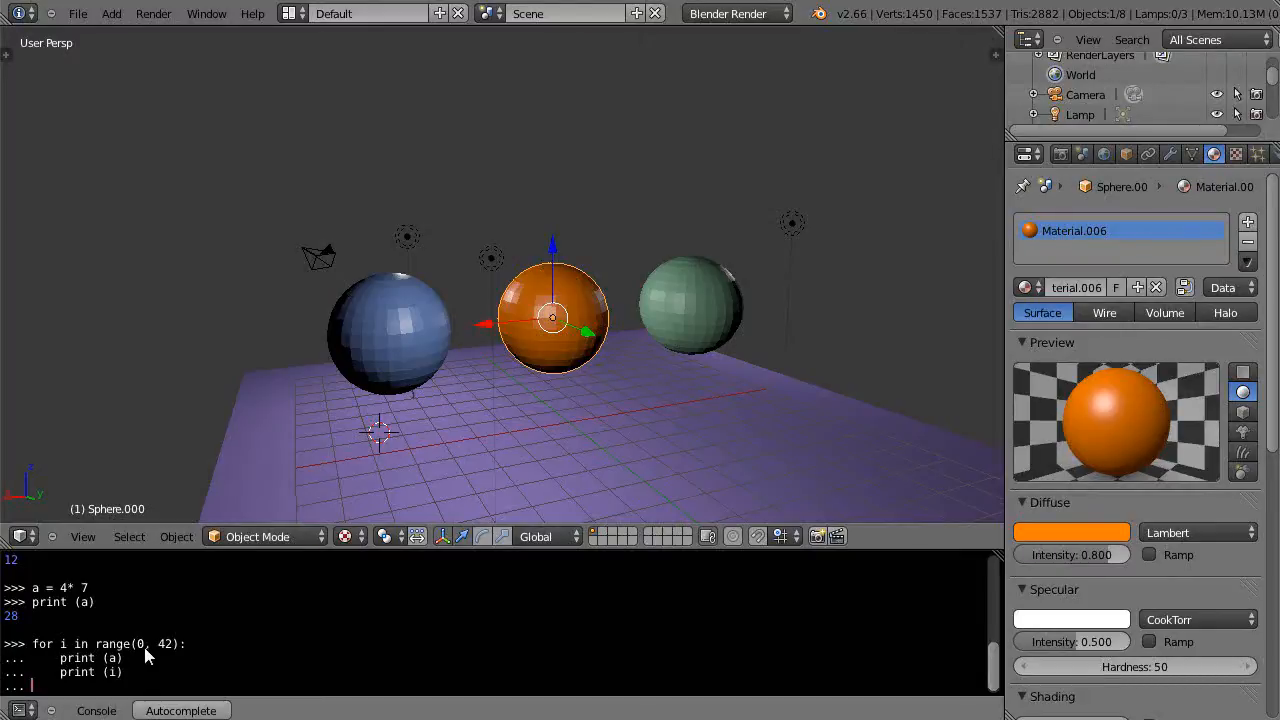
{"action": "mouse_move", "coordinate": [90, 684]}
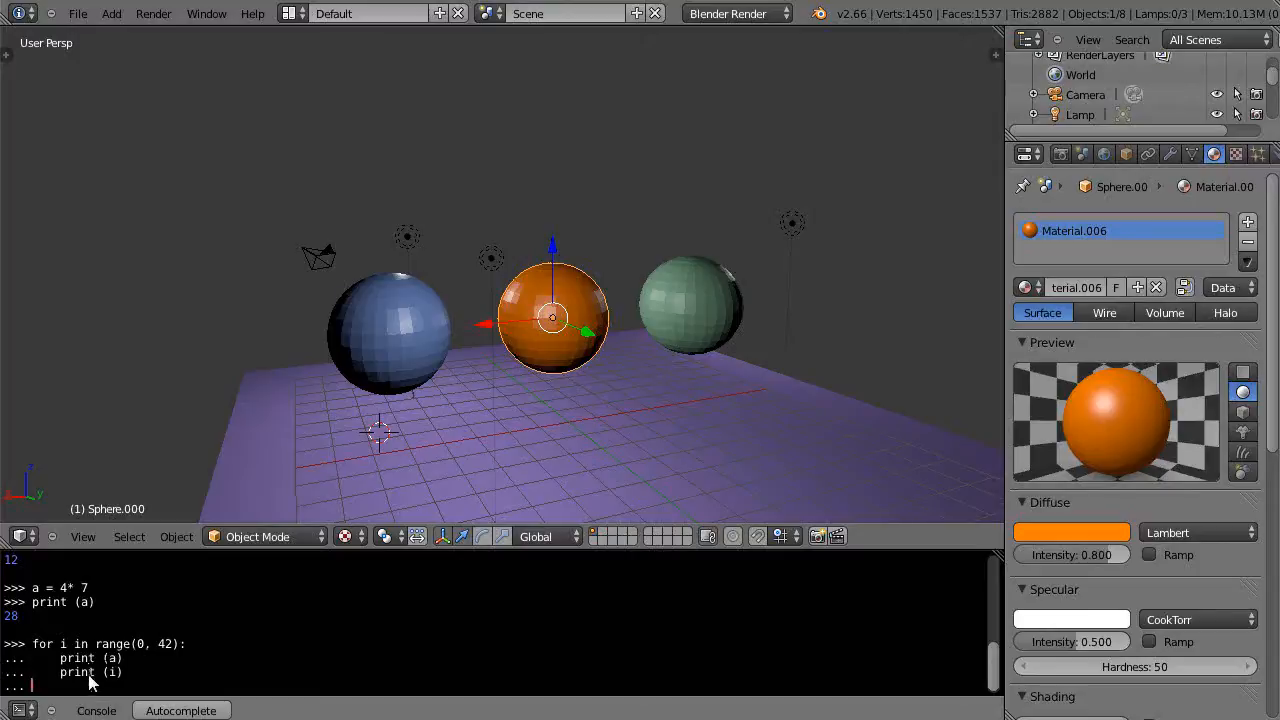
{"action": "mouse_move", "coordinate": [144, 656]}
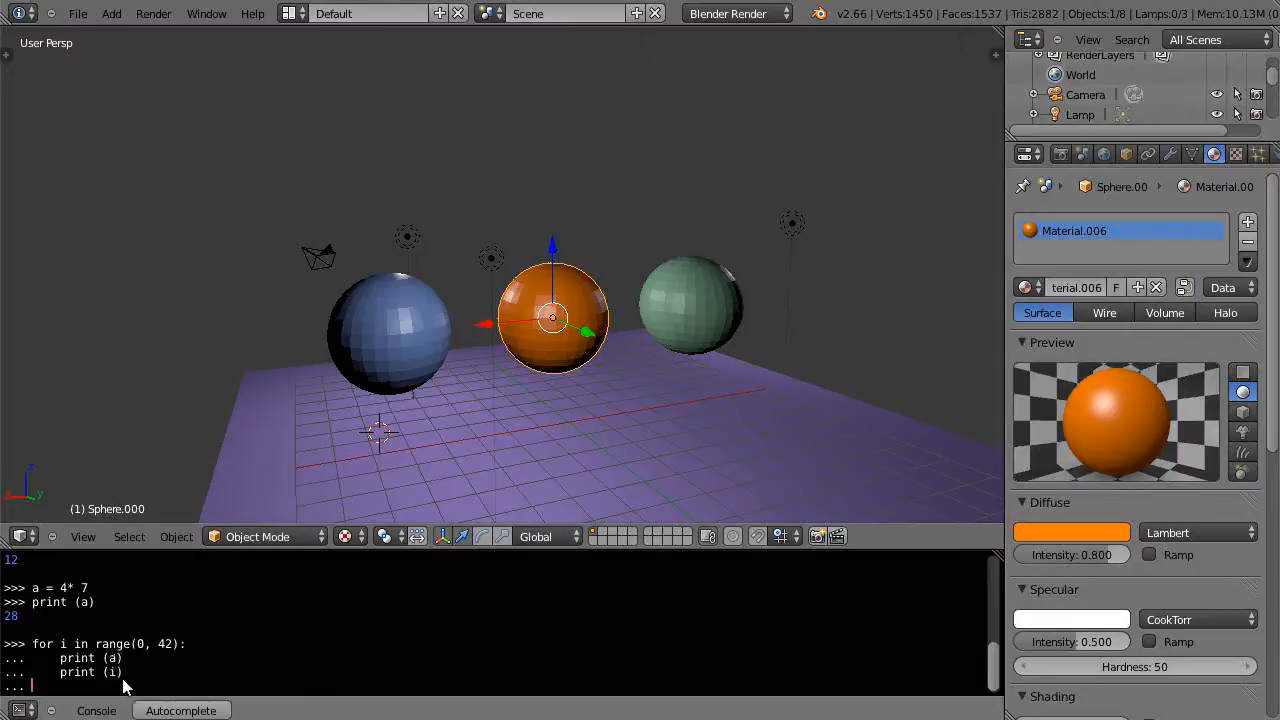
{"action": "mouse_move", "coordinate": [150, 656]}
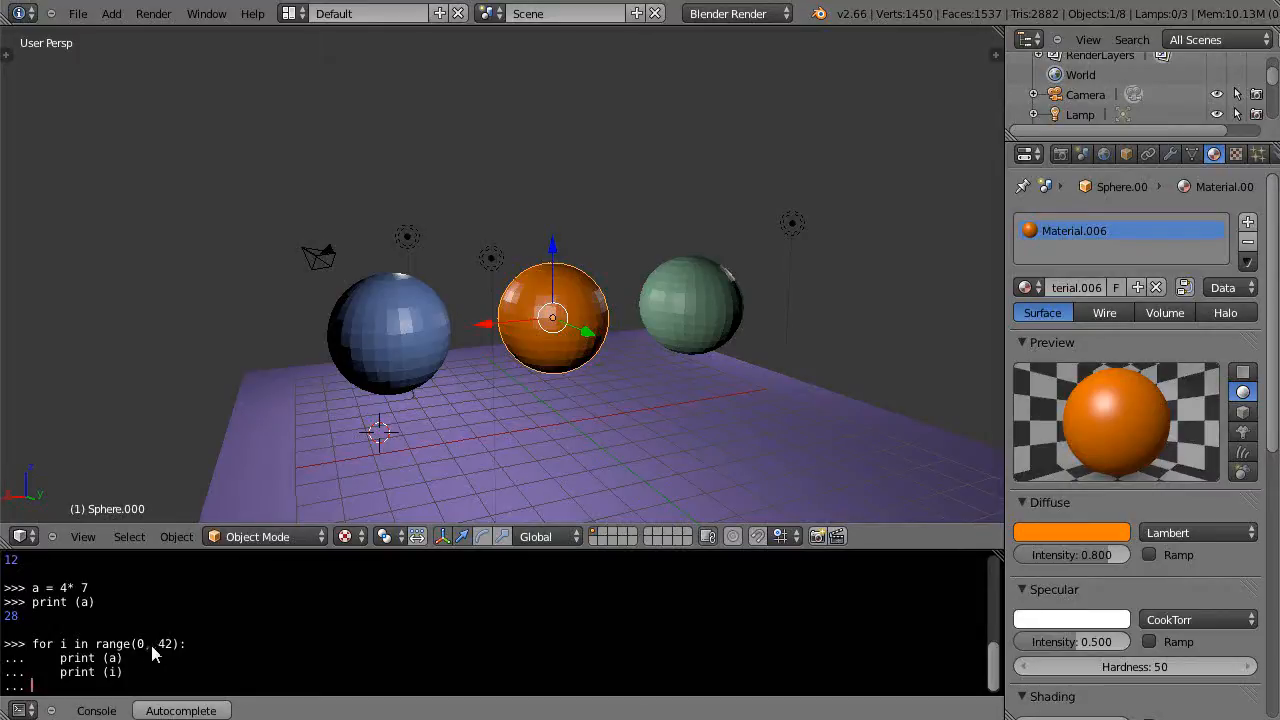
{"action": "mouse_move", "coordinate": [170, 652]}
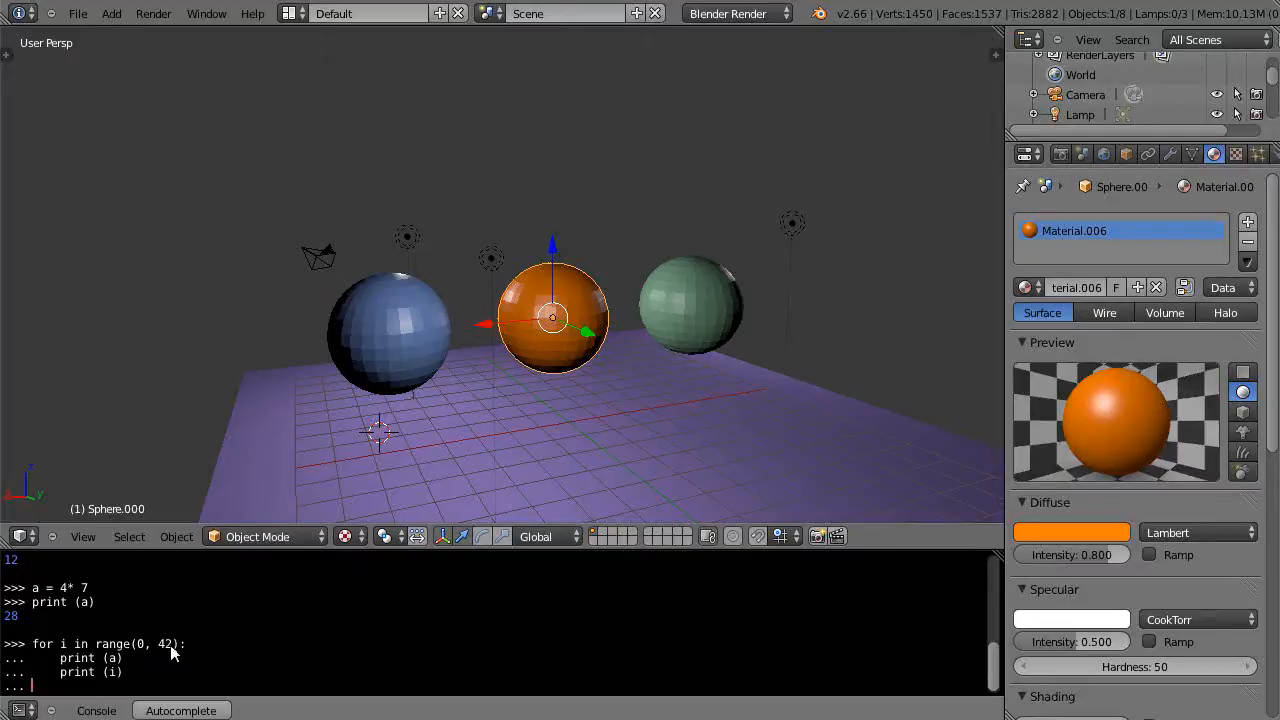
{"action": "mouse_move", "coordinate": [92, 664]}
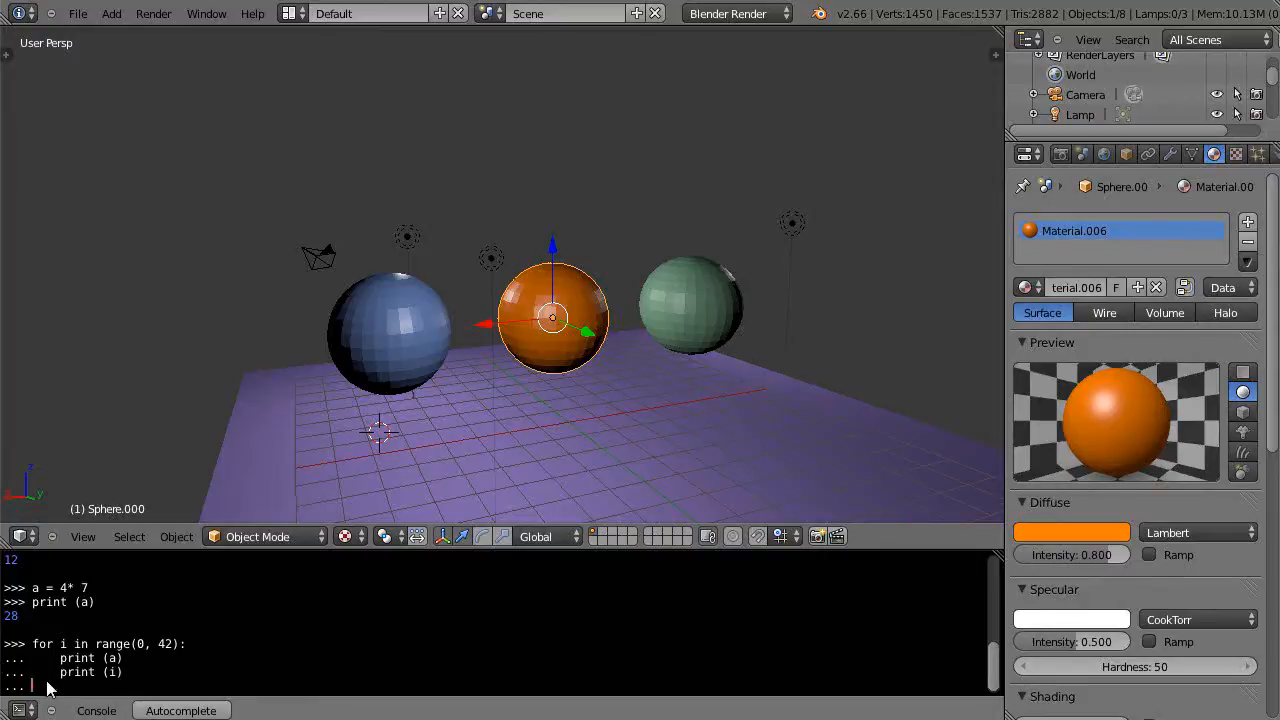
{"action": "mouse_move", "coordinate": [36, 696]}
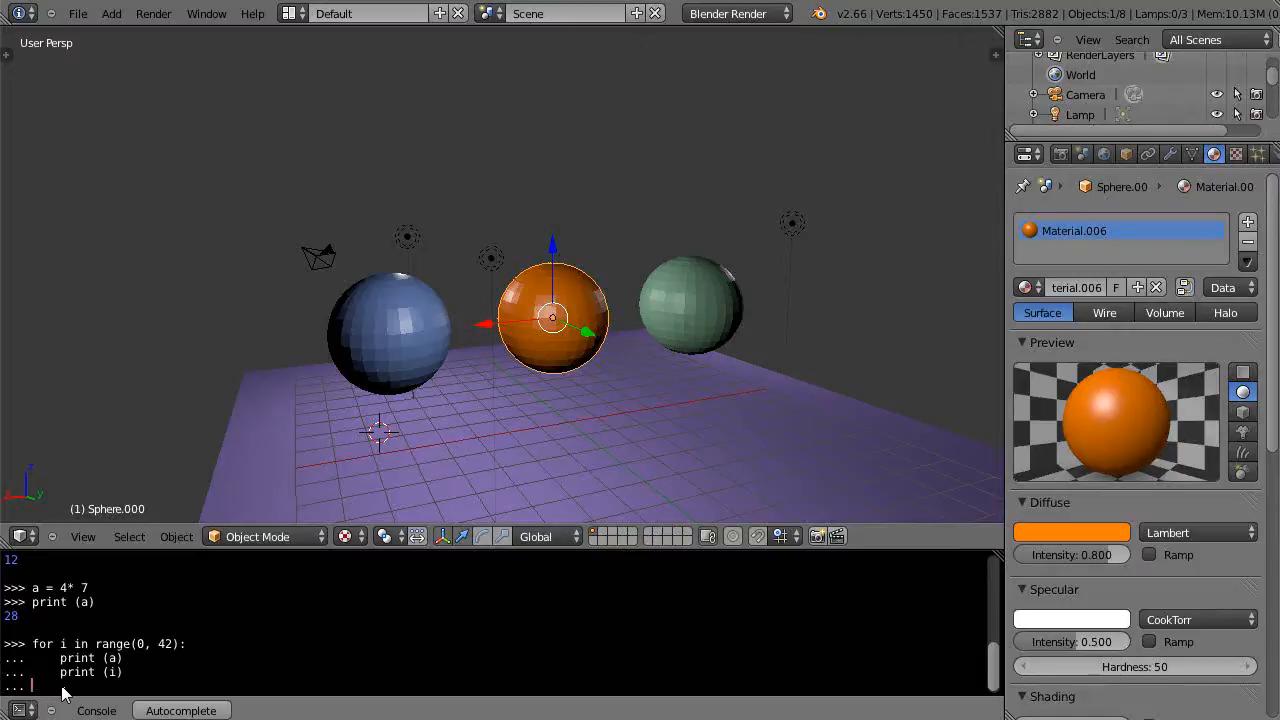
{"action": "mouse_move", "coordinate": [324, 658]}
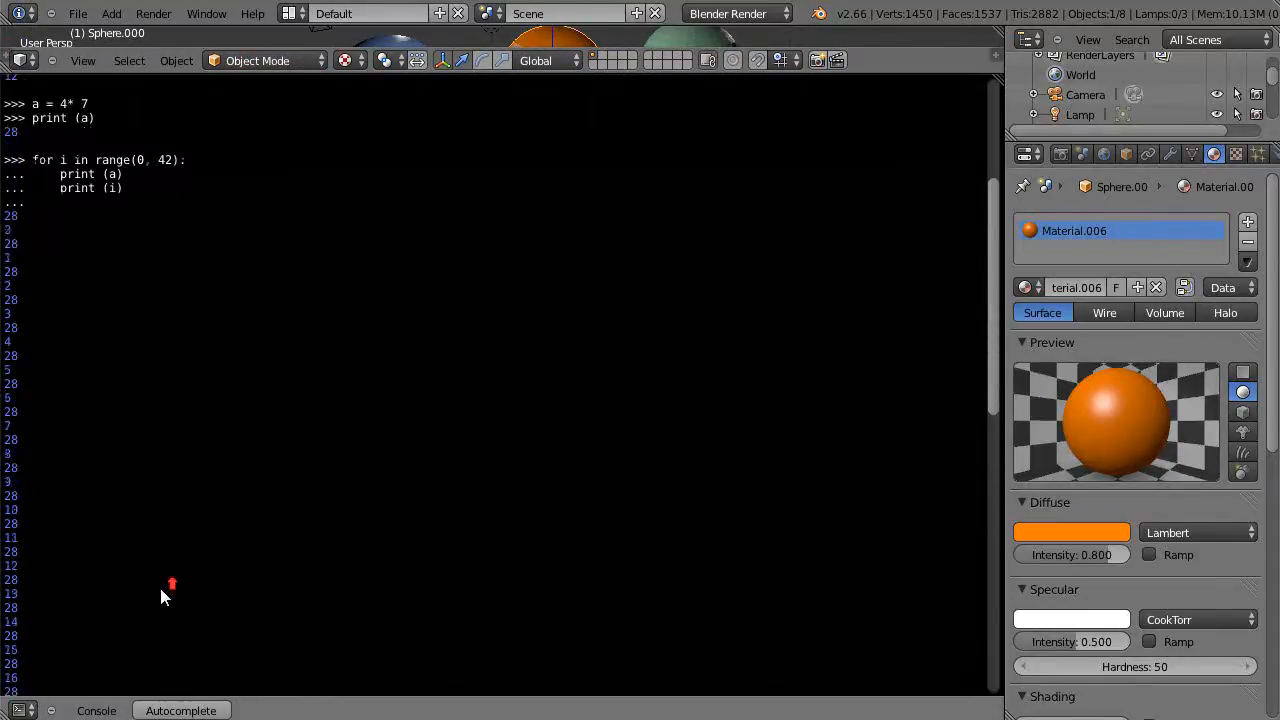
{"action": "mouse_move", "coordinate": [118, 188]}
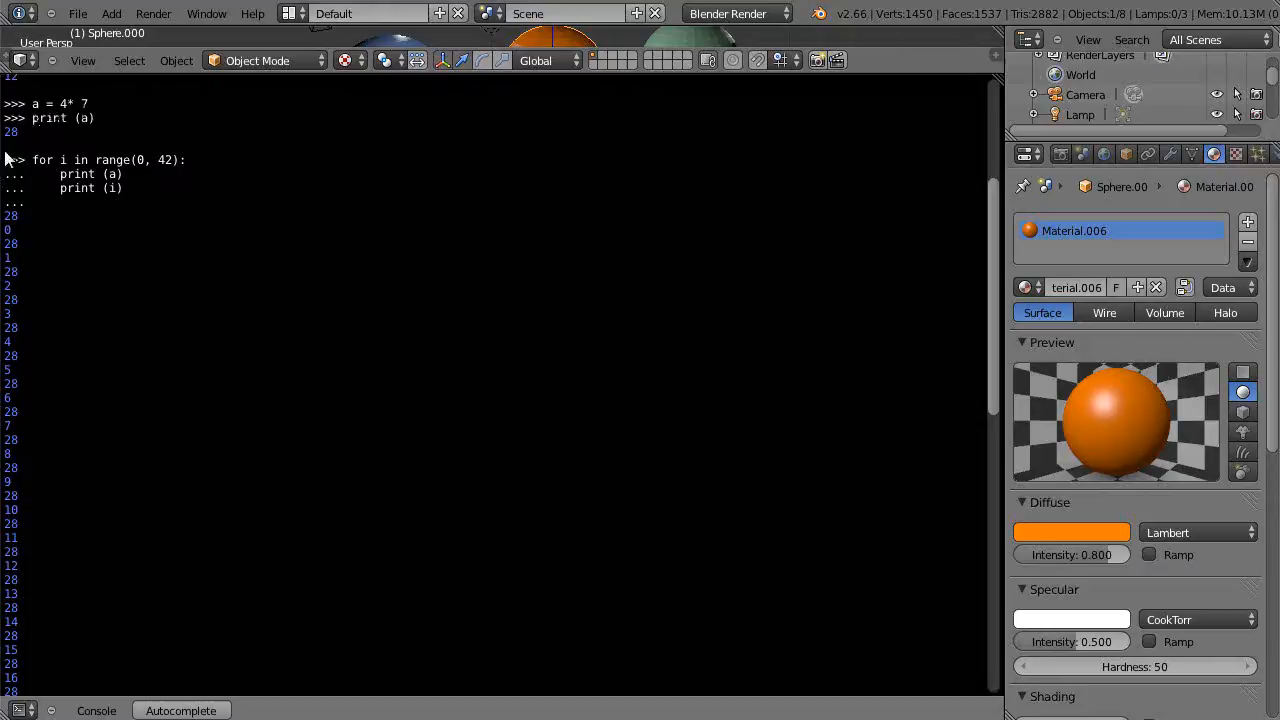
{"action": "mouse_move", "coordinate": [18, 222]}
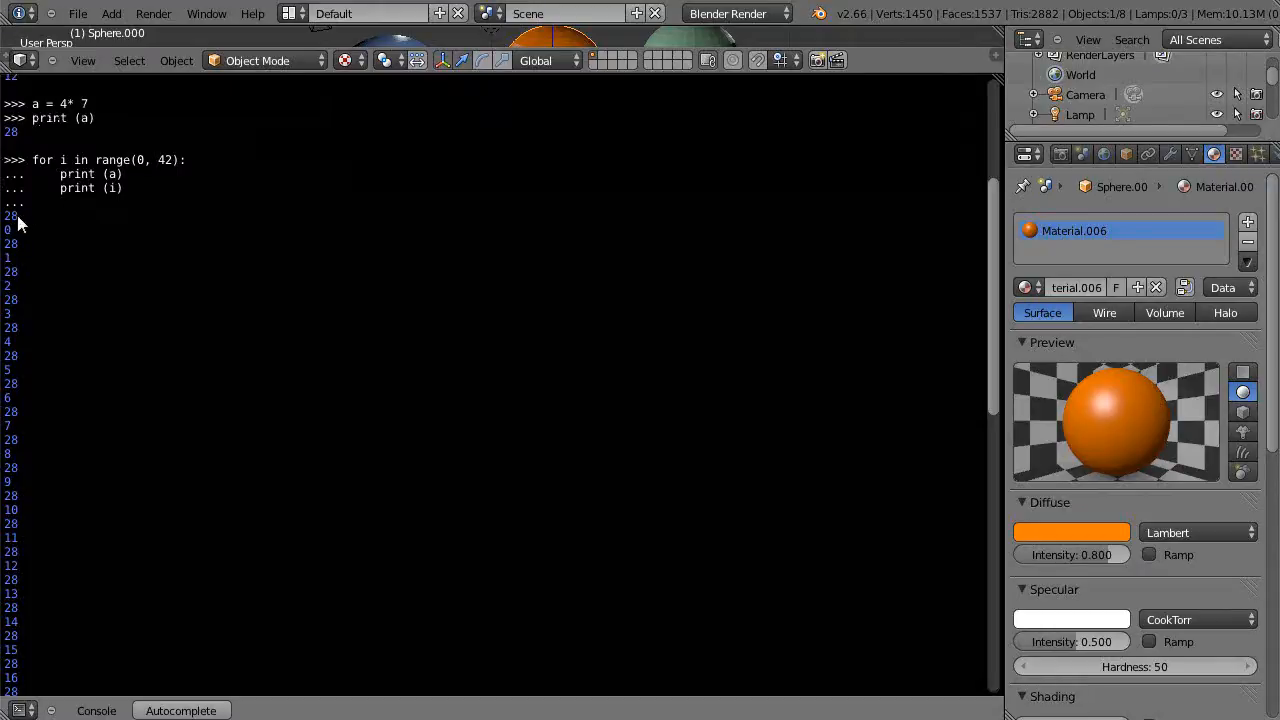
{"action": "mouse_move", "coordinate": [92, 198]}
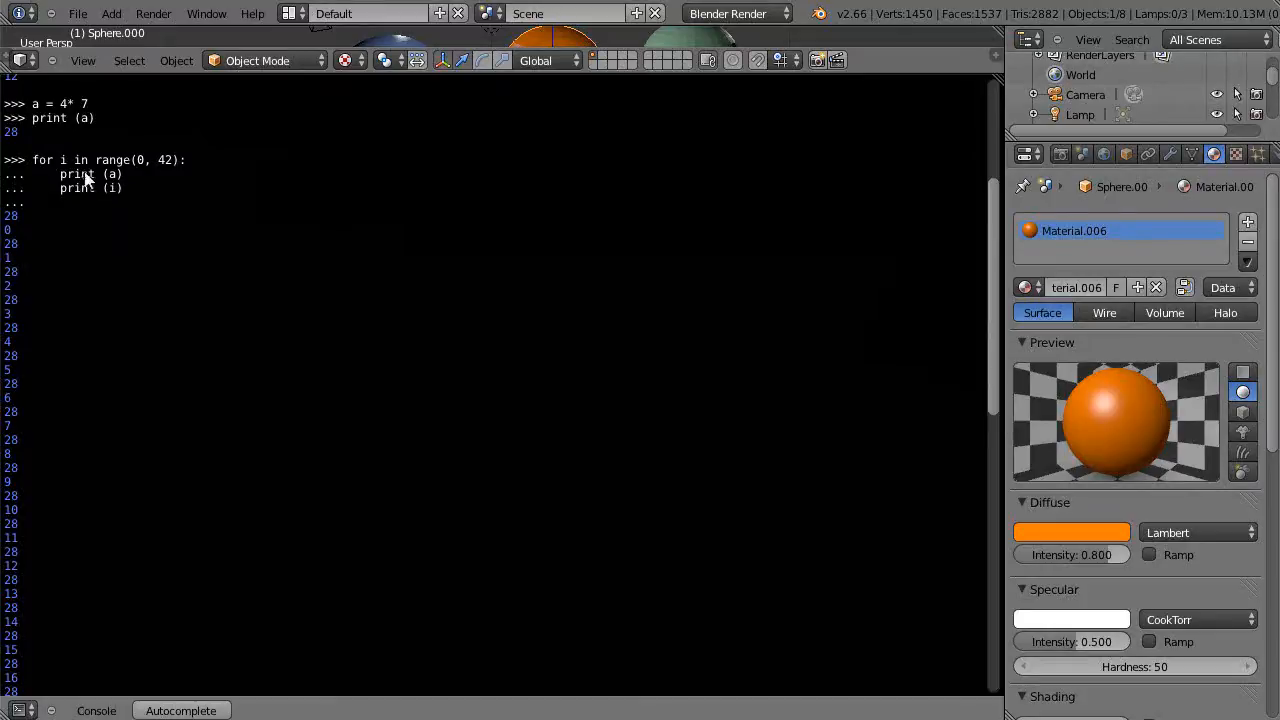
{"action": "mouse_move", "coordinate": [158, 168]}
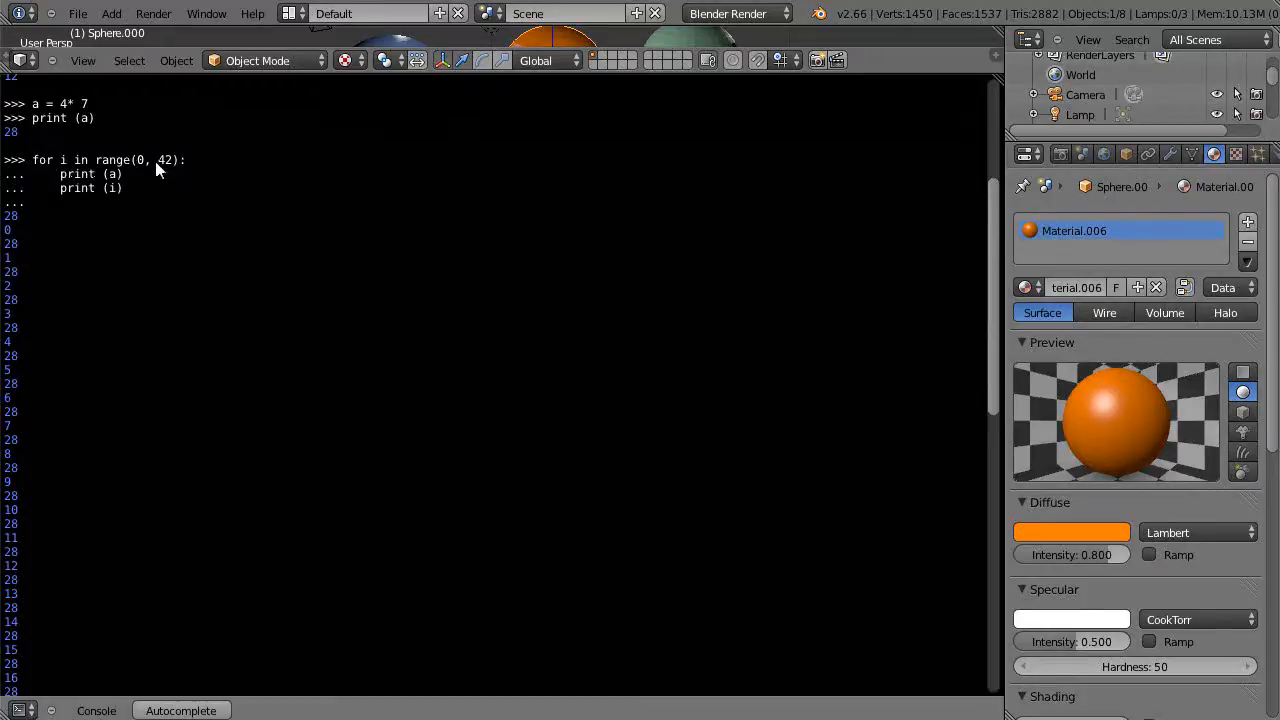
{"action": "mouse_move", "coordinate": [16, 290]}
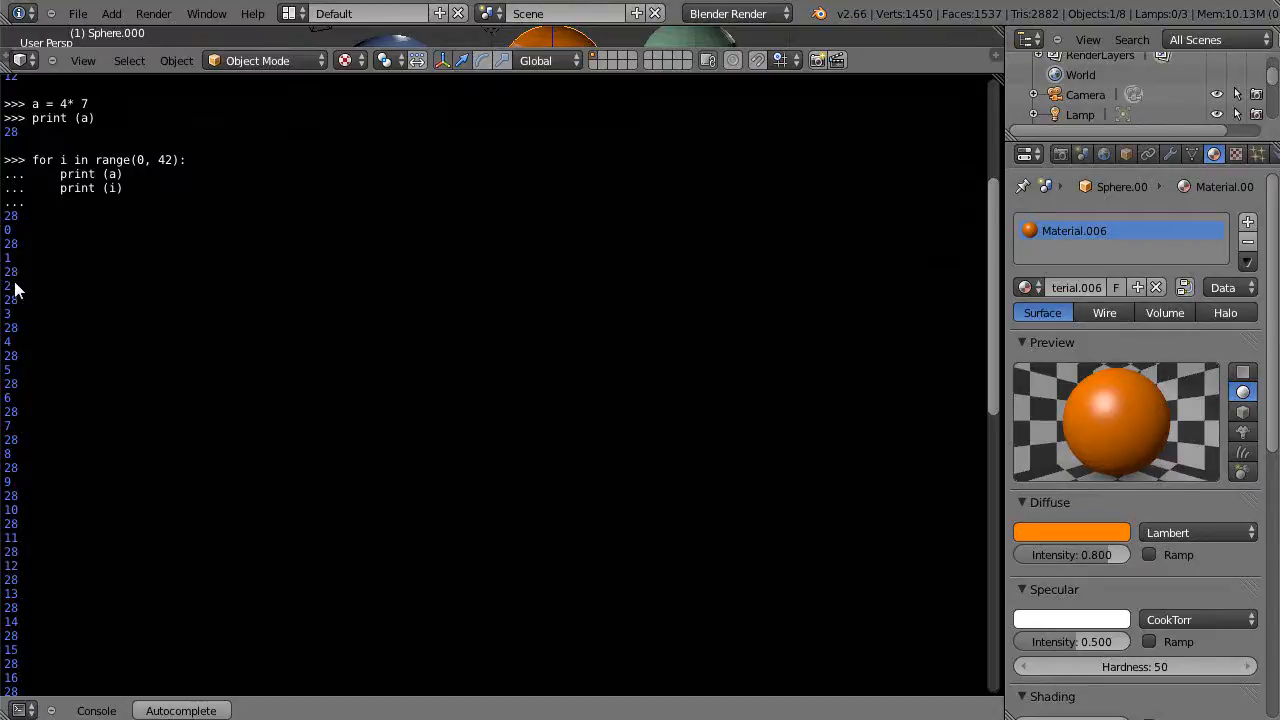
{"action": "mouse_move", "coordinate": [128, 380]}
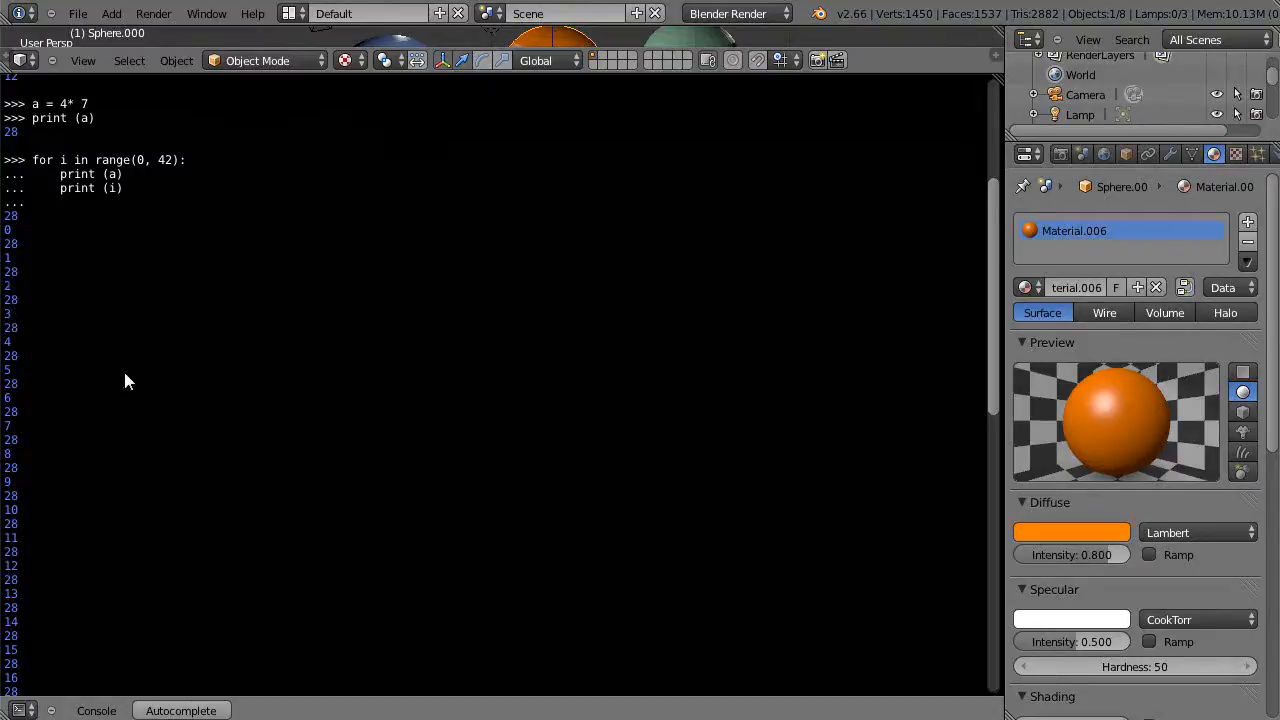
{"action": "mouse_move", "coordinate": [184, 458]}
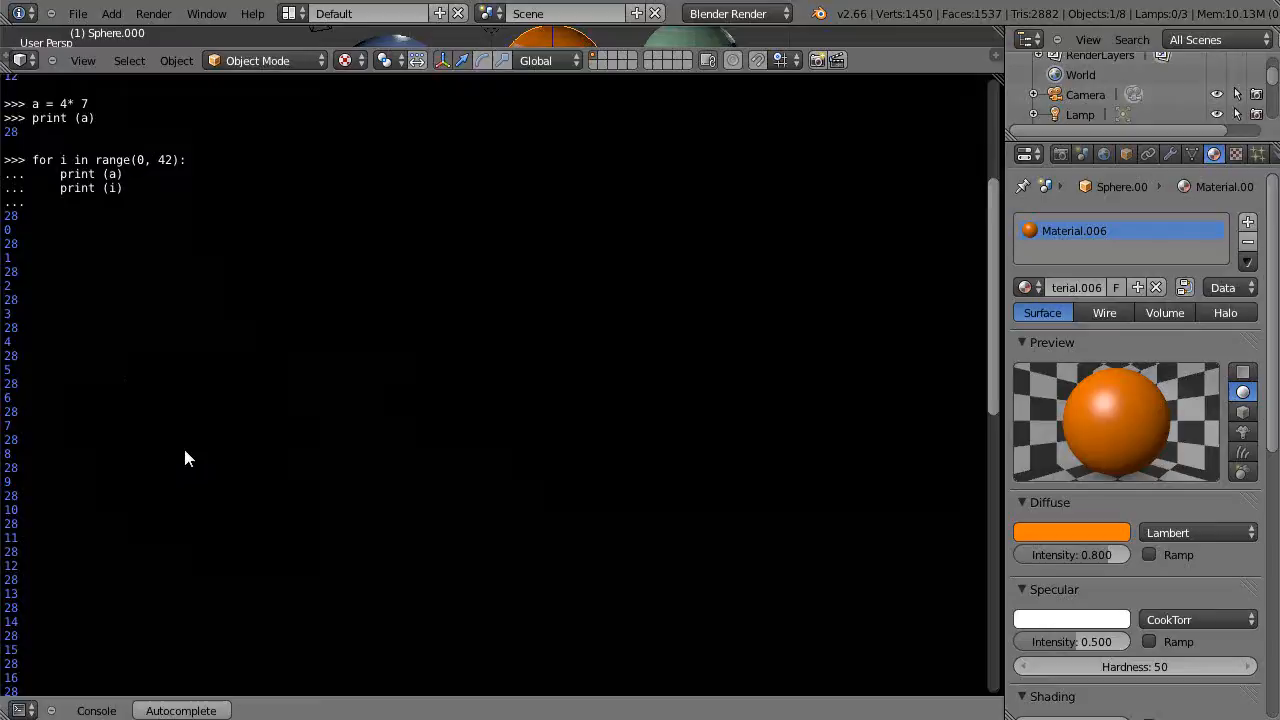
- Scroll the console output showing 28 alternating with numbers counting from 0
{"action": "scroll", "scroll_direction": "up", "scroll_amount": 3}
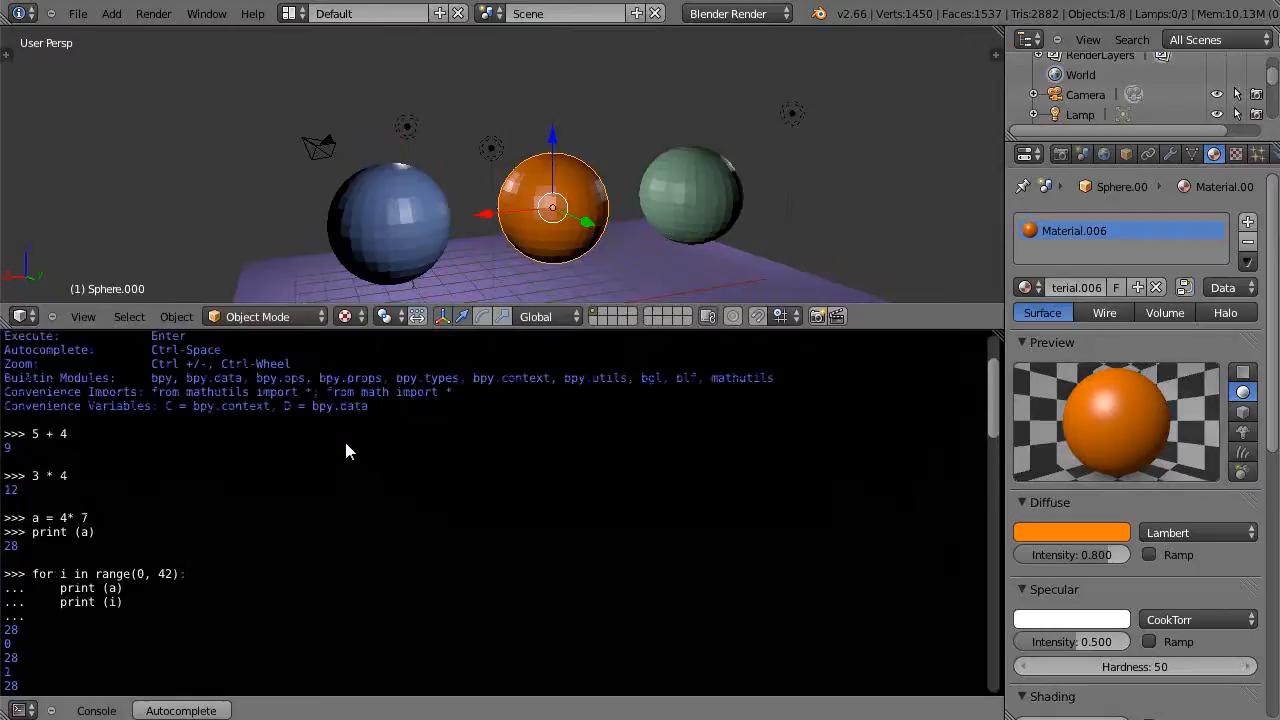
{"action": "scroll", "scroll_direction": "down", "scroll_amount": 3}
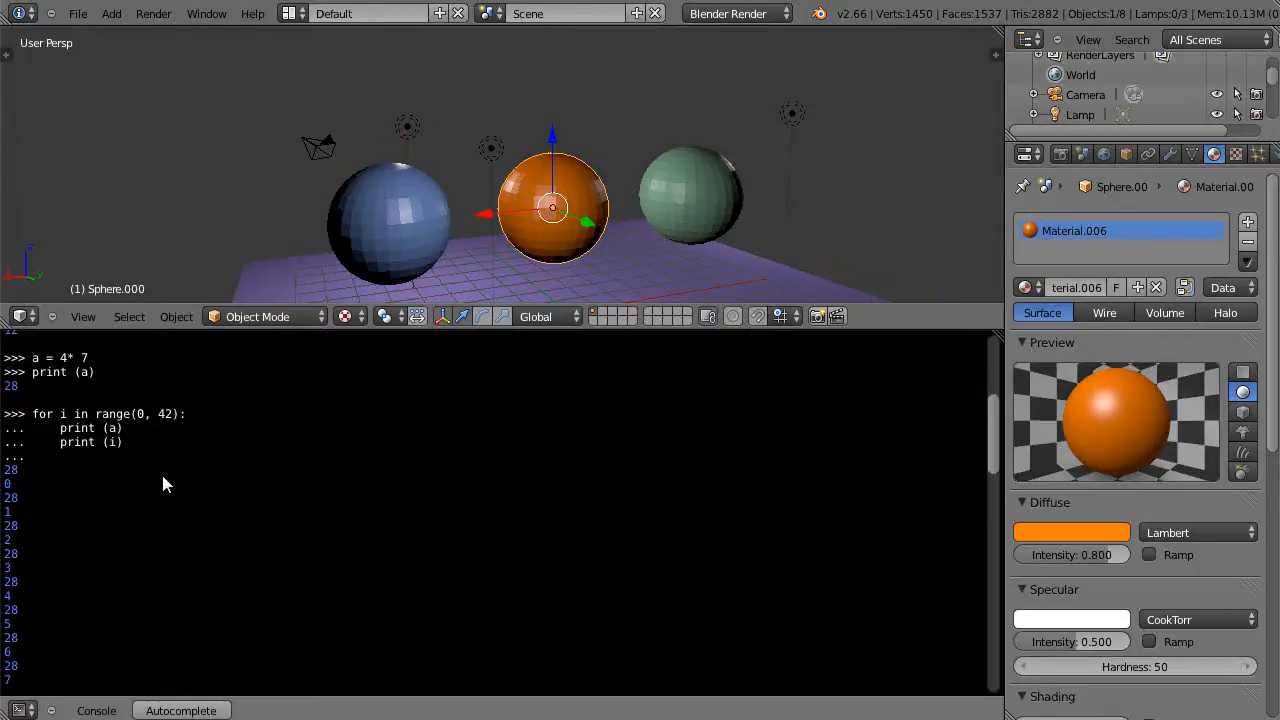
{"action": "scroll", "scroll_direction": "down", "scroll_amount": 3}
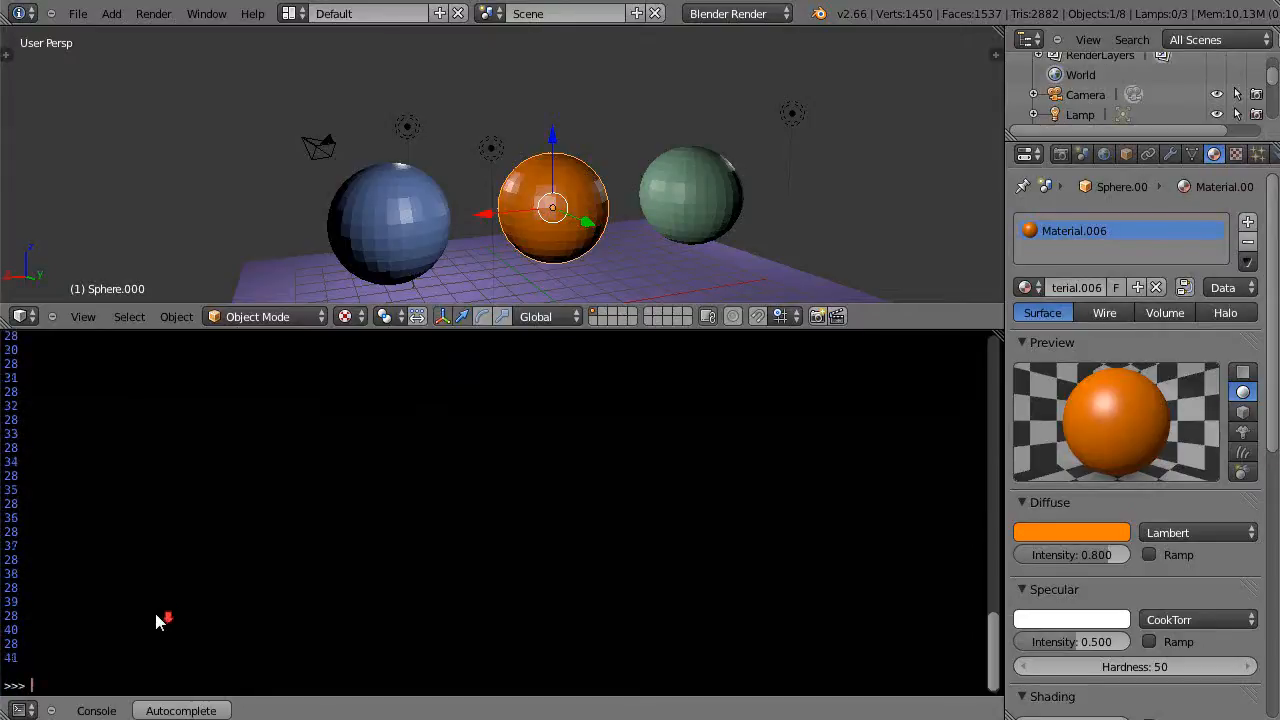
{"action": "mouse_move", "coordinate": [248, 608]}
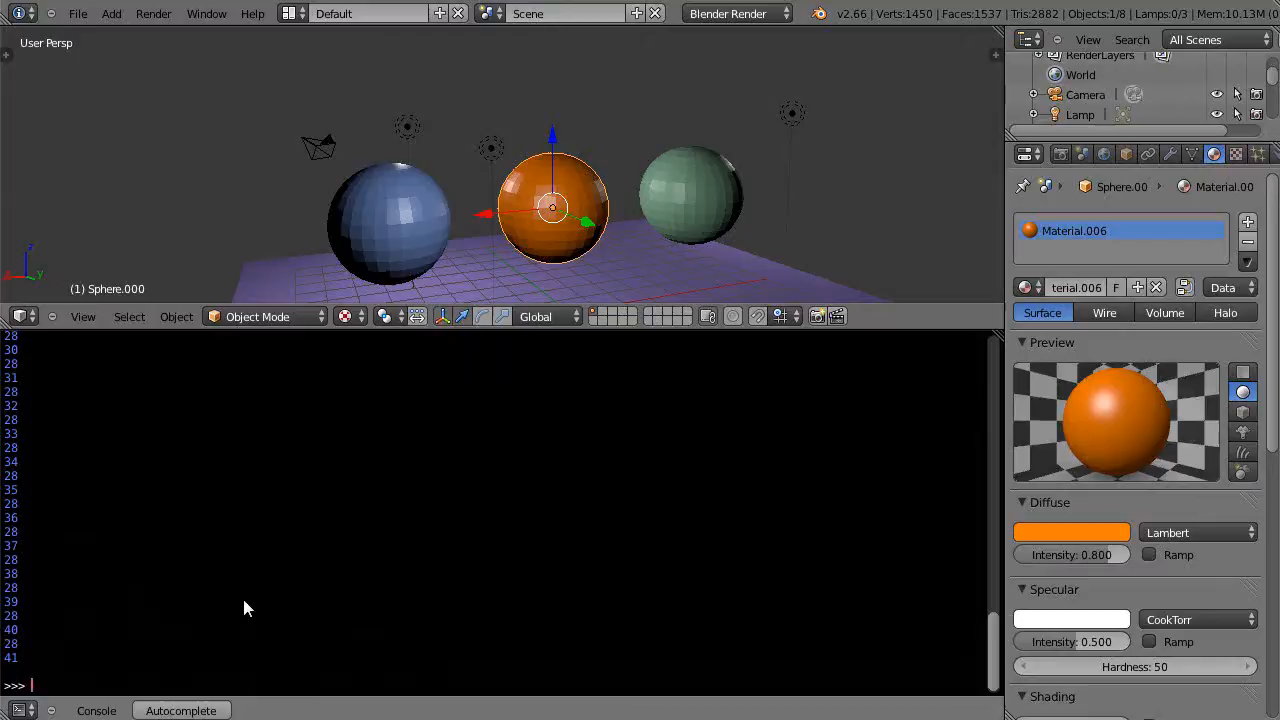
{"action": "type", "text": "print (a)"}
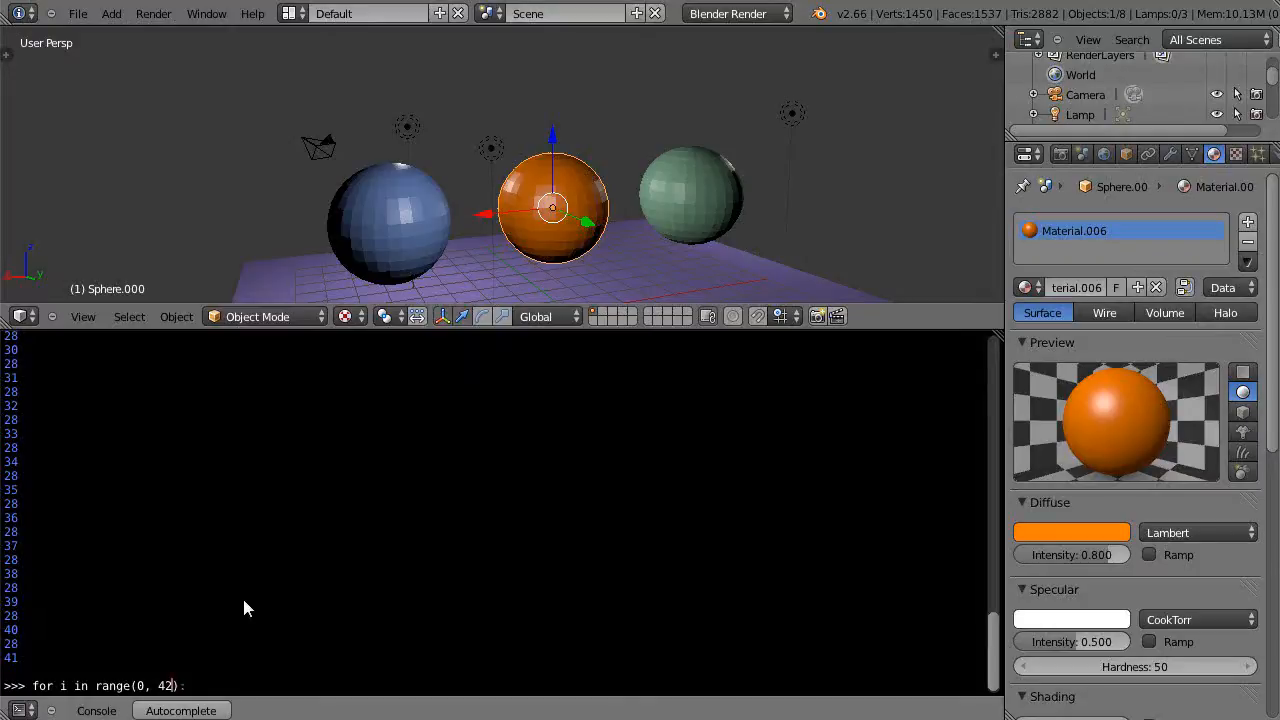
- Finish the header as 'range(0, 42, 2)' and give the loop a 'print (i)' body
{"action": "type", "text": ","}
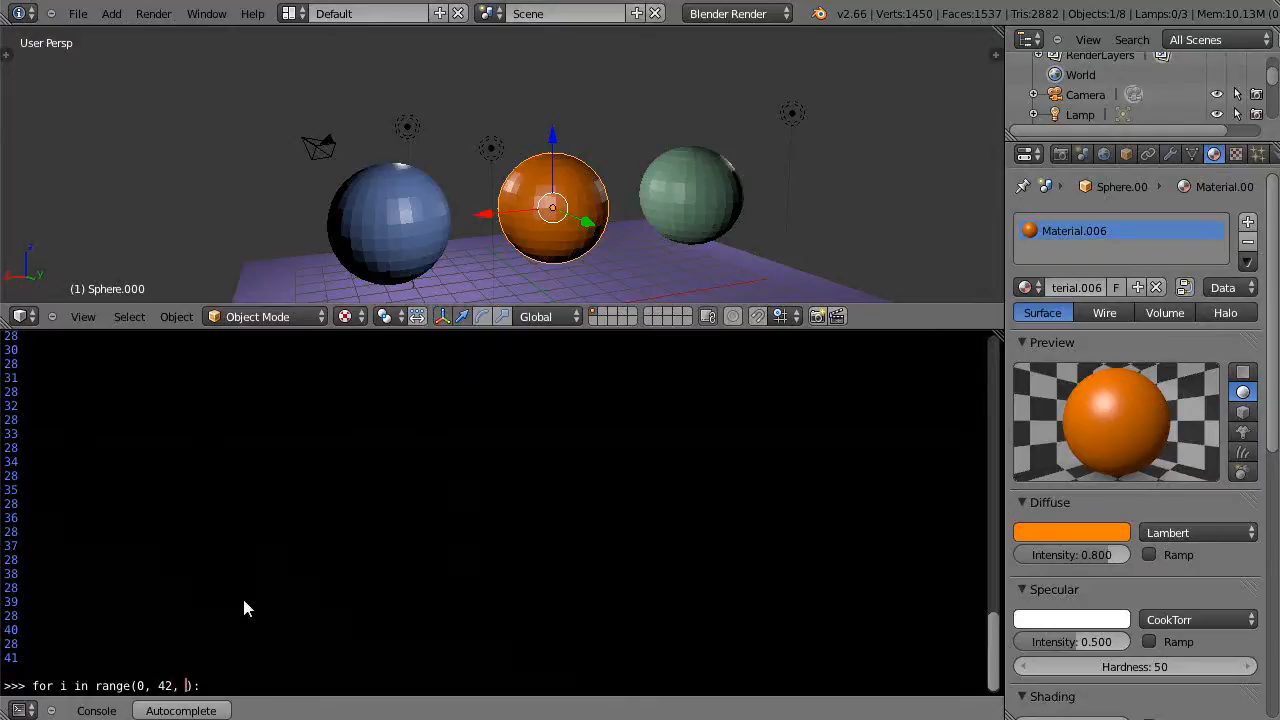
{"action": "type", "text": "2"}
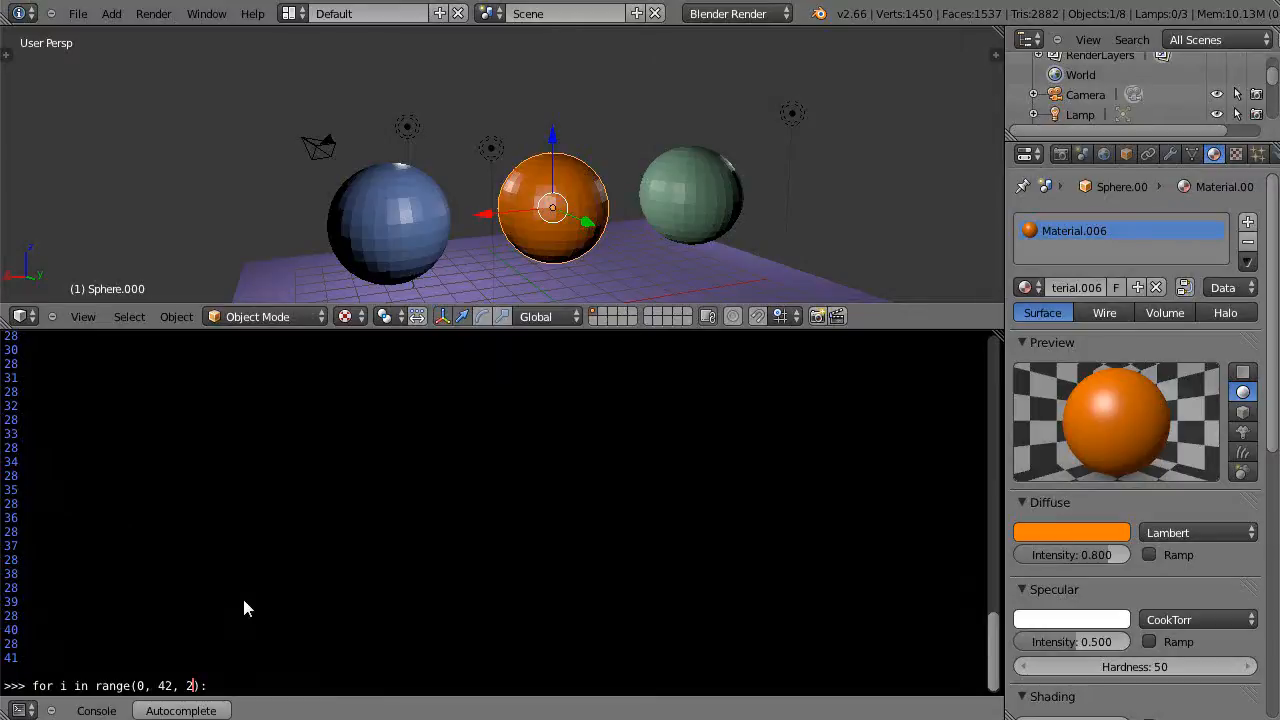
{"action": "mouse_move", "coordinate": [144, 696]}
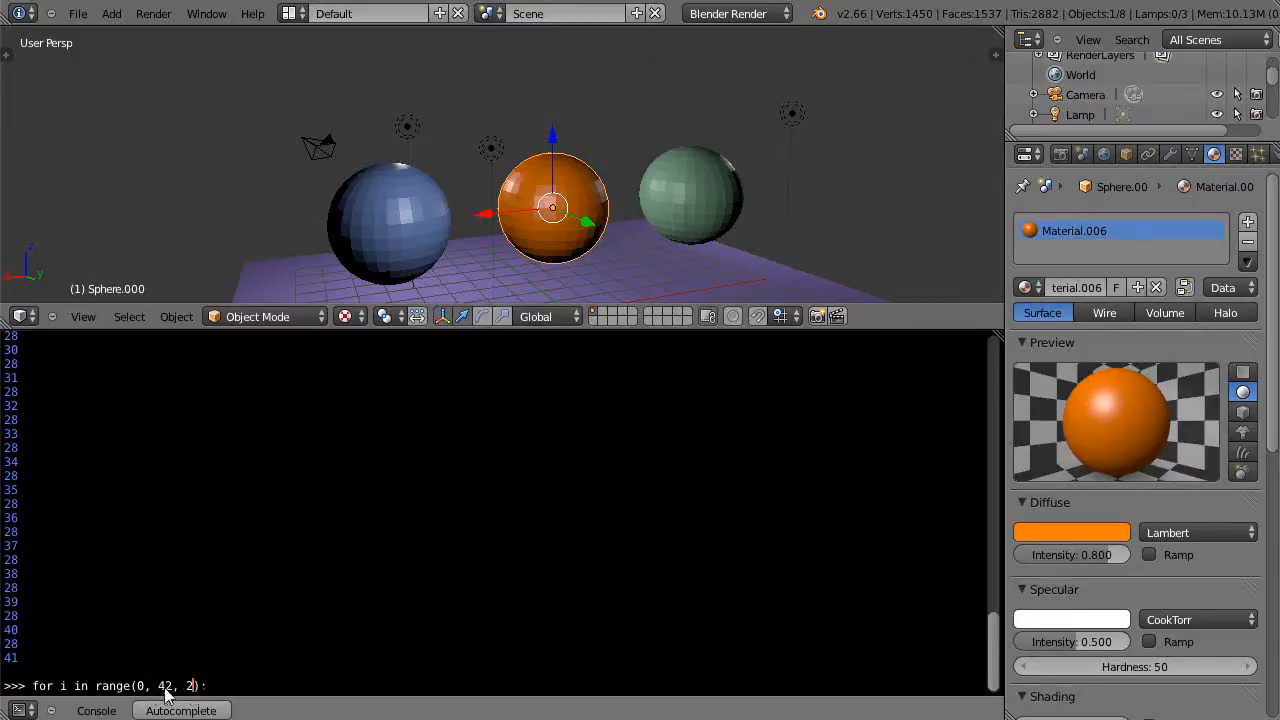
{"action": "mouse_move", "coordinate": [250, 696]}
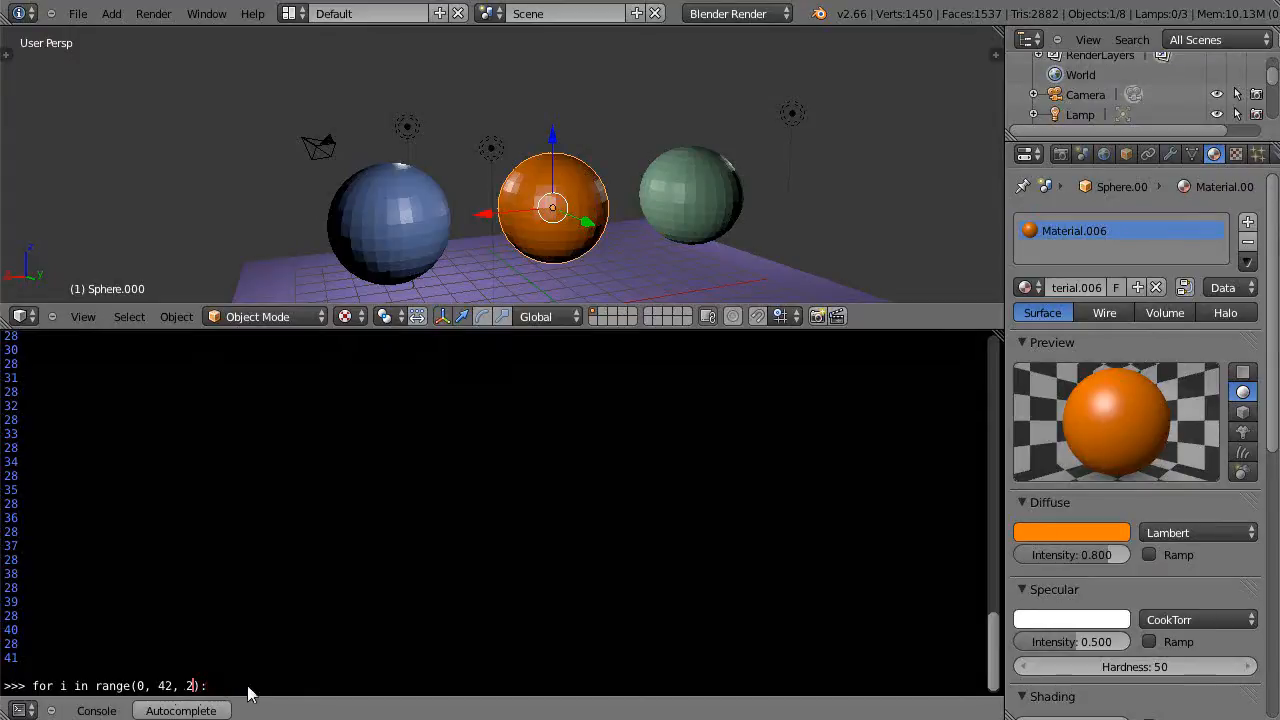
{"action": "key", "text": "Return"}
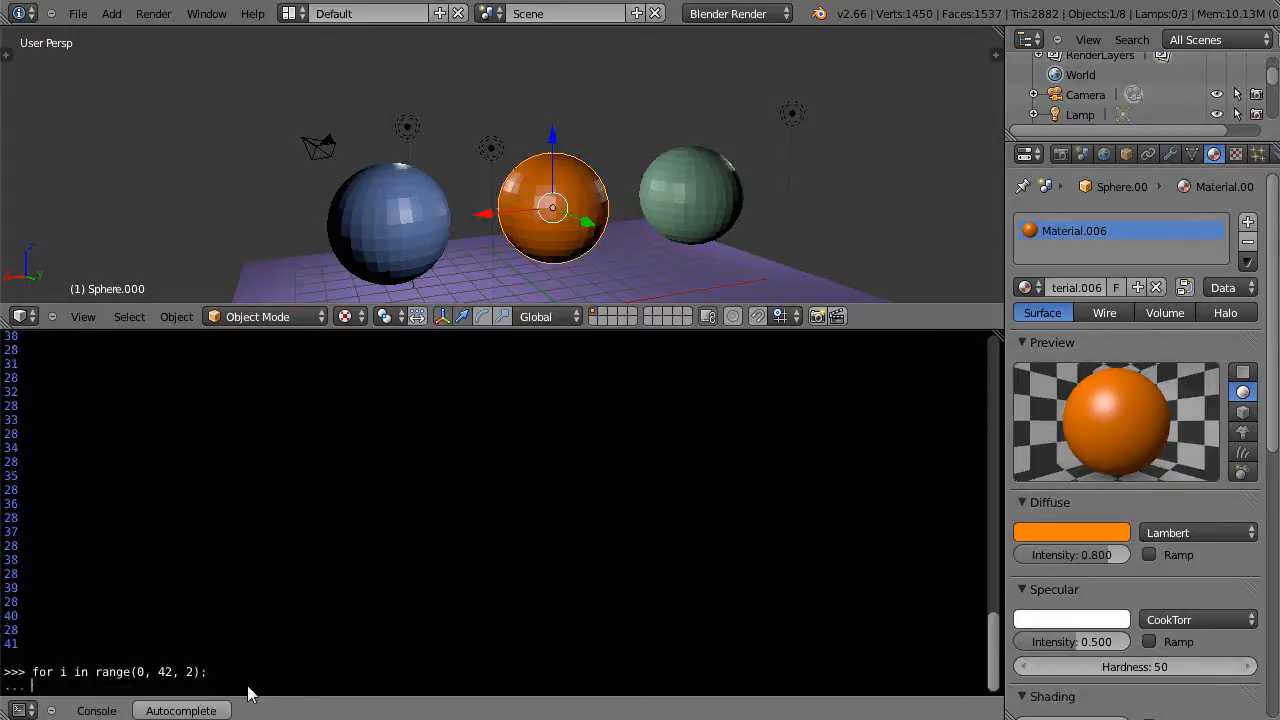
{"action": "type", "text": "pr"}
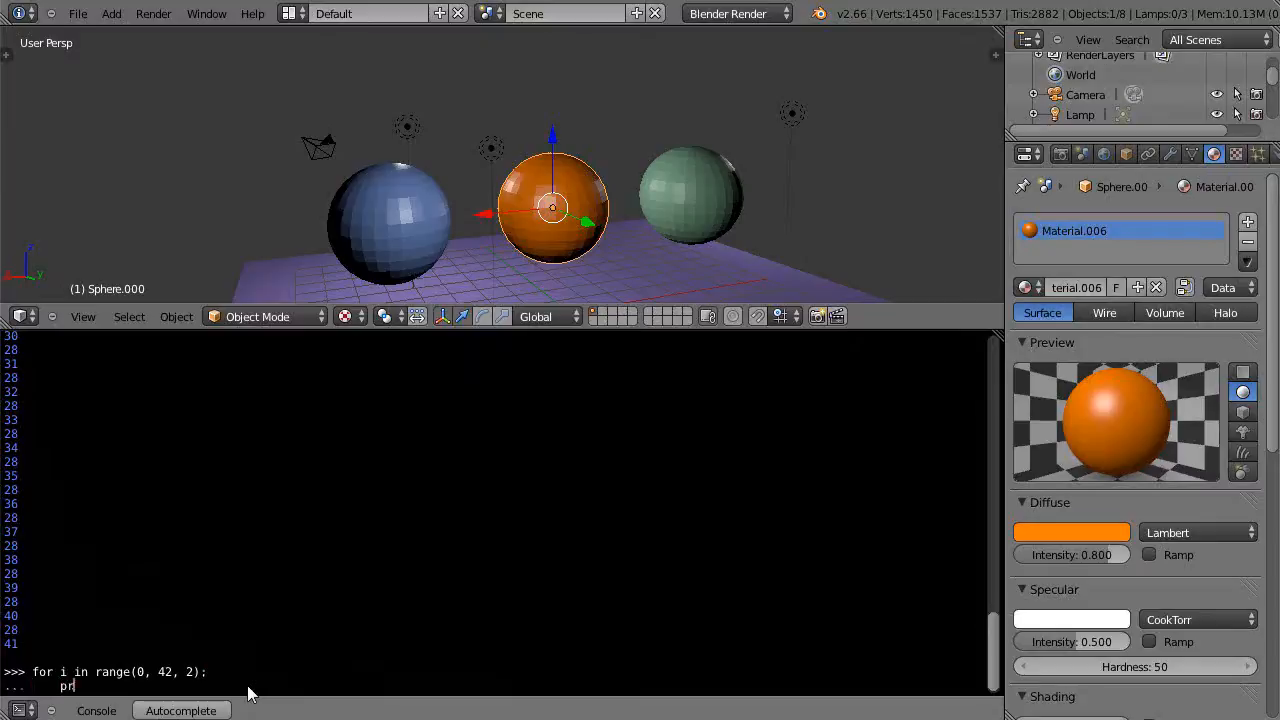
{"action": "type", "text": "int (i"}
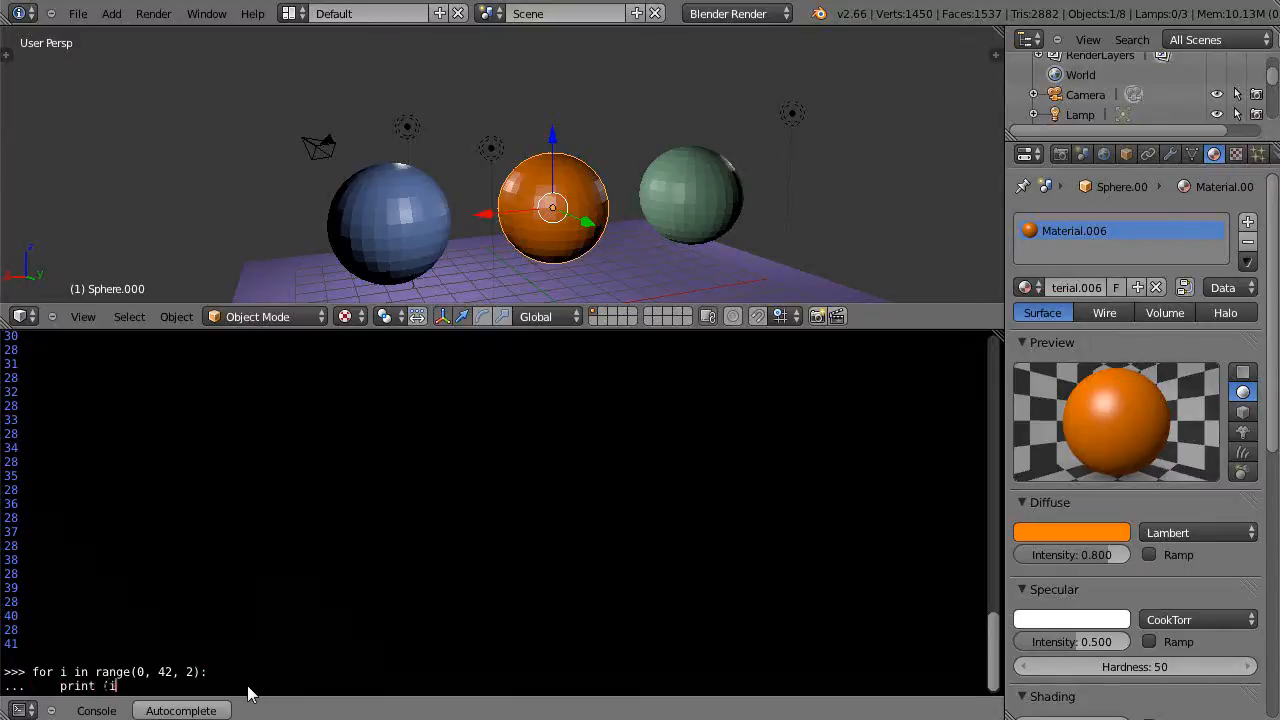
{"action": "key", "text": "Return"}
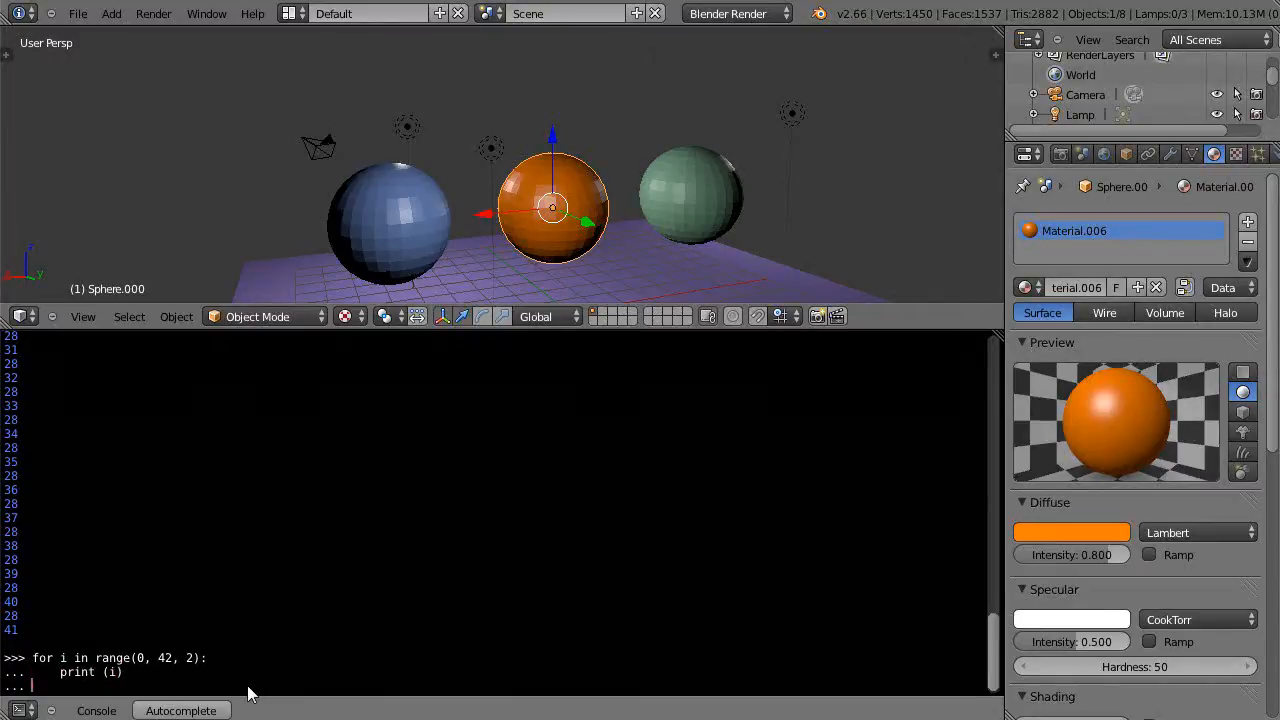
- Execute the step-2 loop, printing the even numbers 0 through 40
{"action": "key", "text": "Return"}
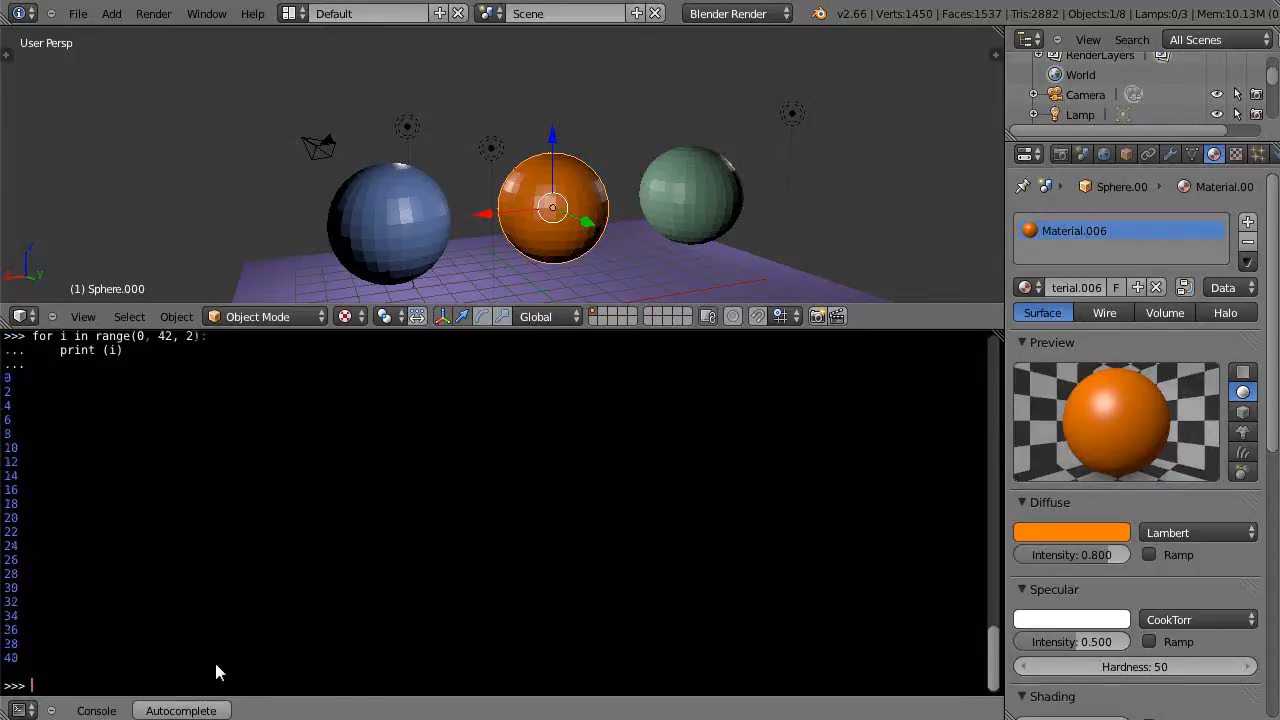
{"action": "mouse_move", "coordinate": [100, 348]}
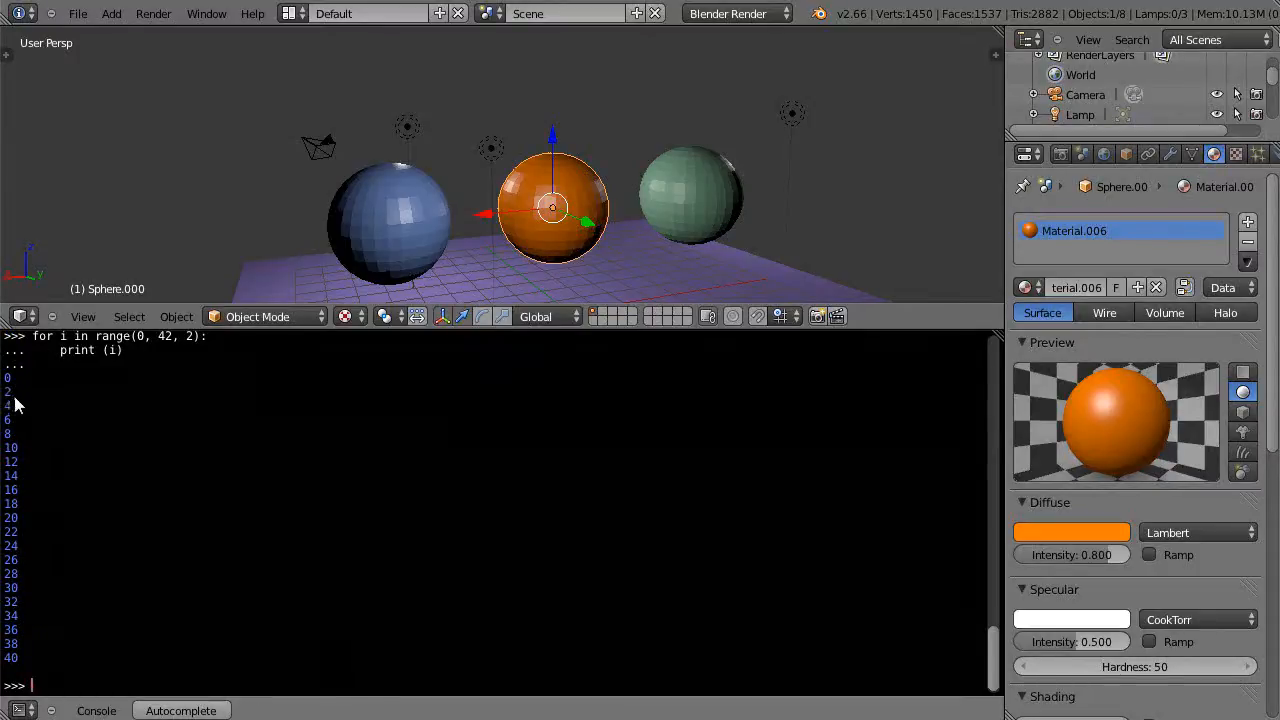
{"action": "mouse_move", "coordinate": [24, 516]}
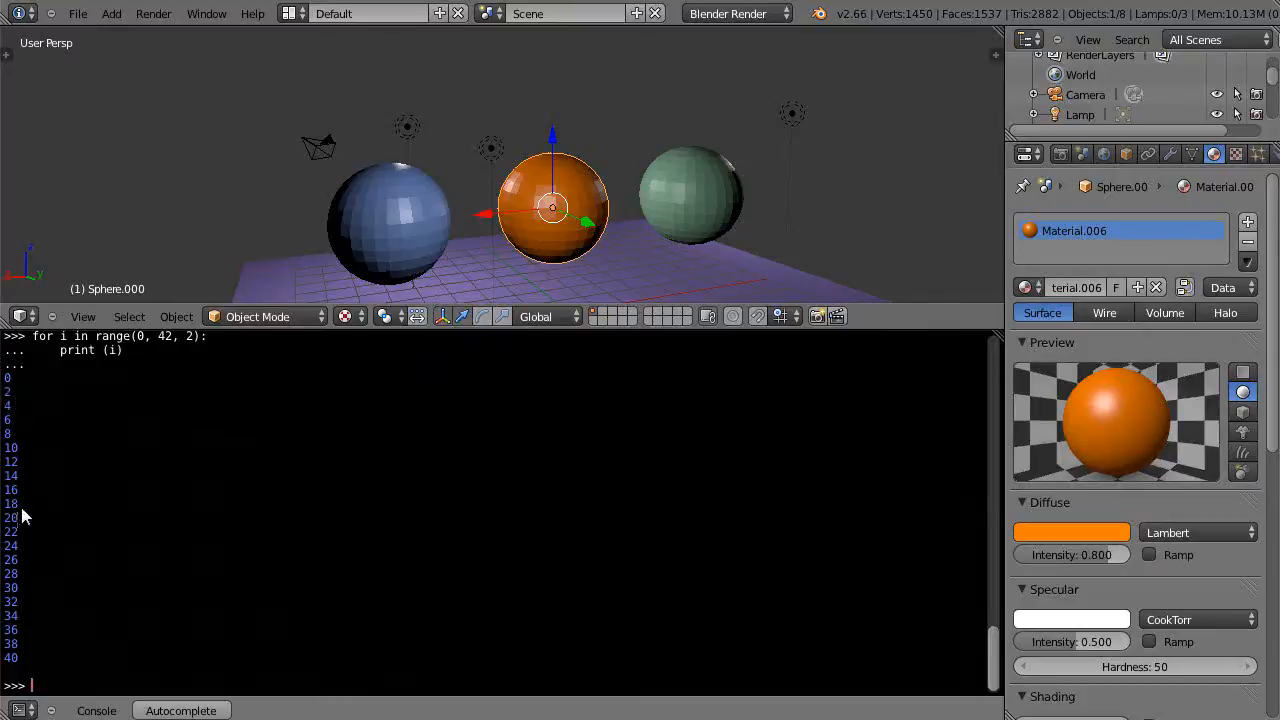
{"action": "mouse_move", "coordinate": [184, 340]}
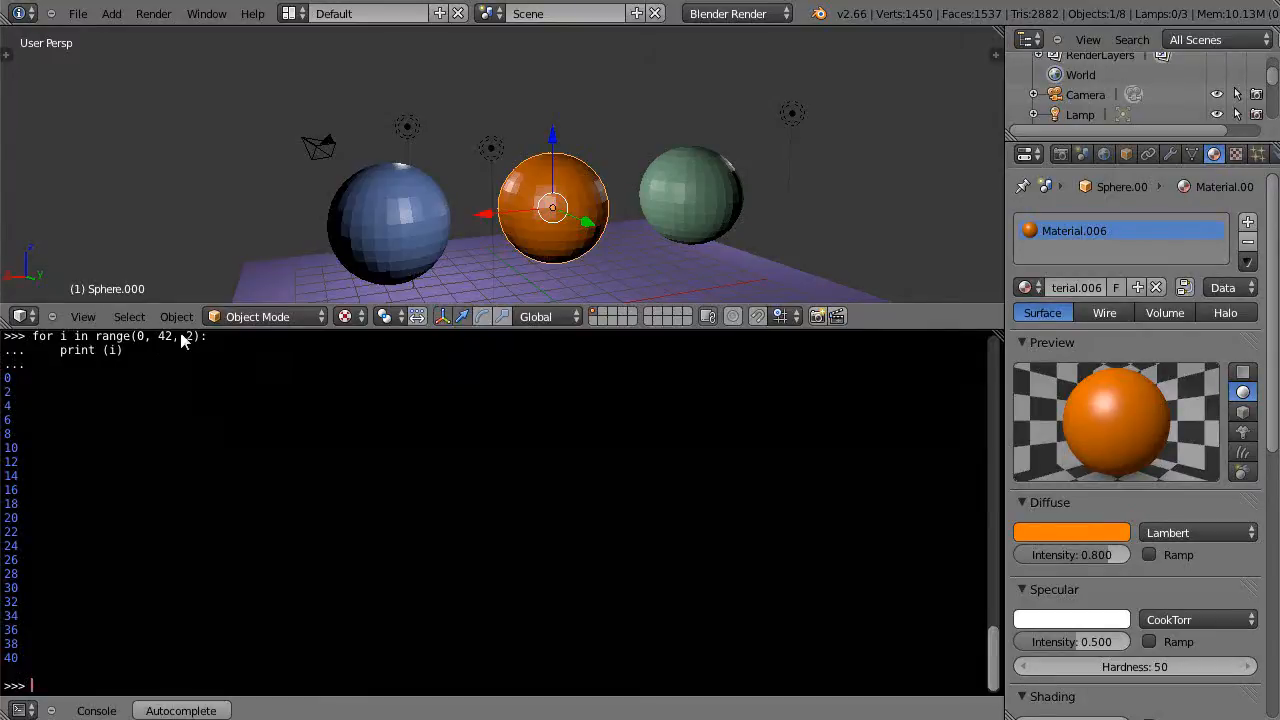
{"action": "mouse_move", "coordinate": [120, 640]}
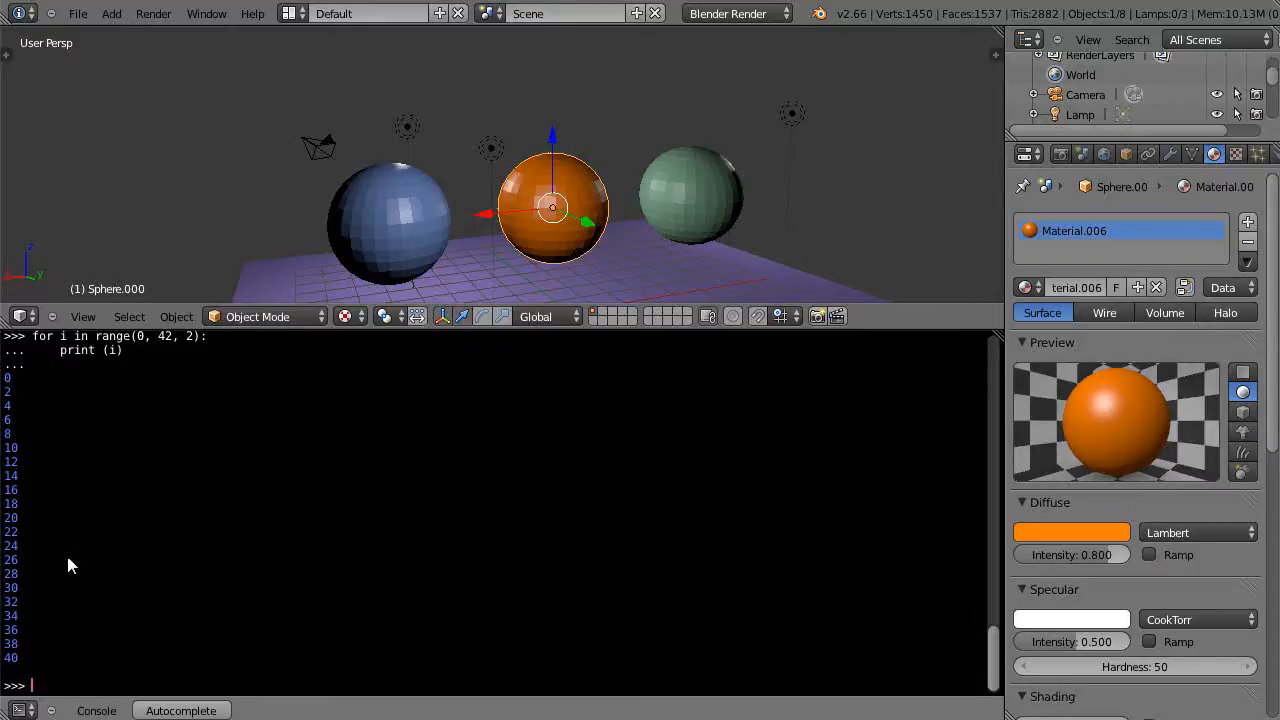
{"action": "mouse_move", "coordinate": [156, 354]}
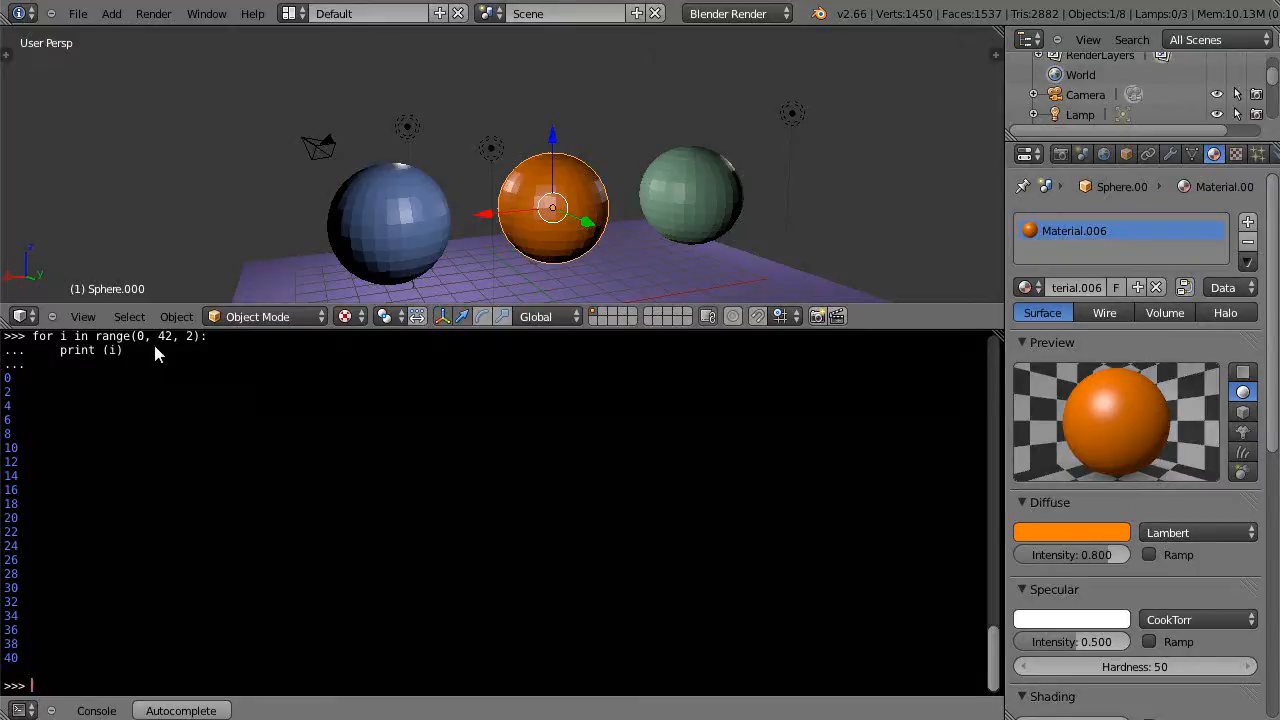
{"action": "mouse_move", "coordinate": [116, 360]}
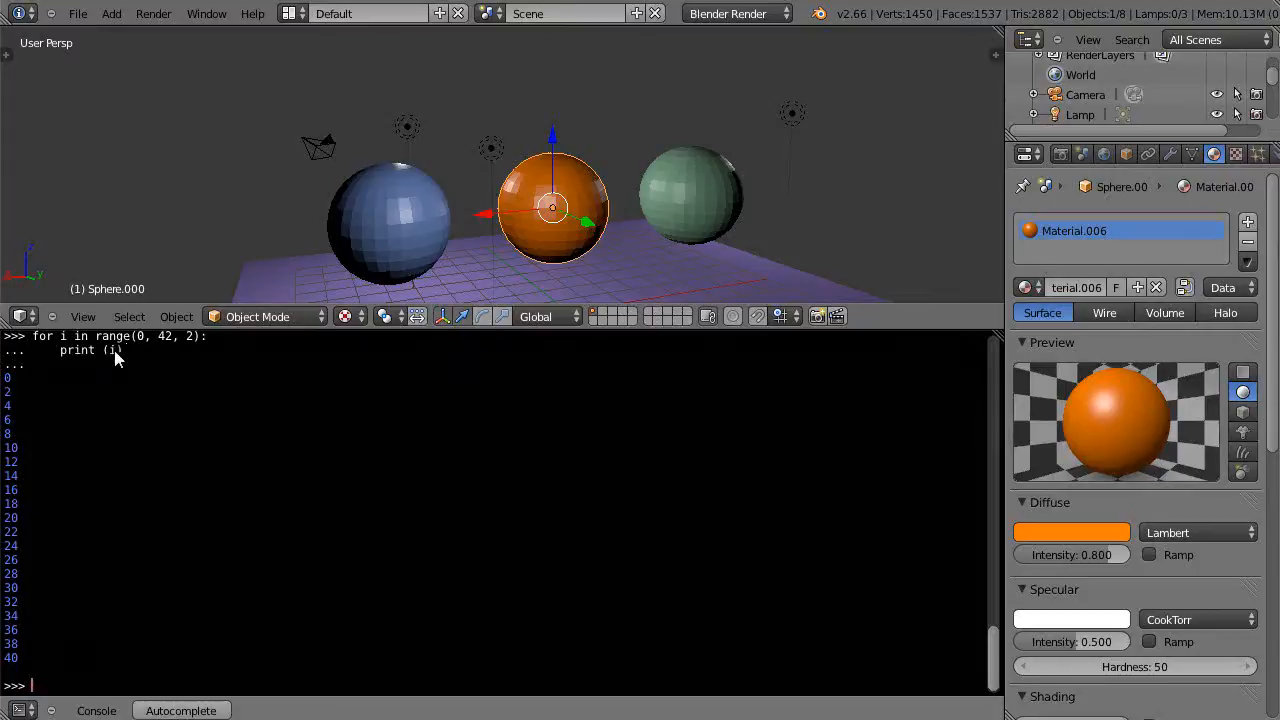
{"action": "mouse_move", "coordinate": [48, 348]}
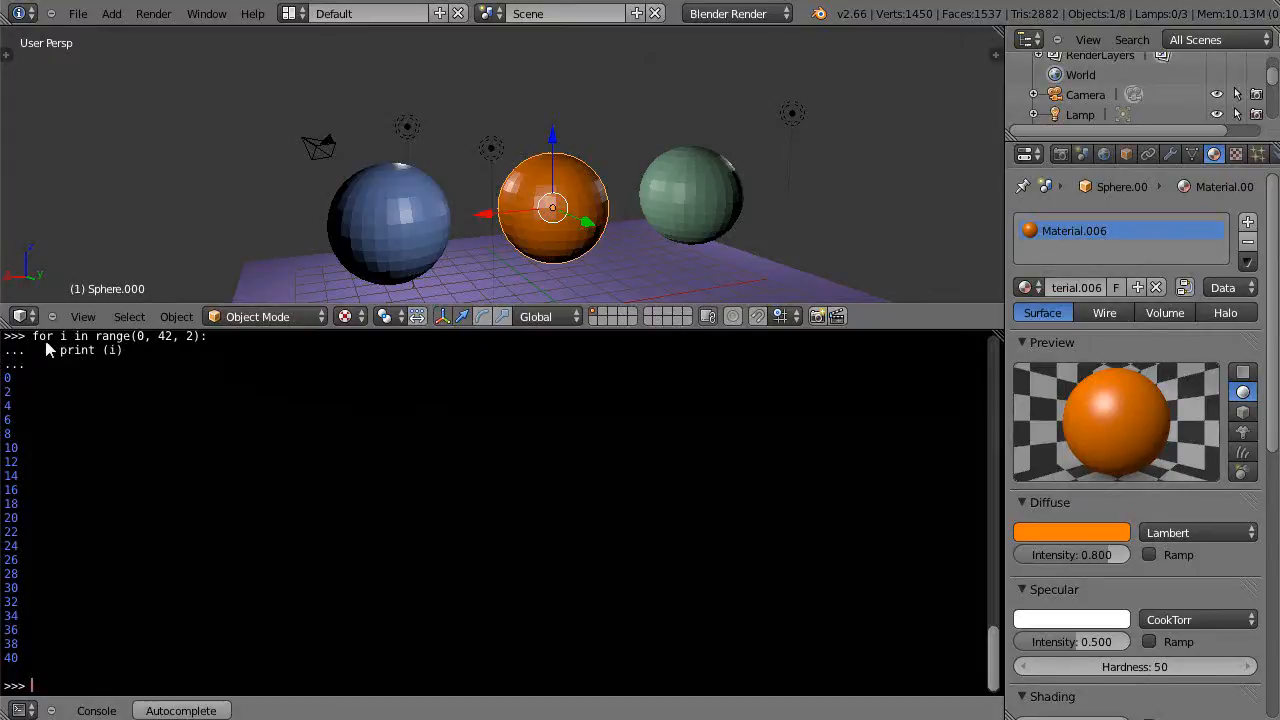
{"action": "mouse_move", "coordinate": [144, 348]}
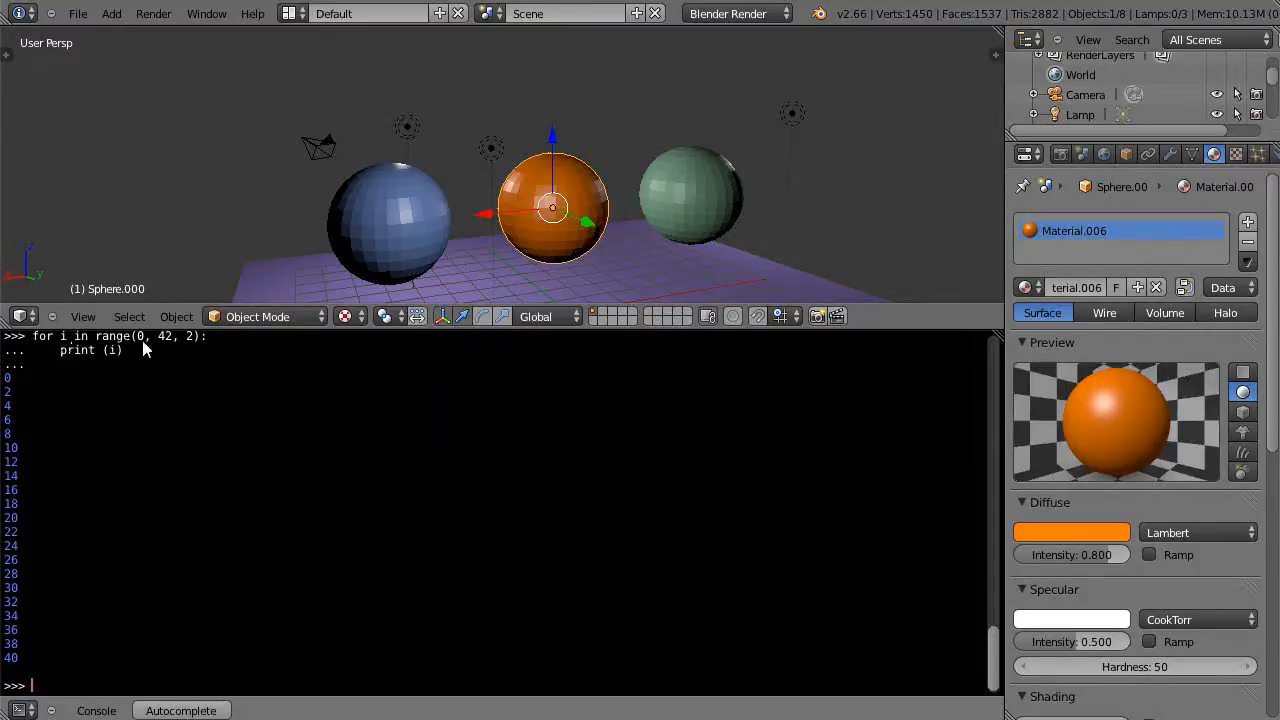
{"action": "mouse_move", "coordinate": [200, 344]}
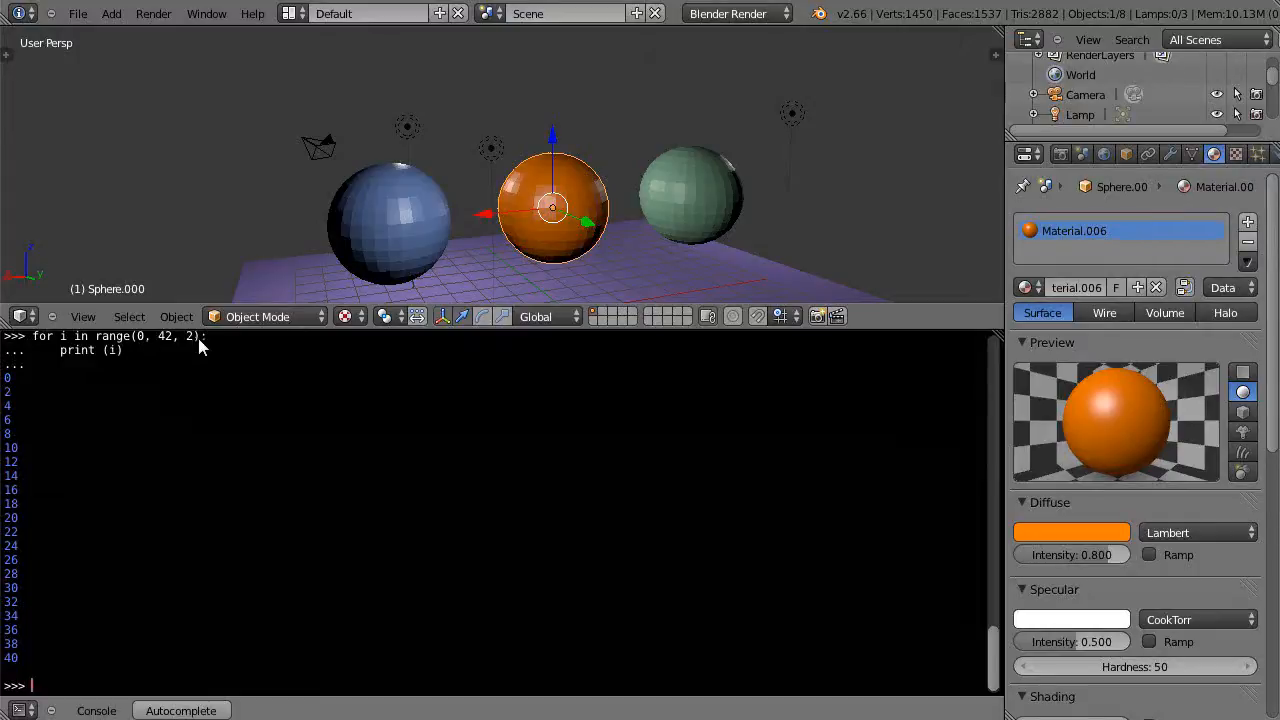
{"action": "mouse_move", "coordinate": [164, 348]}
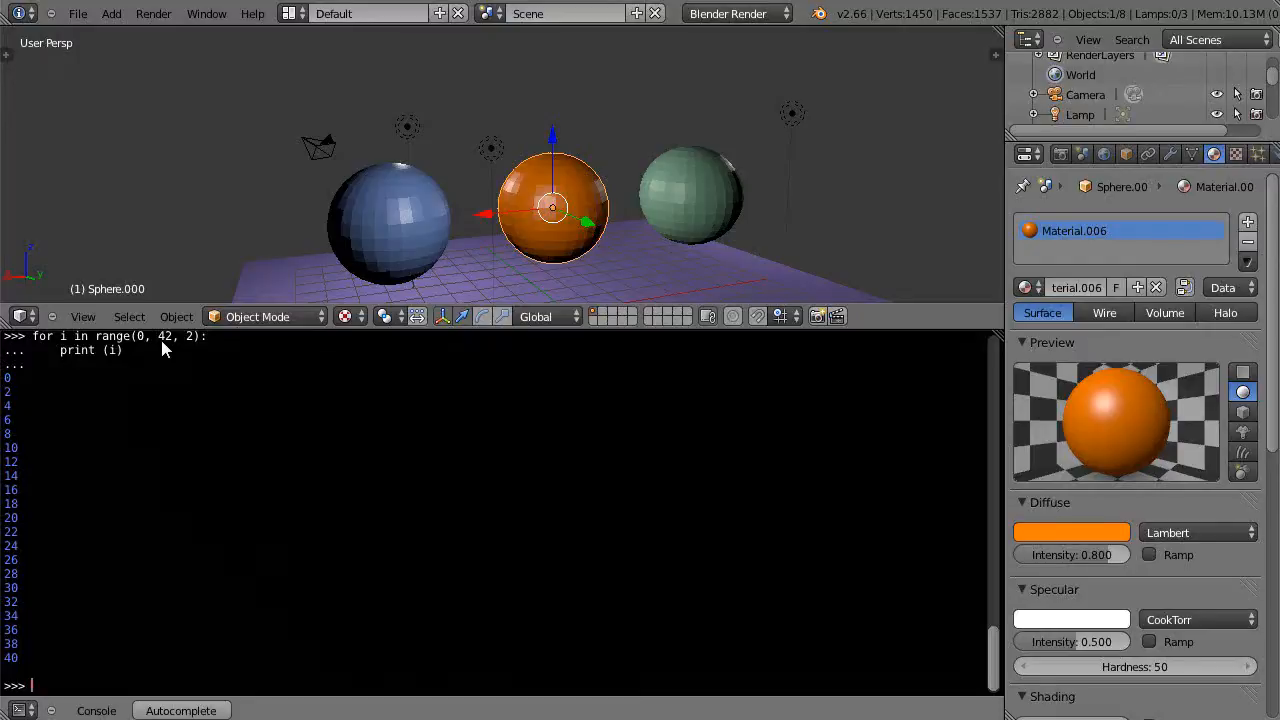
{"action": "mouse_move", "coordinate": [984, 700]}
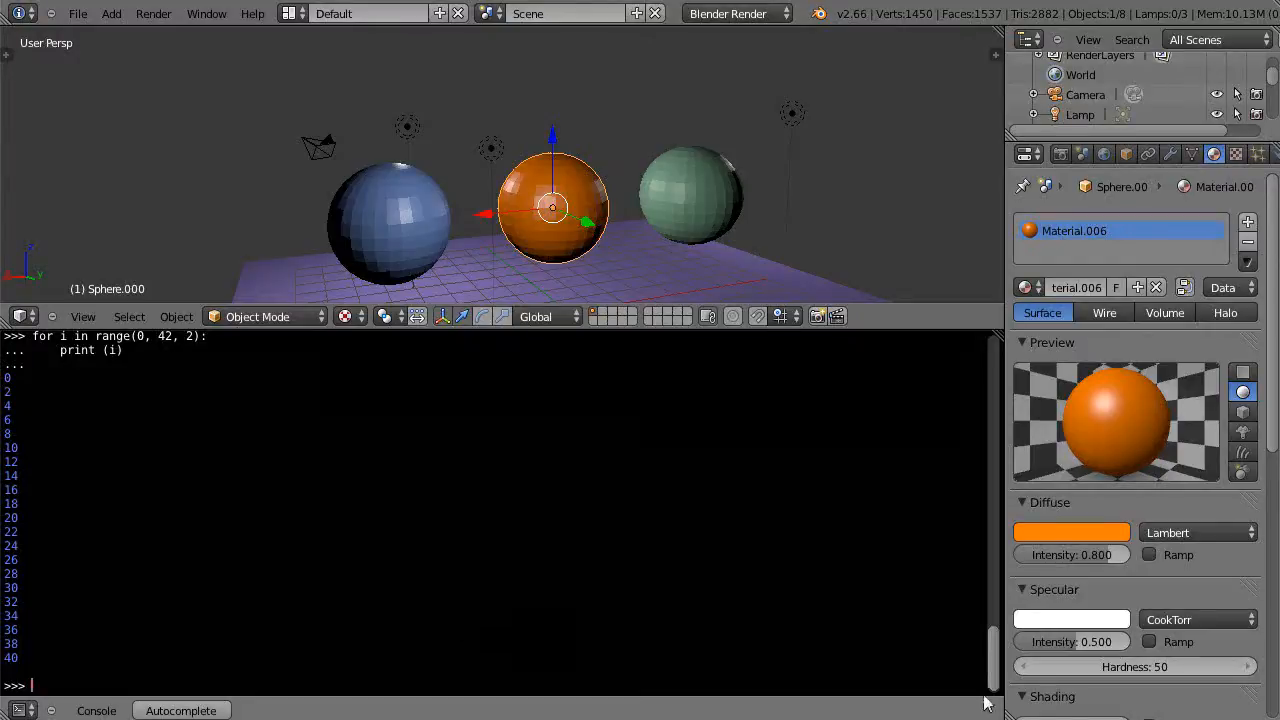